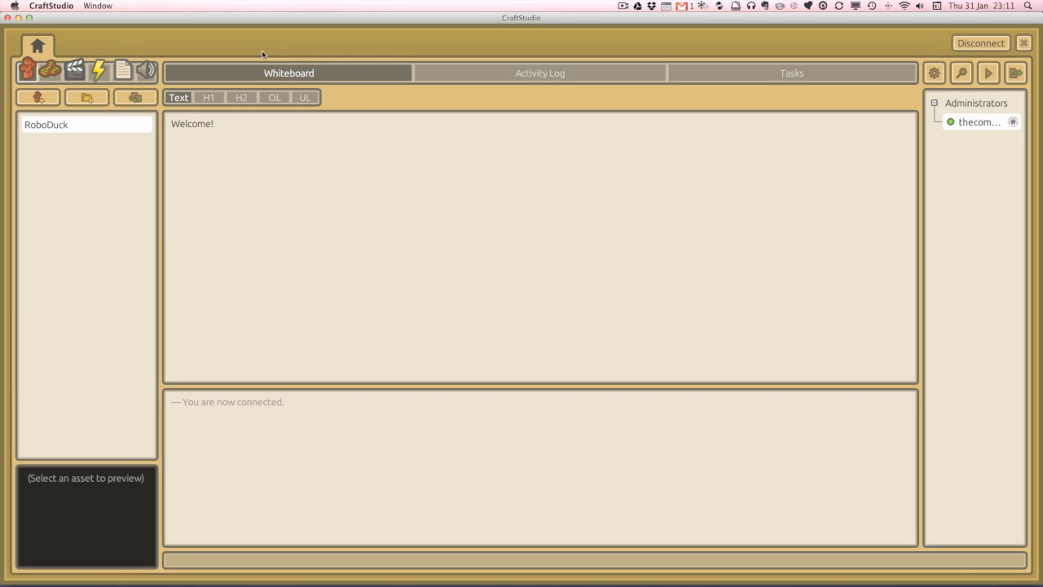
pyautogui.moveTo(122, 45)
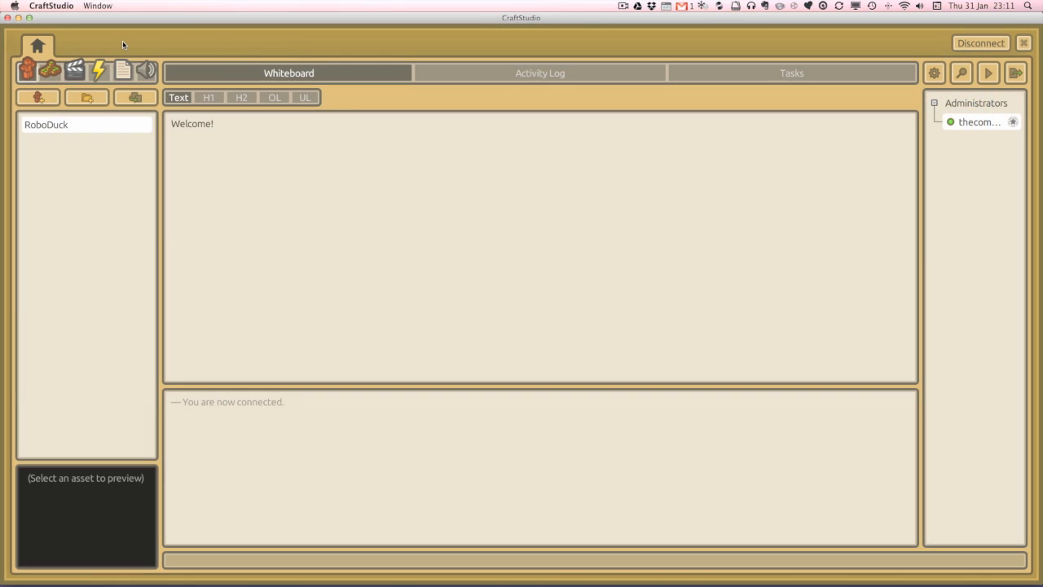
pyautogui.moveTo(75, 70)
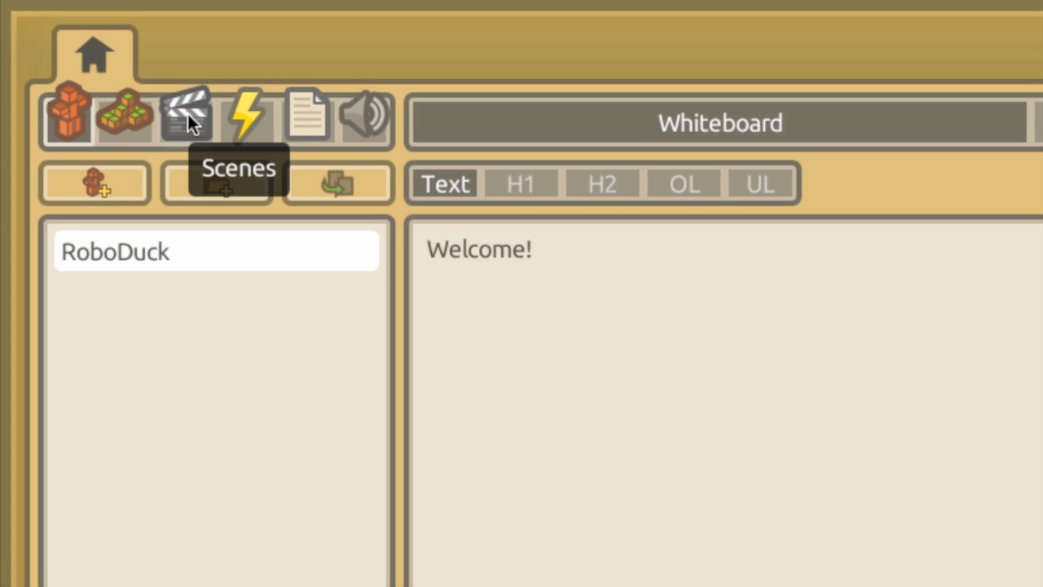
# Create a scene named Game from the Scenes list and open it for editing
pyautogui.click(185, 117)
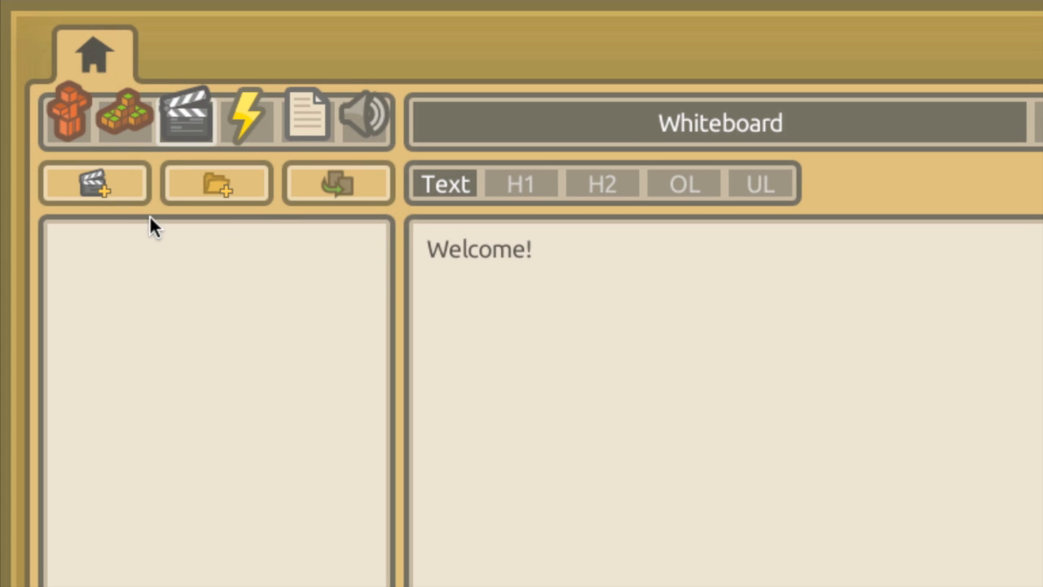
pyautogui.moveTo(95, 183)
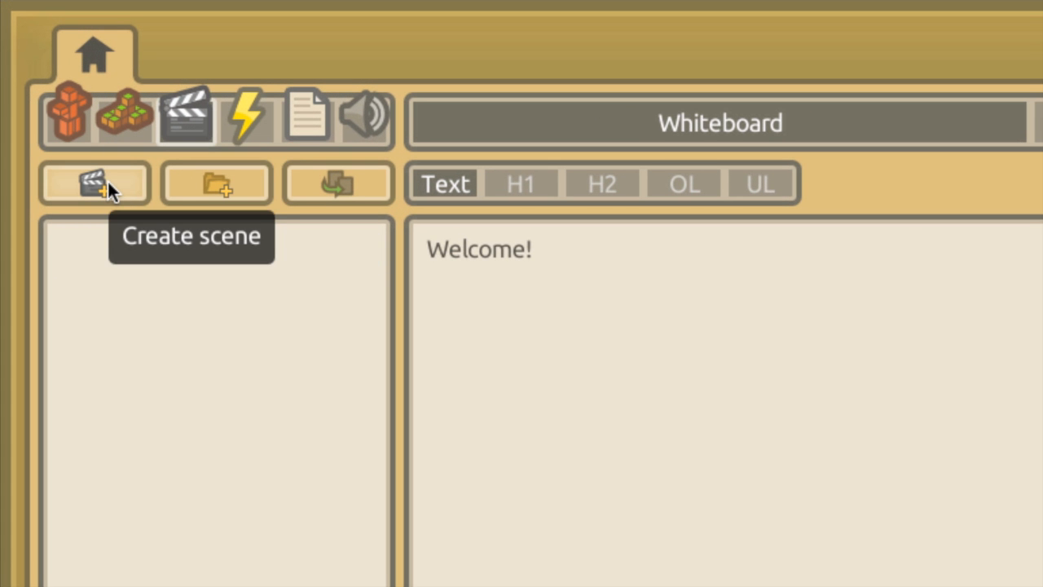
pyautogui.click(95, 183)
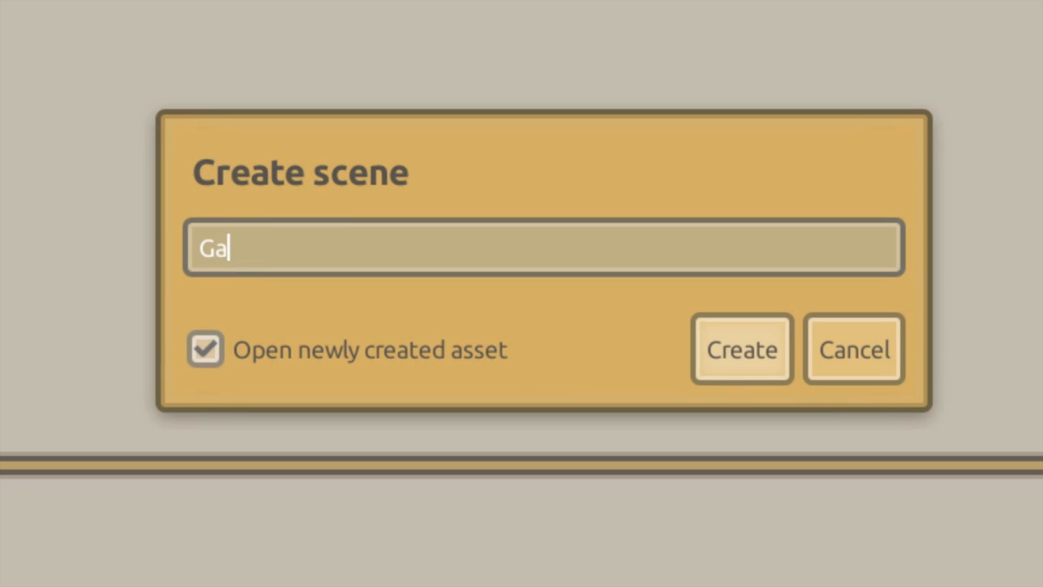
pyautogui.write('me')
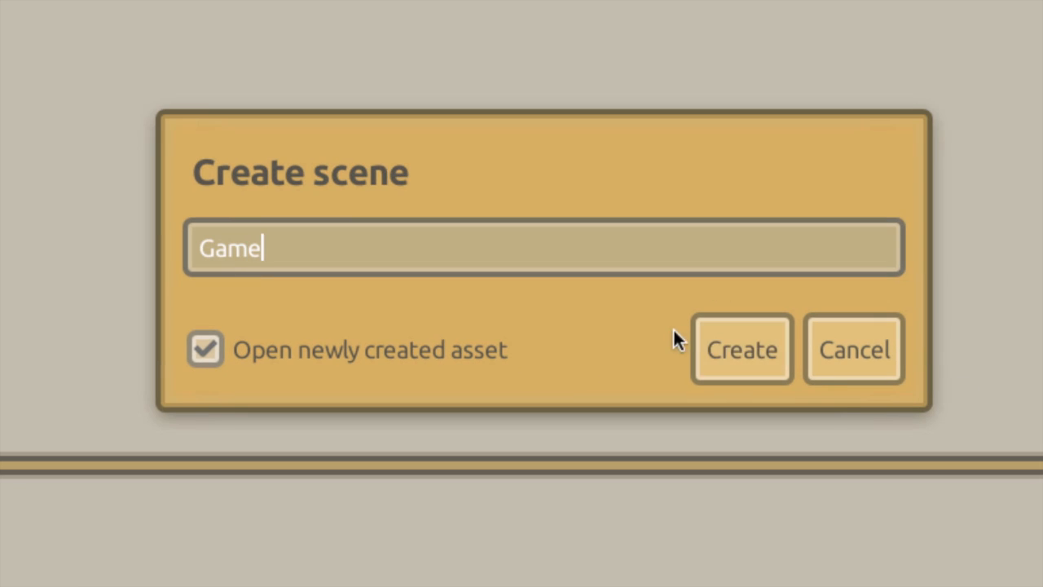
pyautogui.click(740, 349)
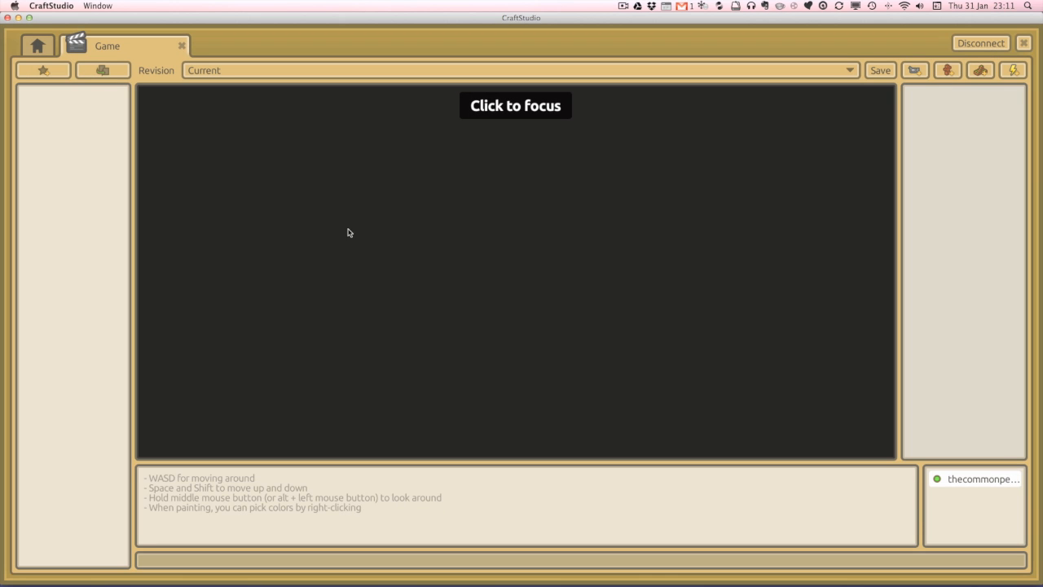
pyautogui.moveTo(470, 162)
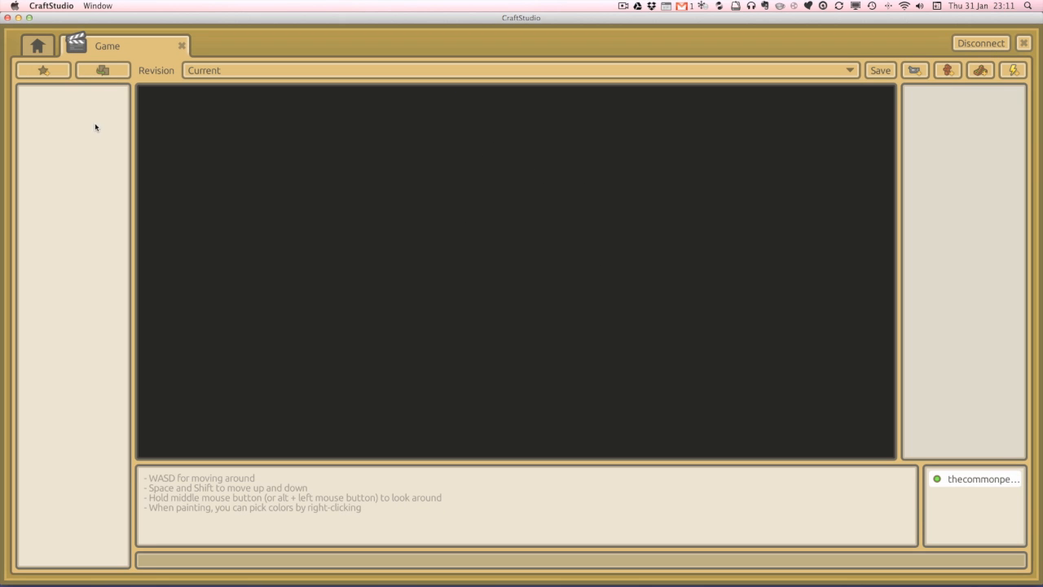
pyautogui.moveTo(42, 70)
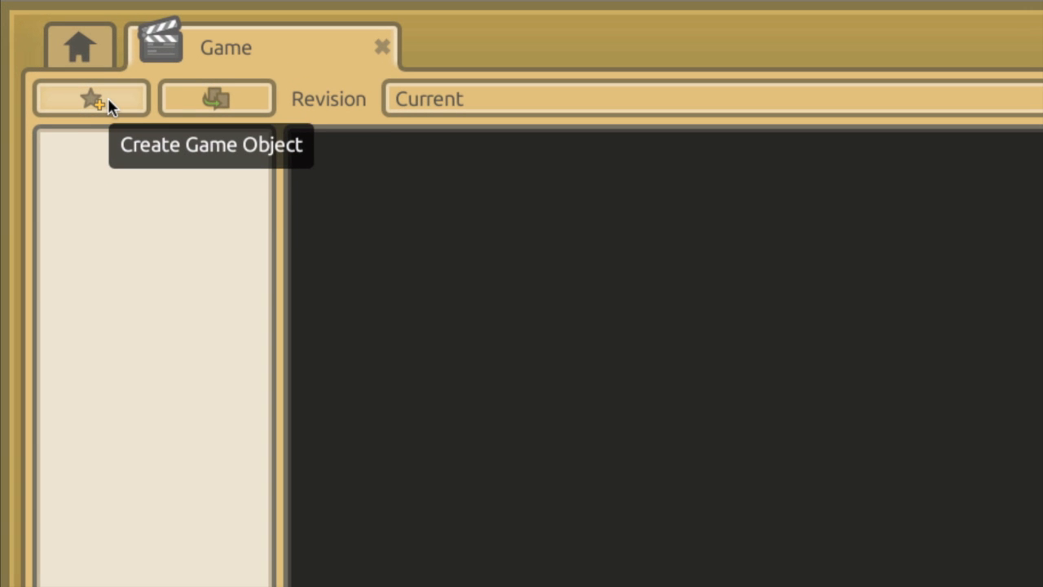
# Add a game object named Player to the Game scene
pyautogui.click(89, 98)
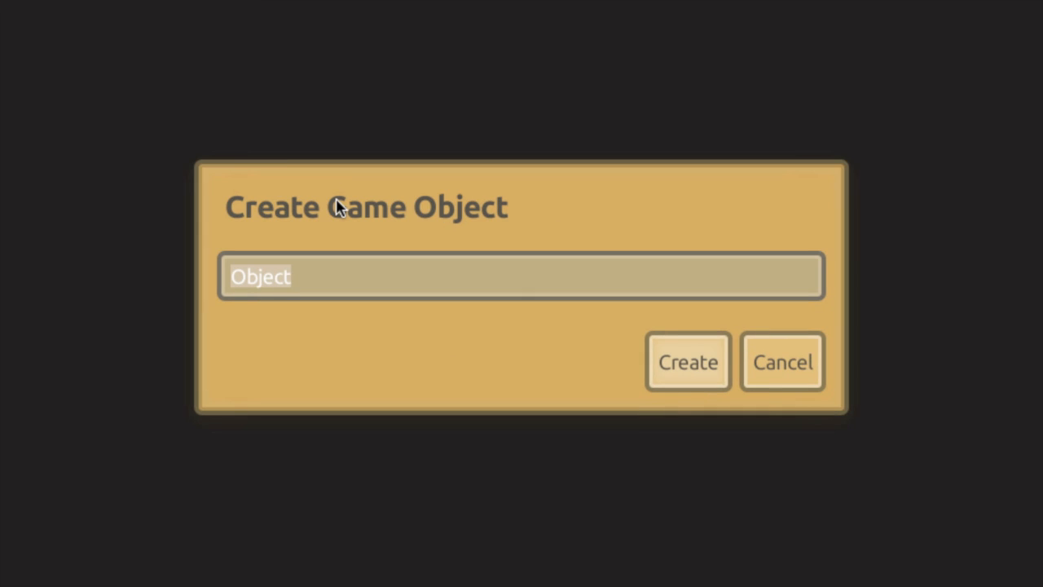
pyautogui.write('Player')
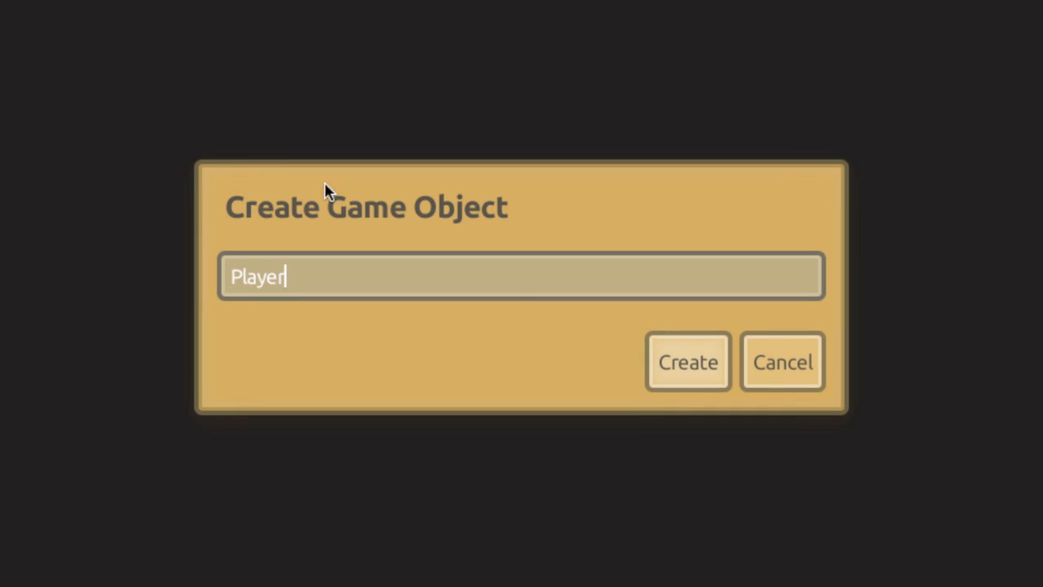
pyautogui.click(688, 362)
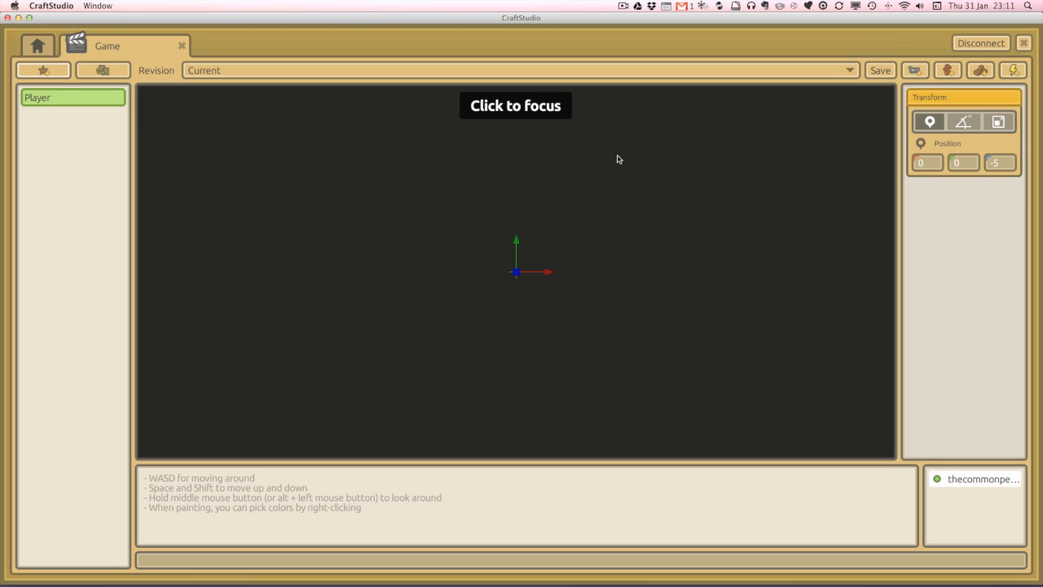
pyautogui.moveTo(91, 101)
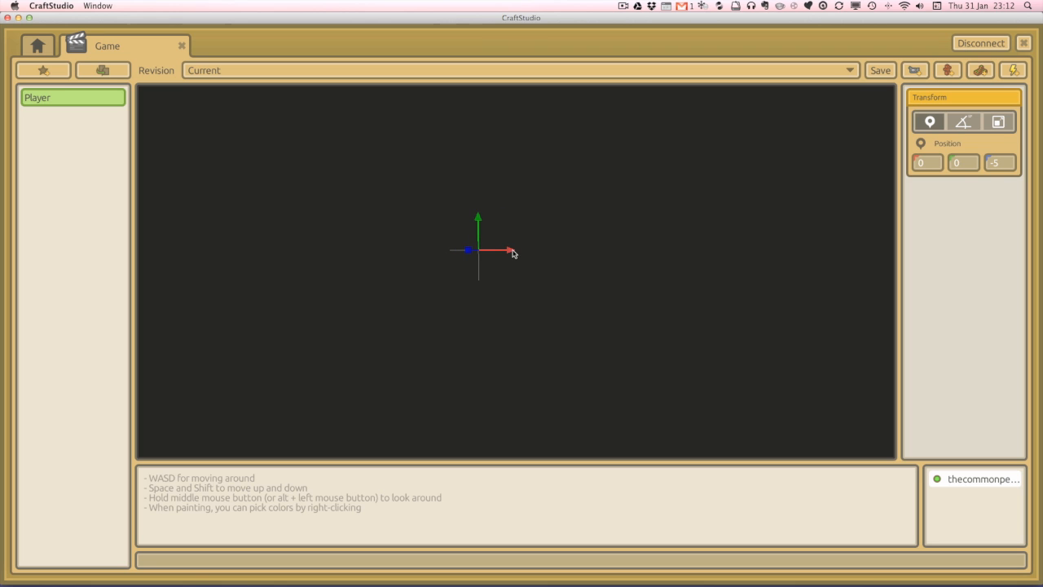
pyautogui.moveTo(829, 192)
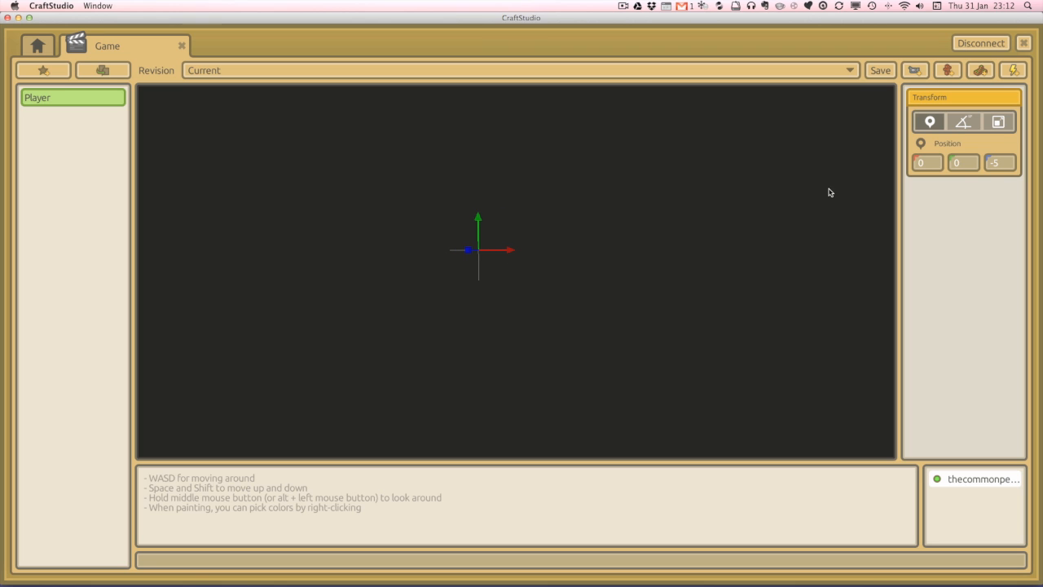
# Review Player's orientation, stretch and position transform values
pyautogui.click(965, 121)
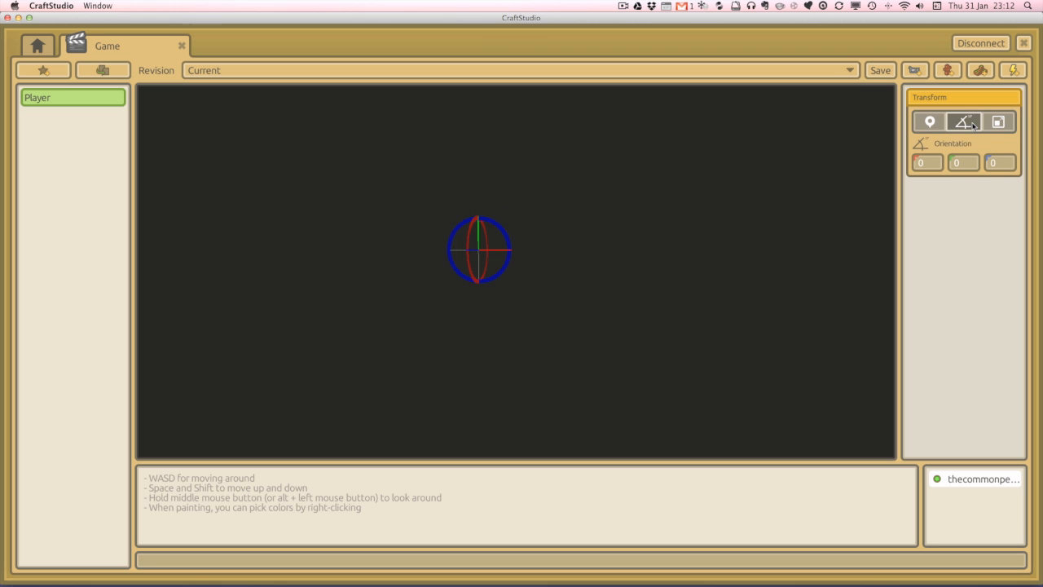
pyautogui.click(997, 120)
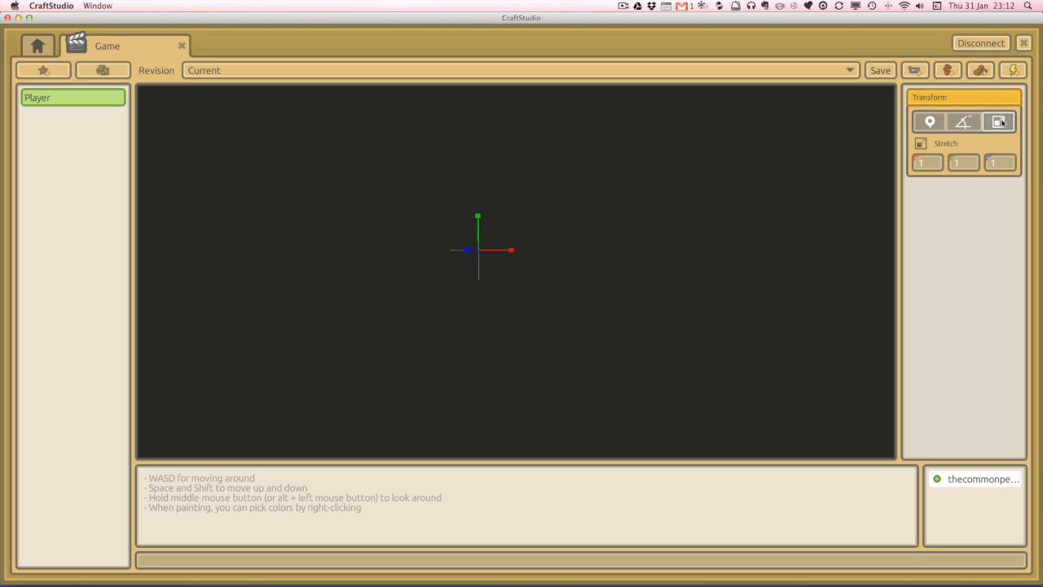
pyautogui.moveTo(489, 243)
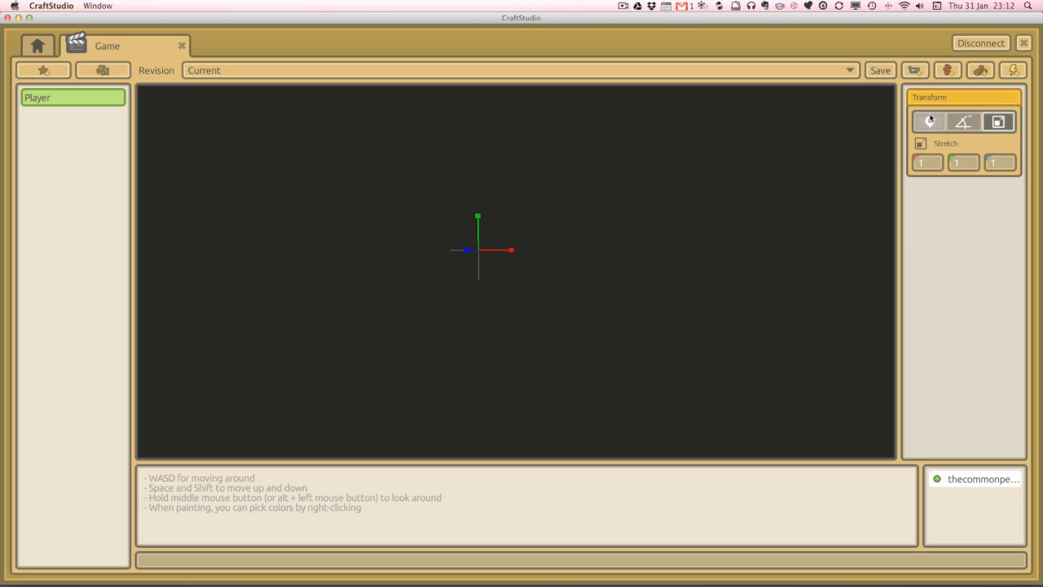
pyautogui.click(928, 121)
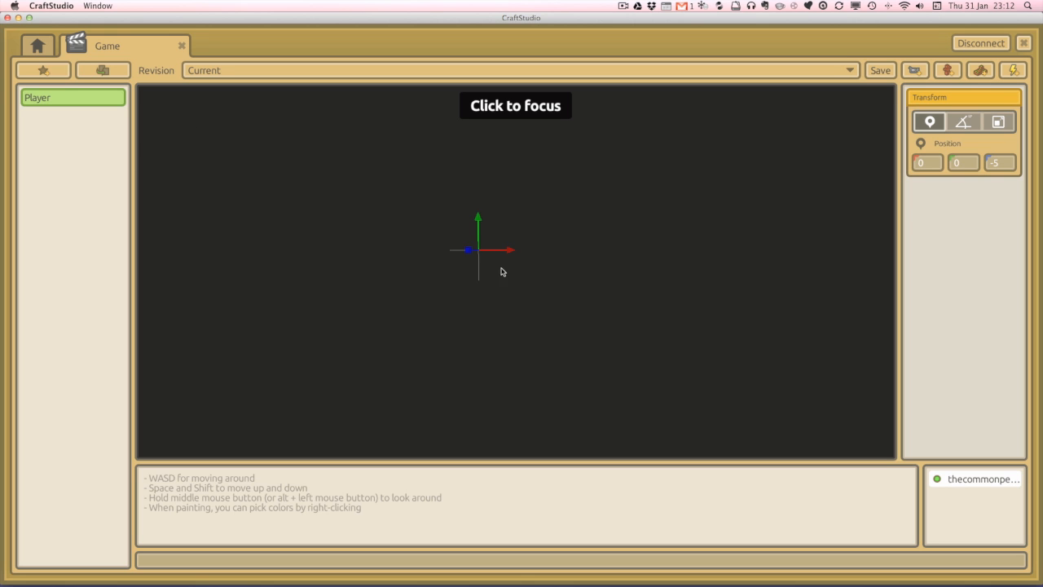
pyautogui.moveTo(812, 235)
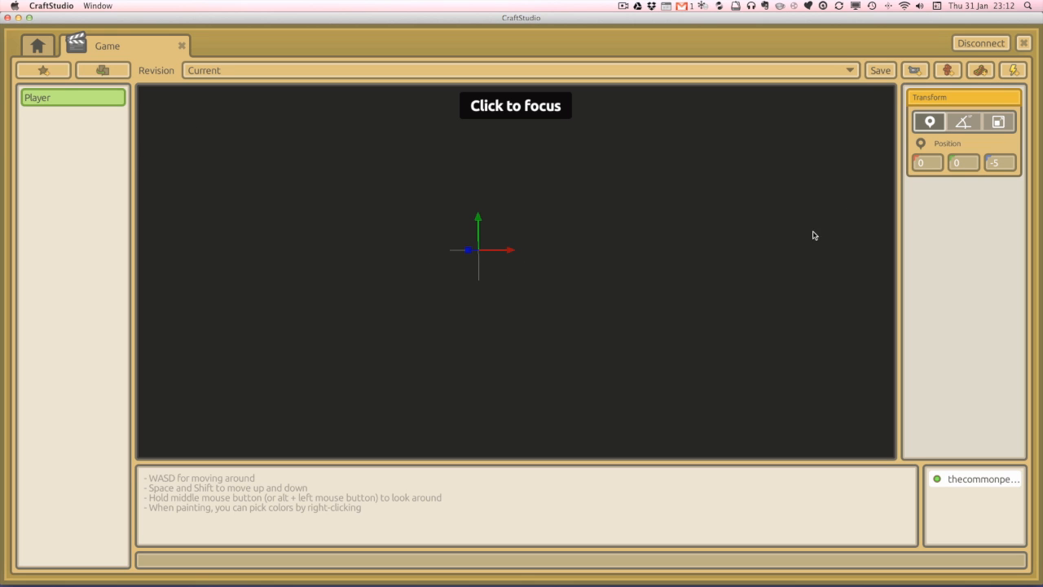
pyautogui.moveTo(772, 182)
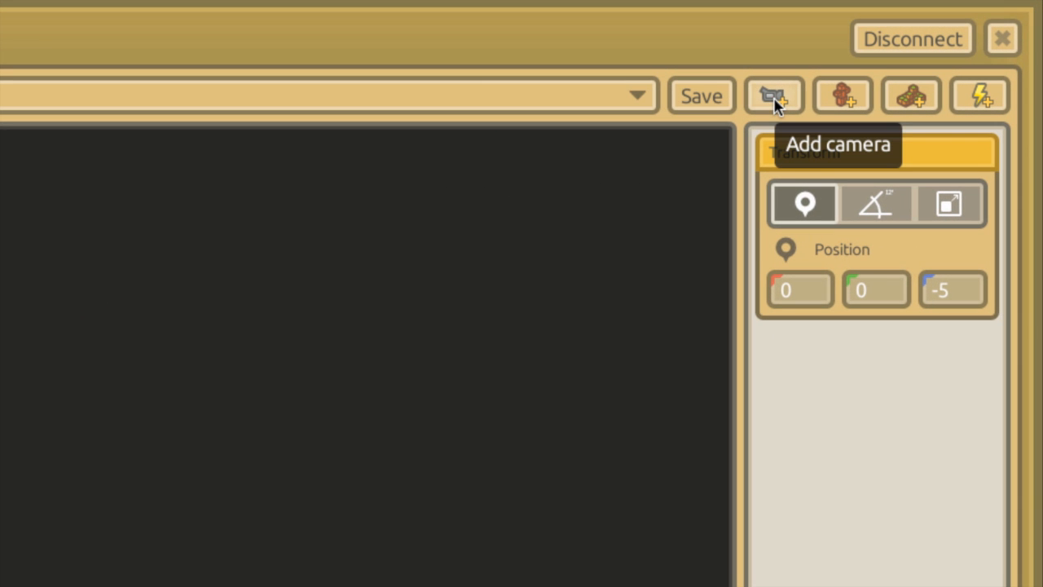
pyautogui.moveTo(839, 101)
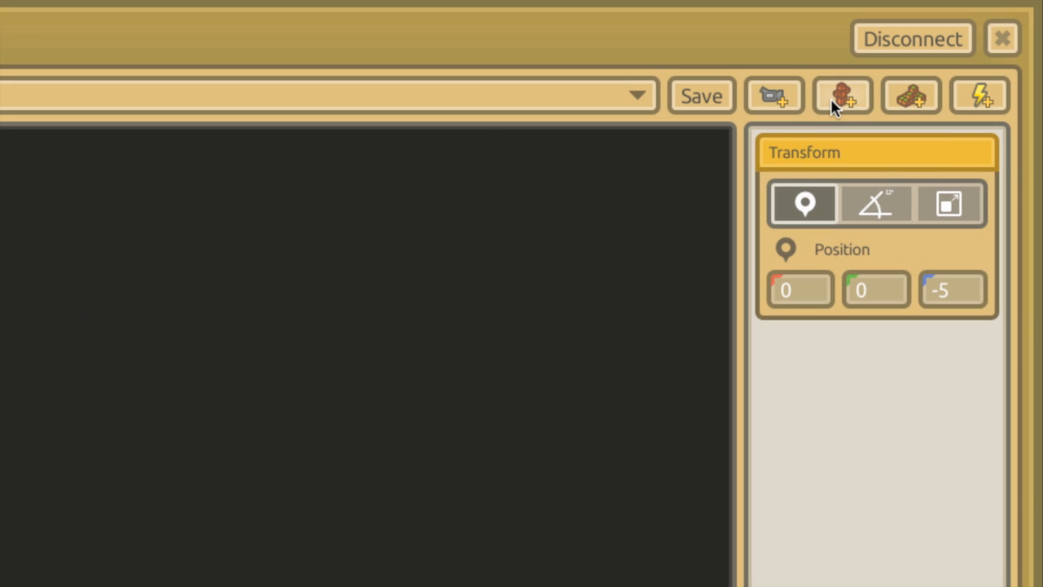
pyautogui.moveTo(910, 111)
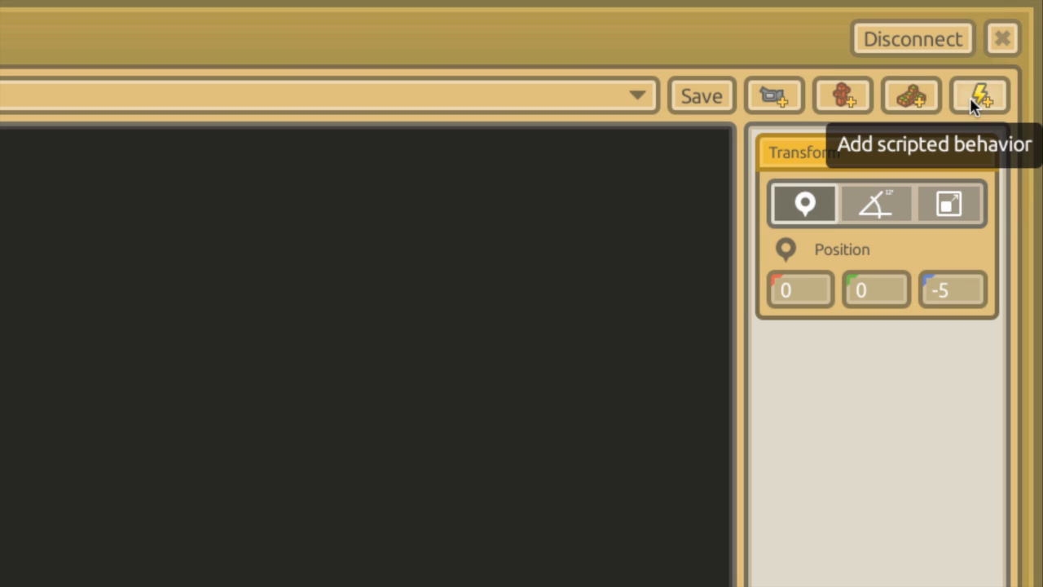
pyautogui.moveTo(841, 101)
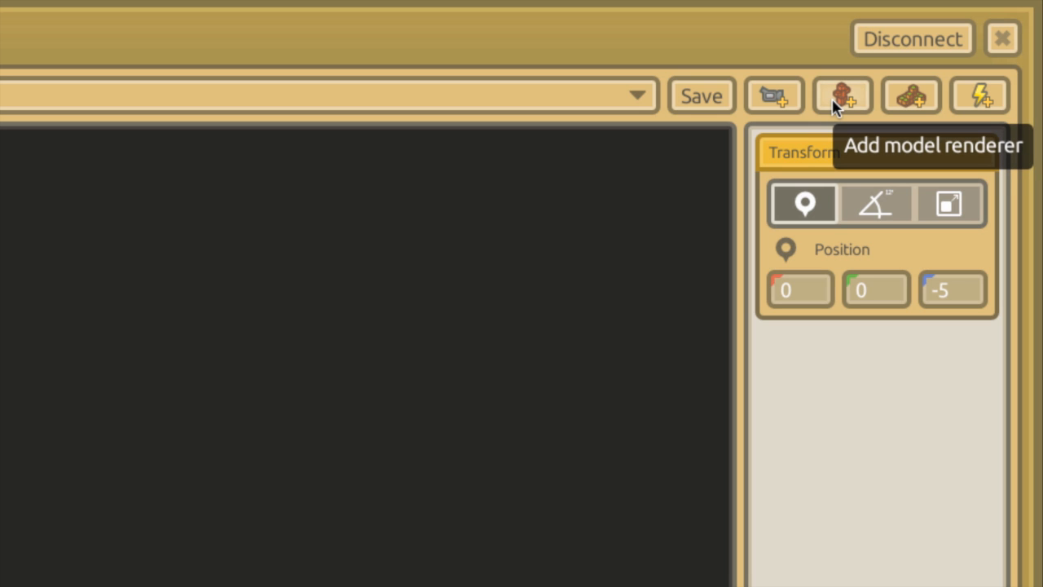
# Add a model renderer to Player and assign it the RoboDuck model
pyautogui.click(843, 94)
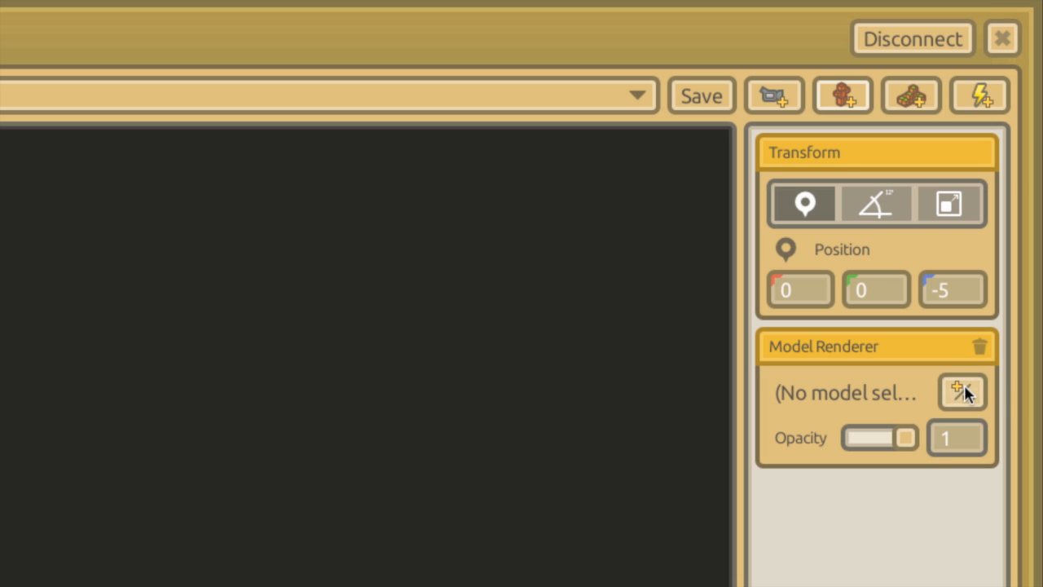
pyautogui.click(961, 391)
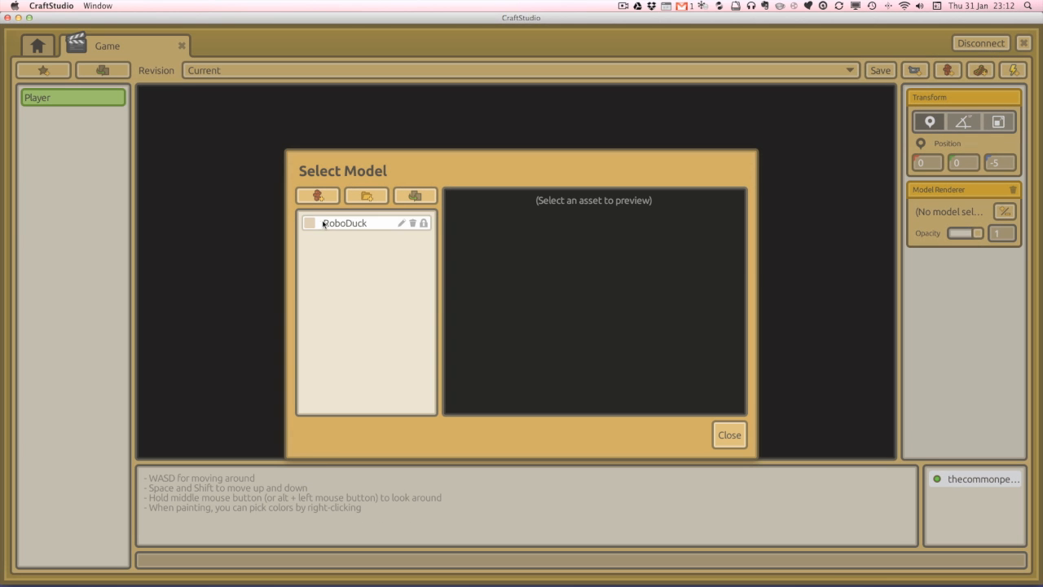
pyautogui.click(343, 222)
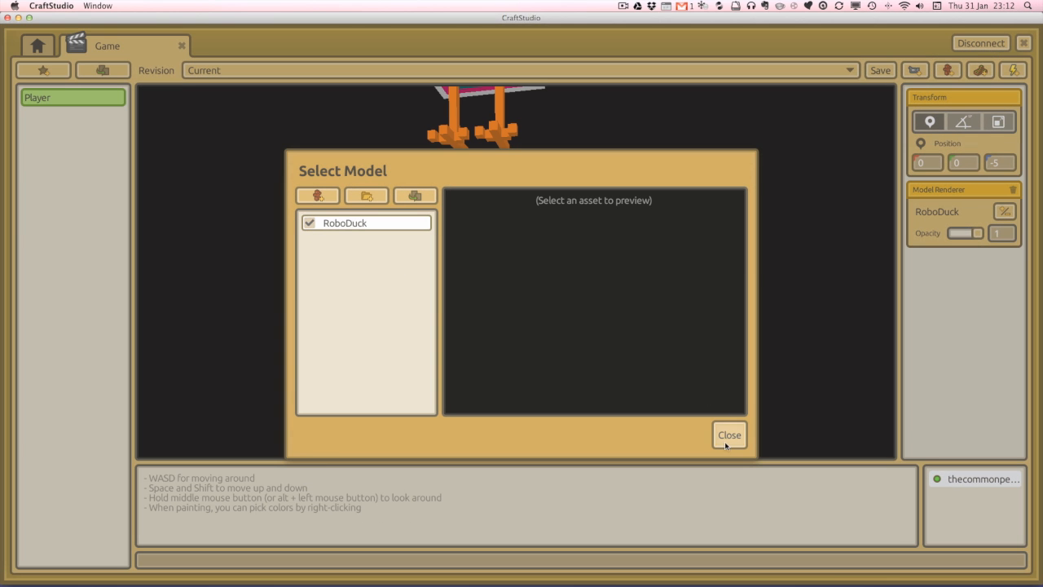
pyautogui.click(727, 434)
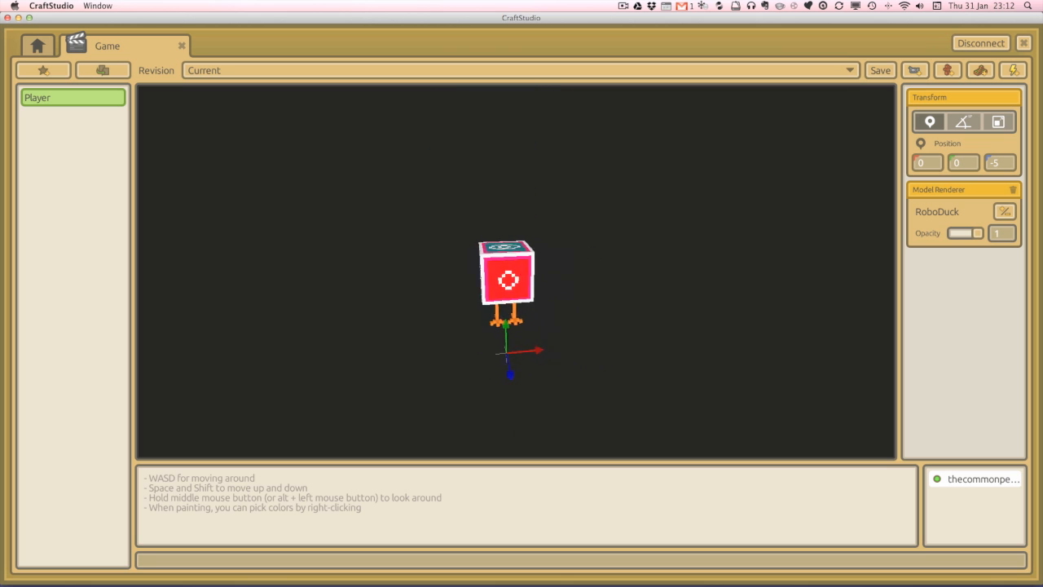
# Orbit around the Player model and nudge it slightly sideways
pyautogui.moveTo(505, 302); pyautogui.dragTo(554, 293)
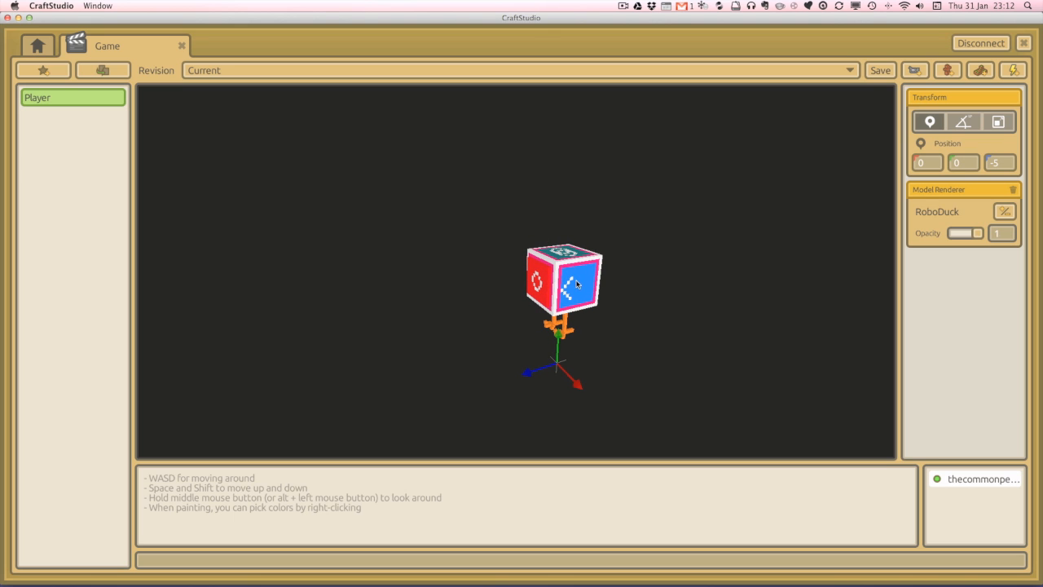
pyautogui.moveTo(696, 251)
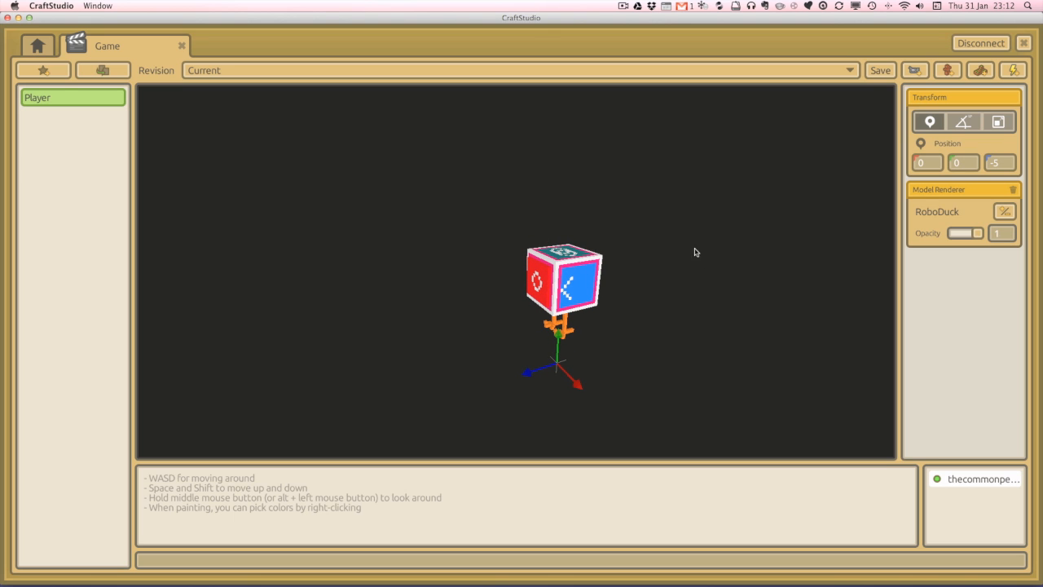
pyautogui.moveTo(301, 186)
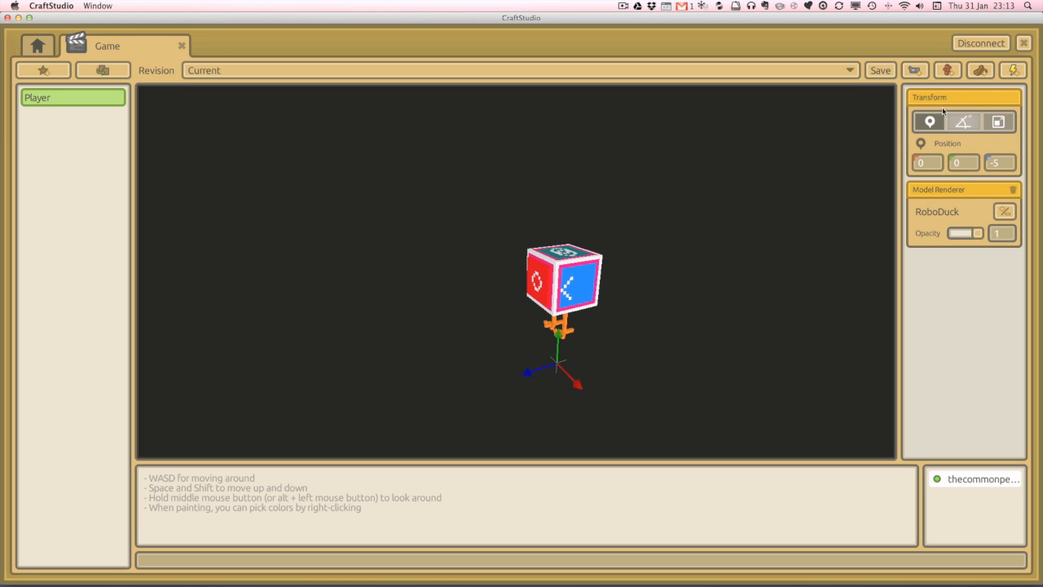
pyautogui.moveTo(579, 382); pyautogui.dragTo(557, 378)
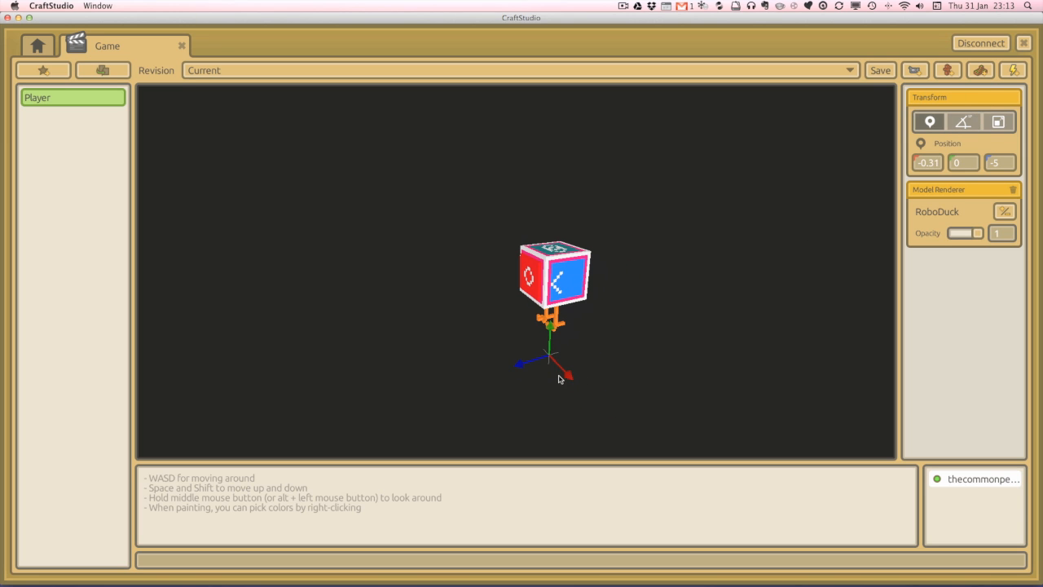
pyautogui.moveTo(949, 212)
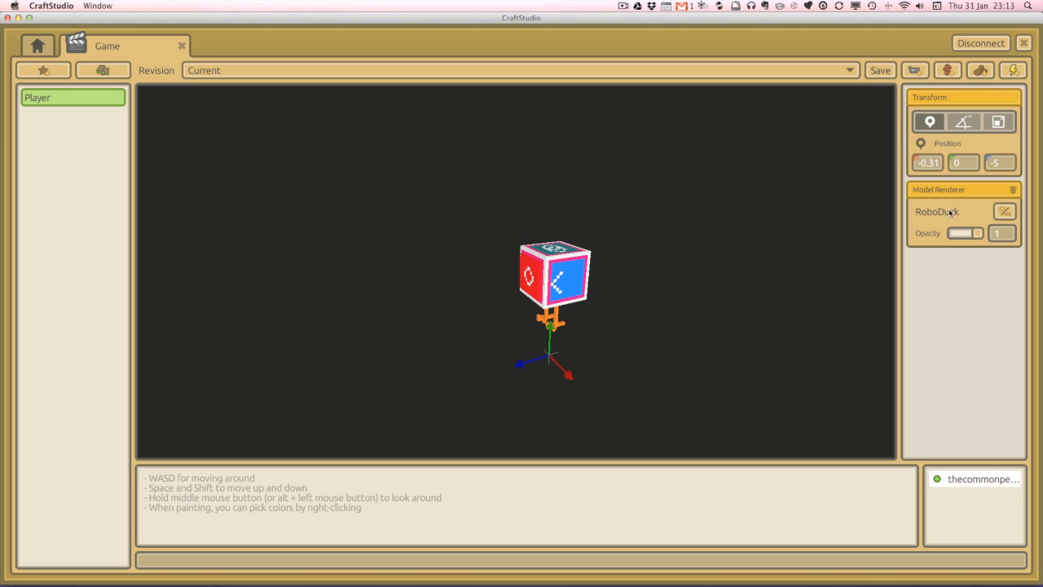
pyautogui.moveTo(65, 121)
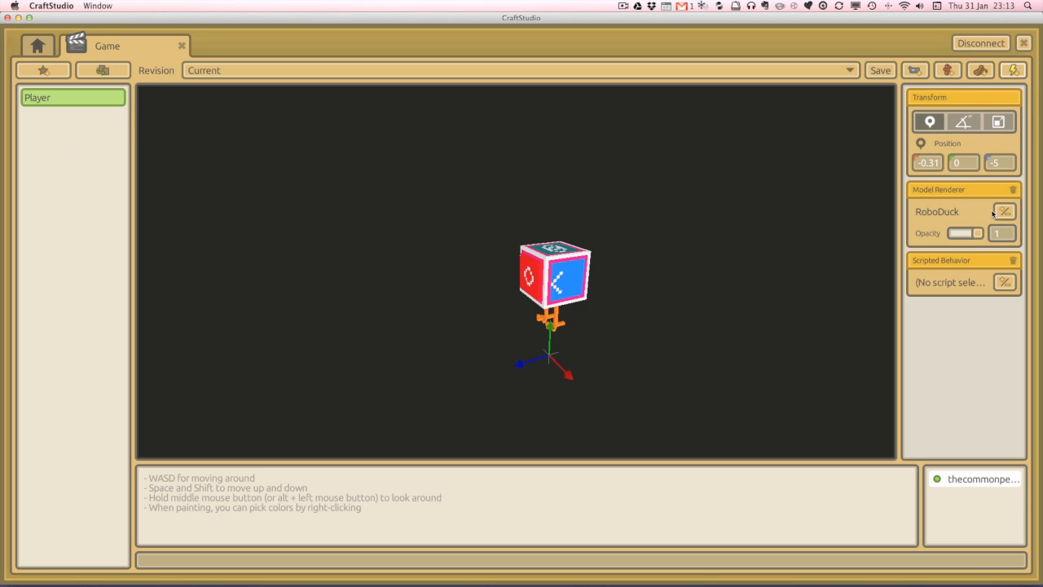
# Create a new visual script named Hello world for Player's Scripted Behavior
pyautogui.click(1003, 282)
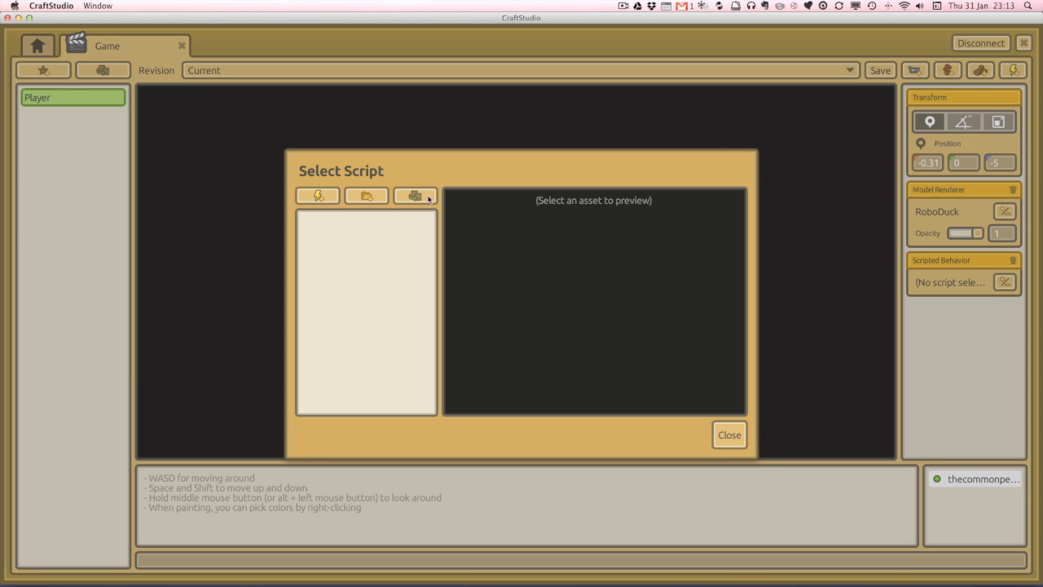
pyautogui.moveTo(317, 196)
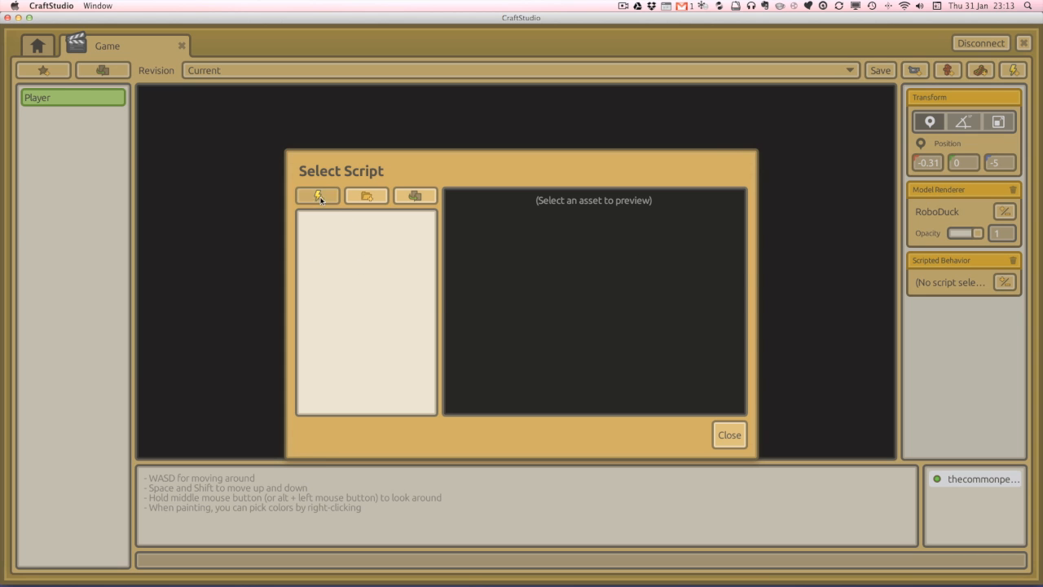
pyautogui.click(318, 195)
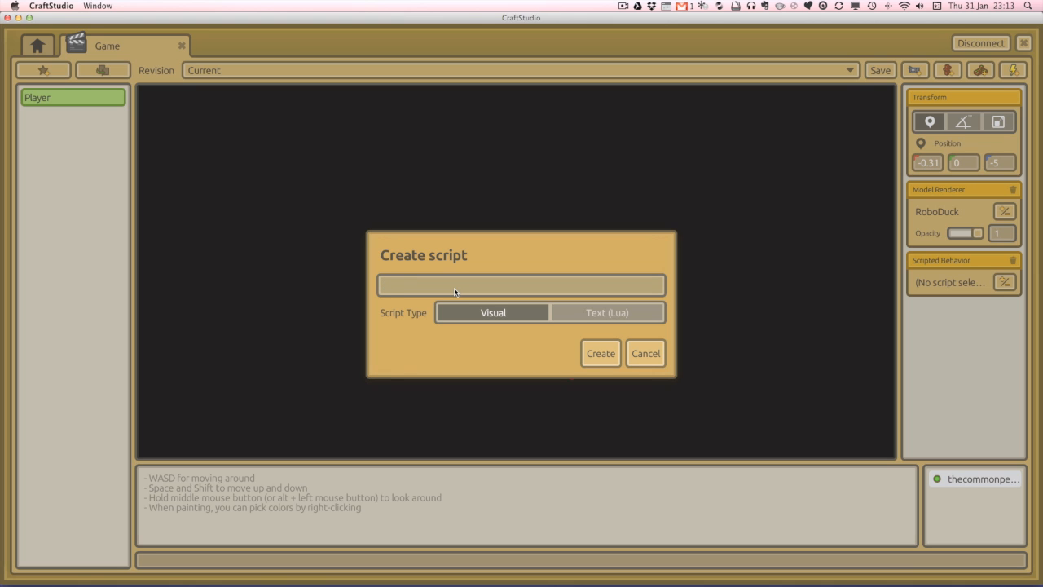
pyautogui.write('Heloo')
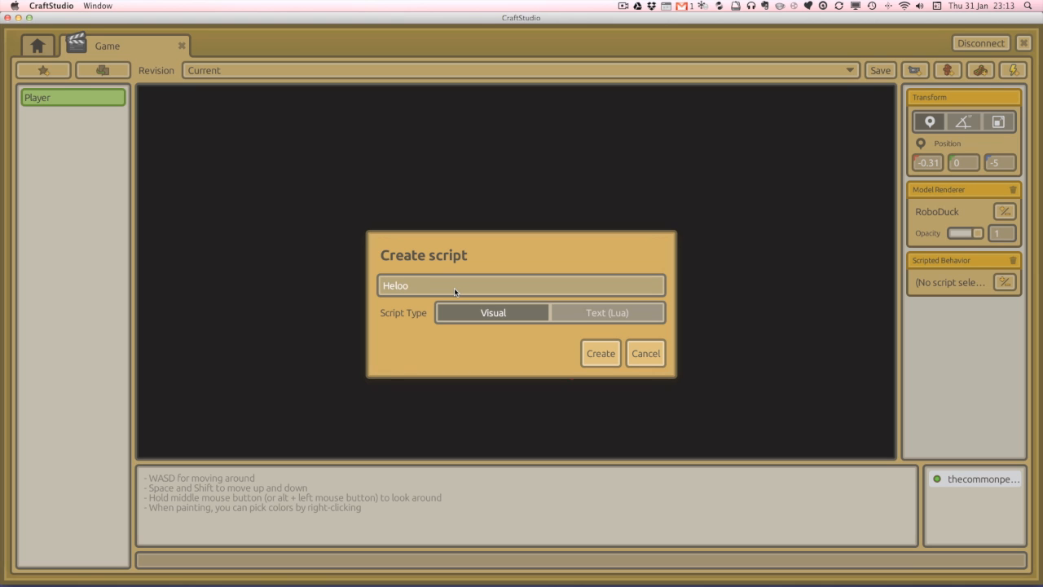
pyautogui.write('Hello wo')
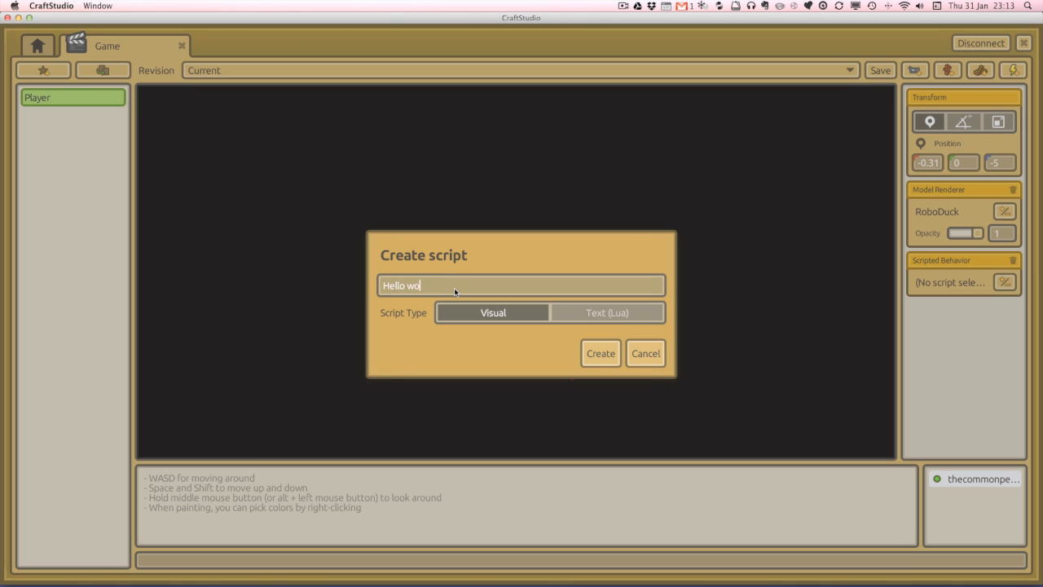
pyautogui.write('rld')
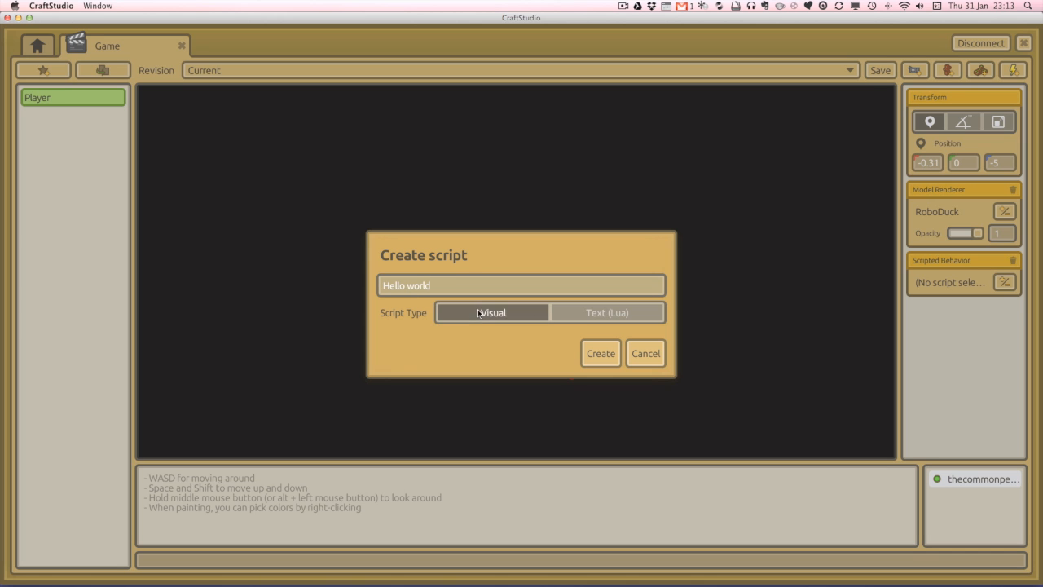
pyautogui.click(599, 352)
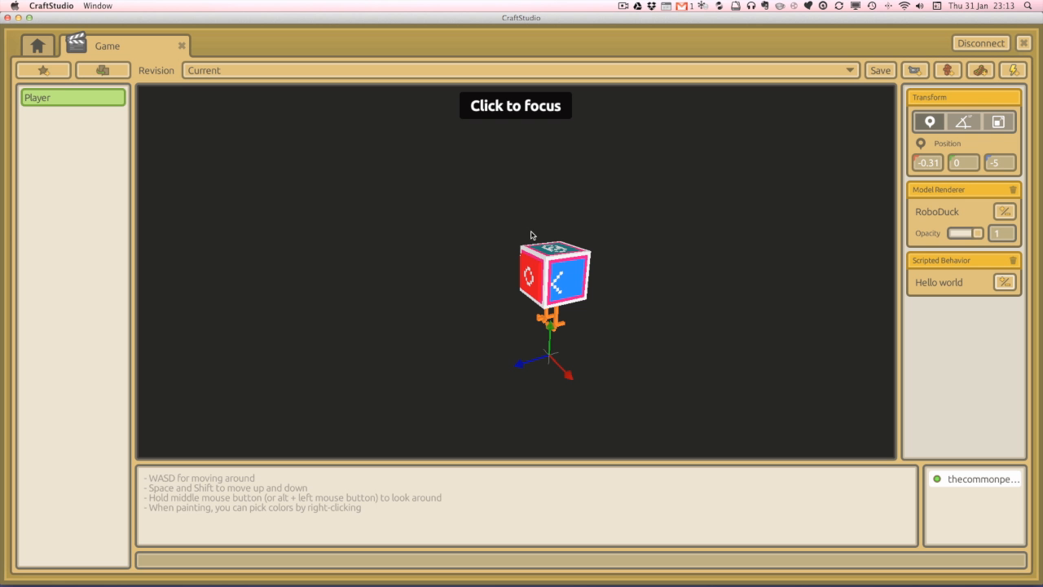
# Return to the scene view and begin adding another game object
pyautogui.click(37, 46)
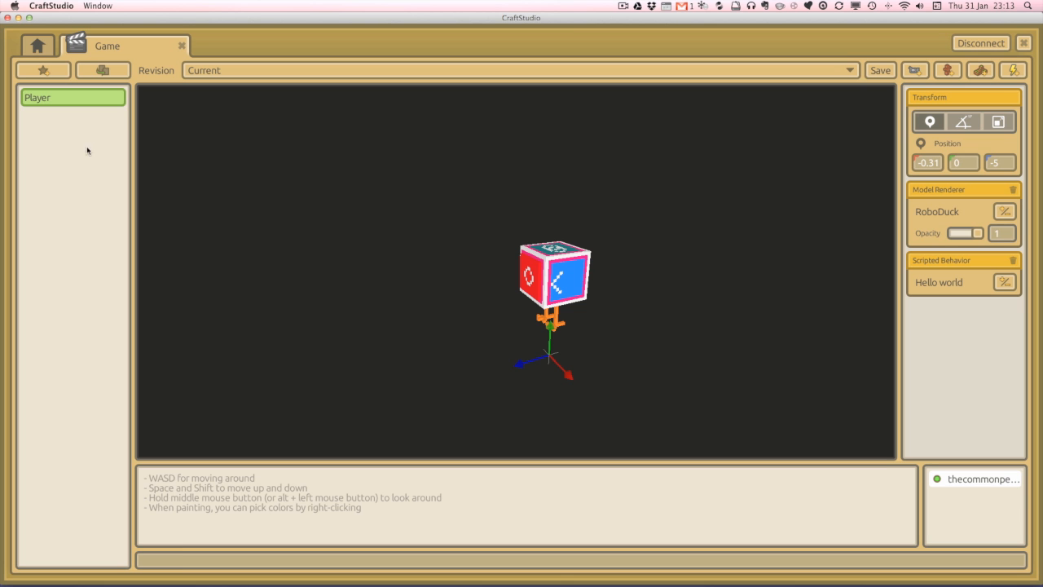
pyautogui.moveTo(674, 348)
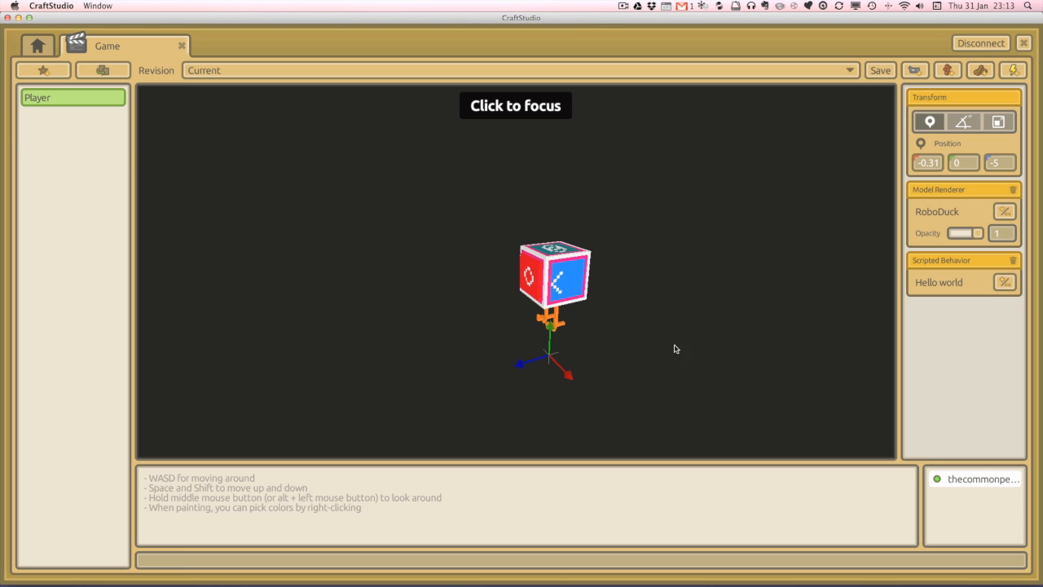
pyautogui.moveTo(277, 186)
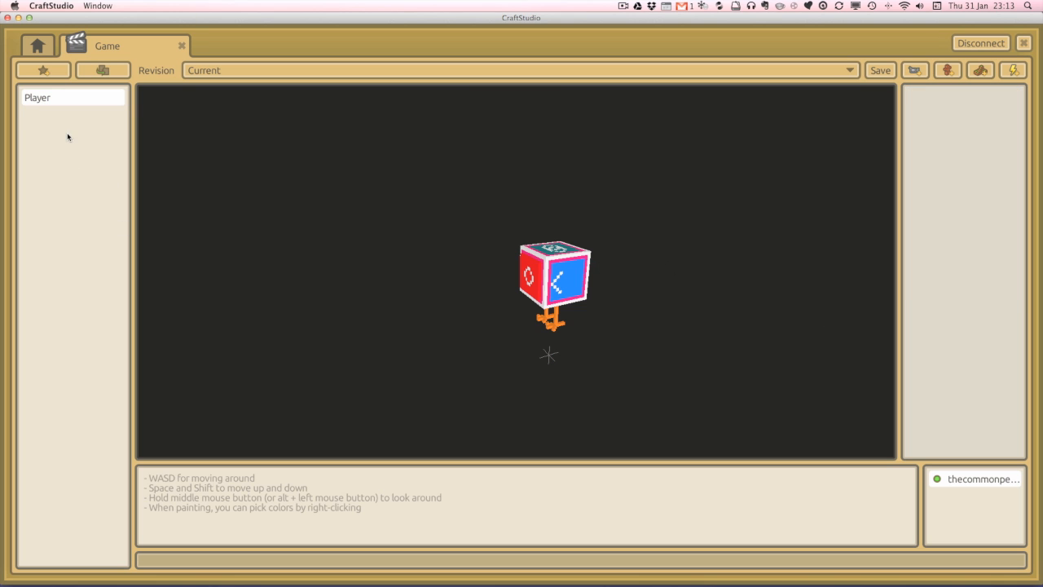
pyautogui.click(101, 70)
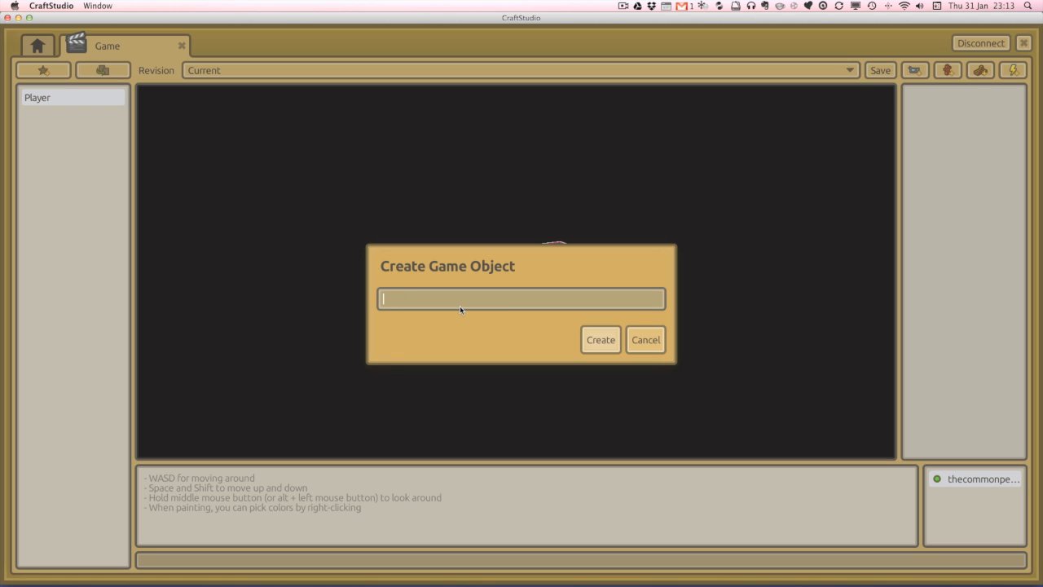
# Create a game object named Cam and select it in the scene tree
pyautogui.write('Cam')
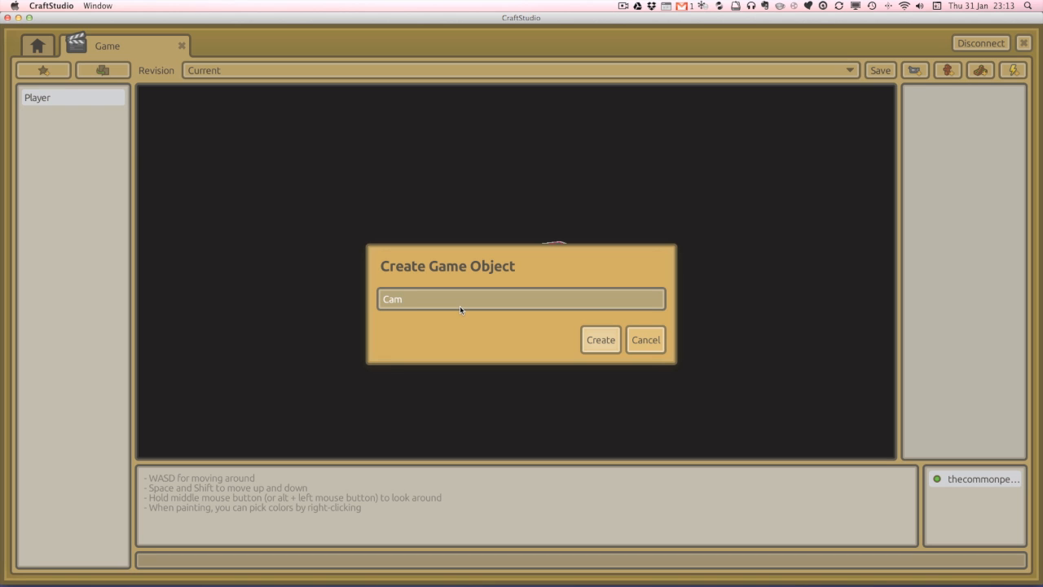
pyautogui.click(599, 339)
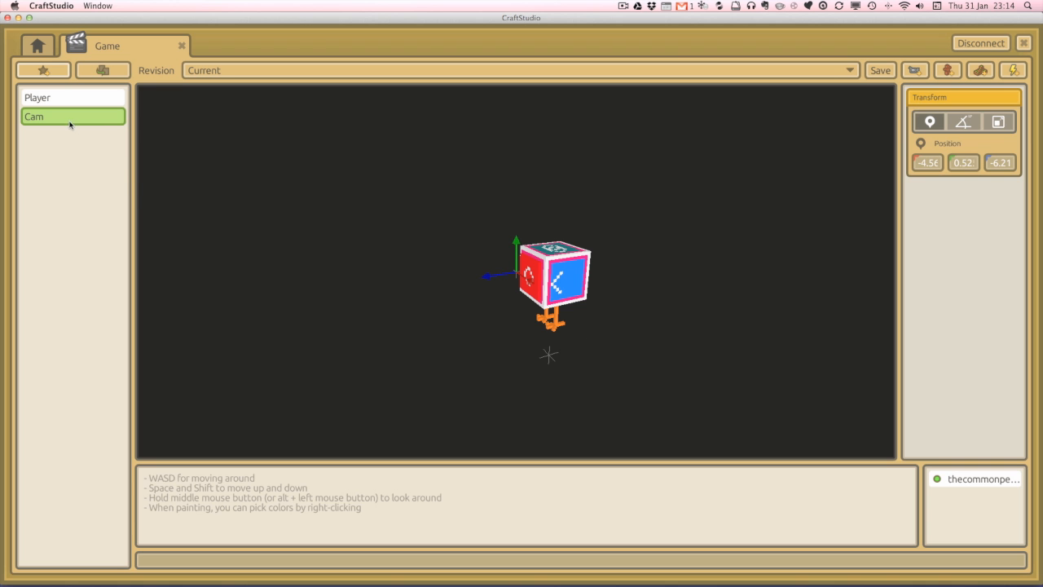
pyautogui.click(378, 282)
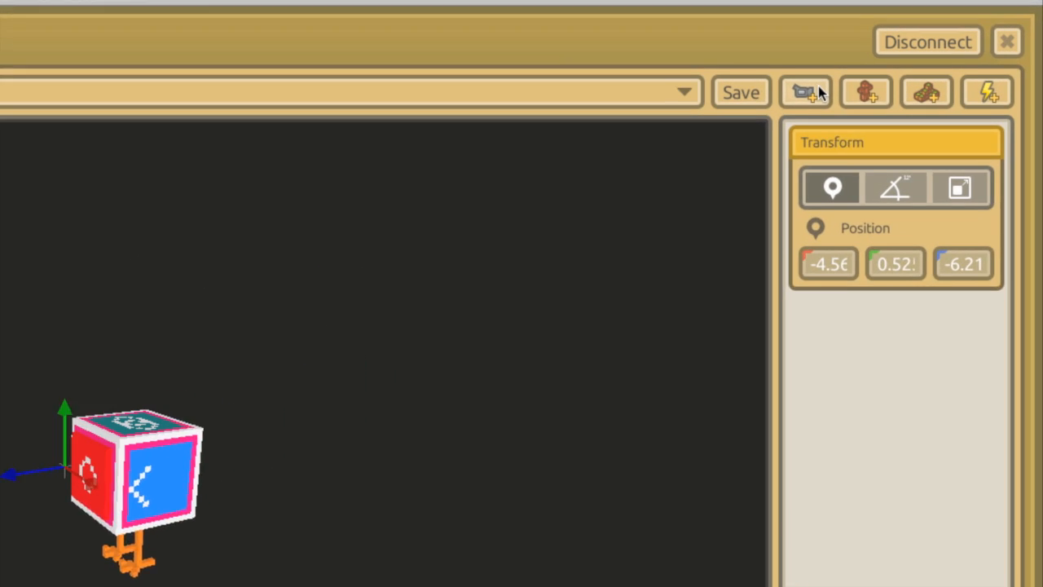
# Add a Camera component to the Cam object
pyautogui.click(805, 92)
pyautogui.write('Cam')
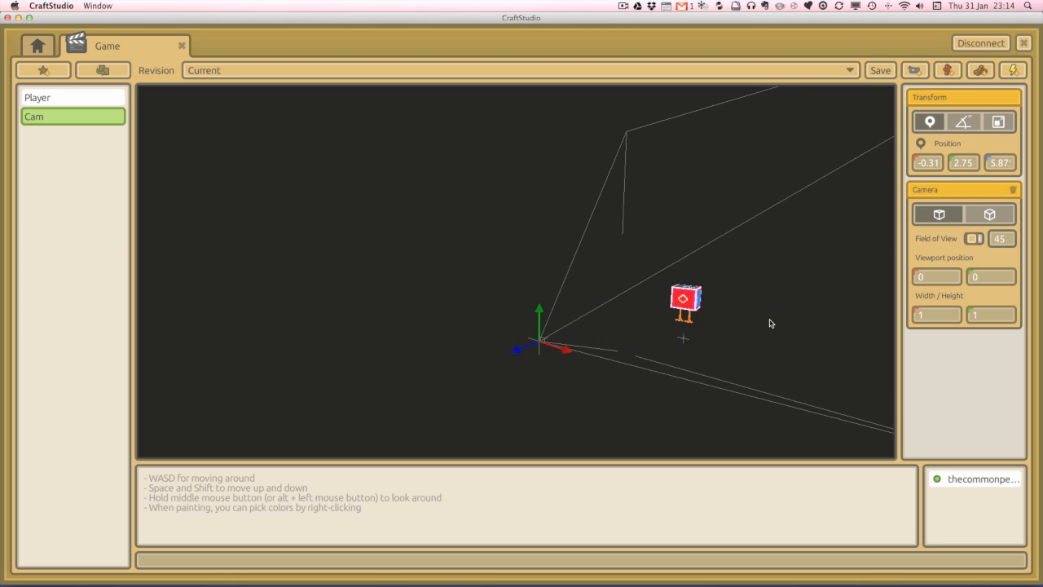
pyautogui.moveTo(586, 160)
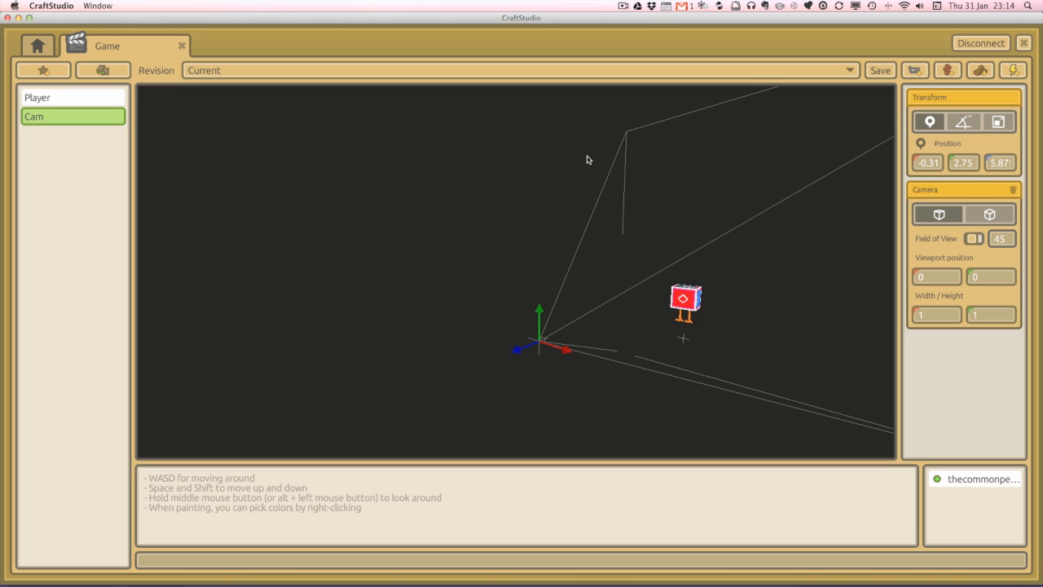
pyautogui.moveTo(717, 238)
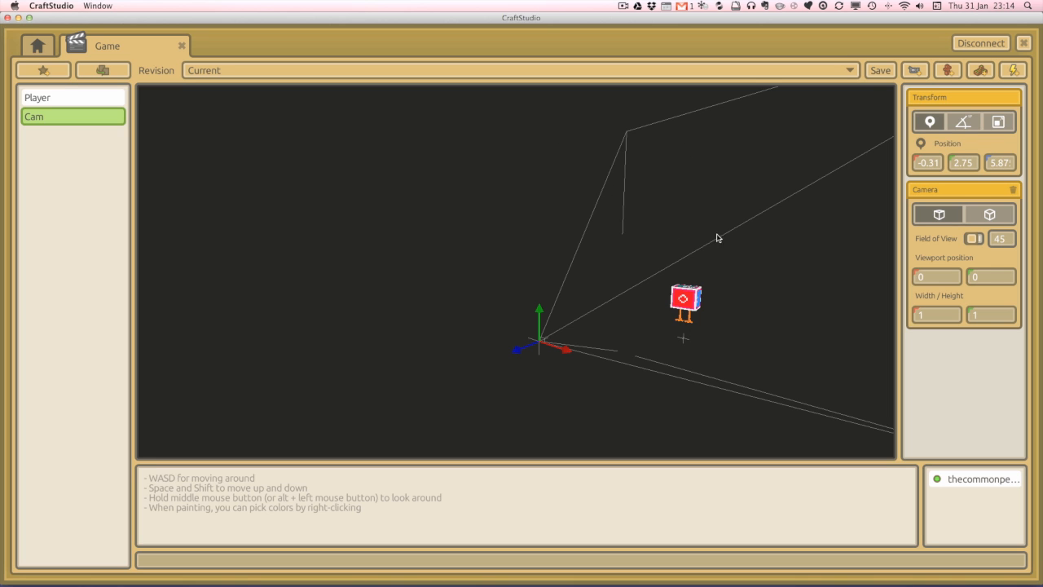
pyautogui.moveTo(603, 324)
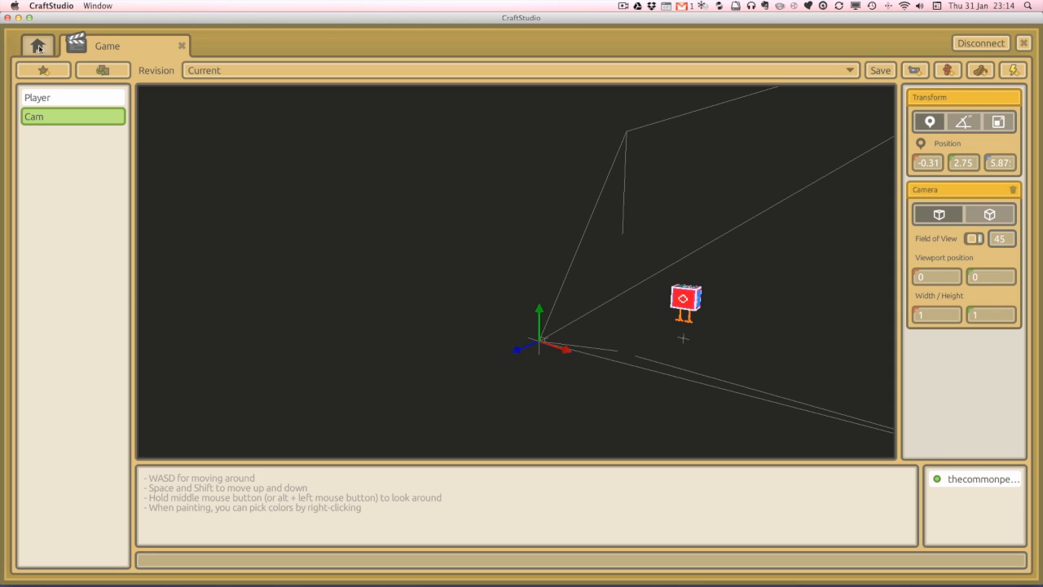
# Set Game as the startup scene in the project administration settings
pyautogui.click(38, 46)
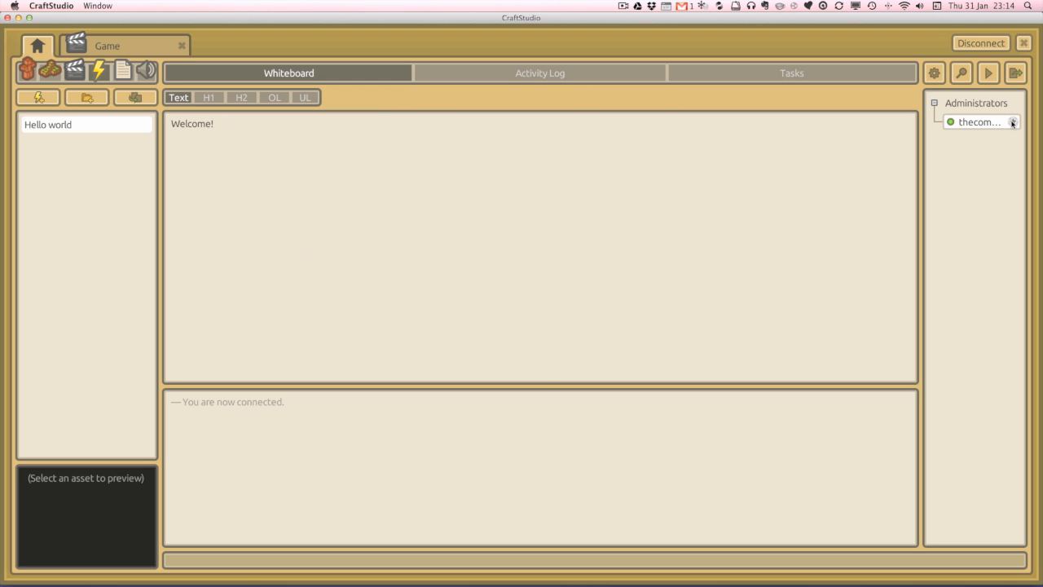
pyautogui.moveTo(935, 71)
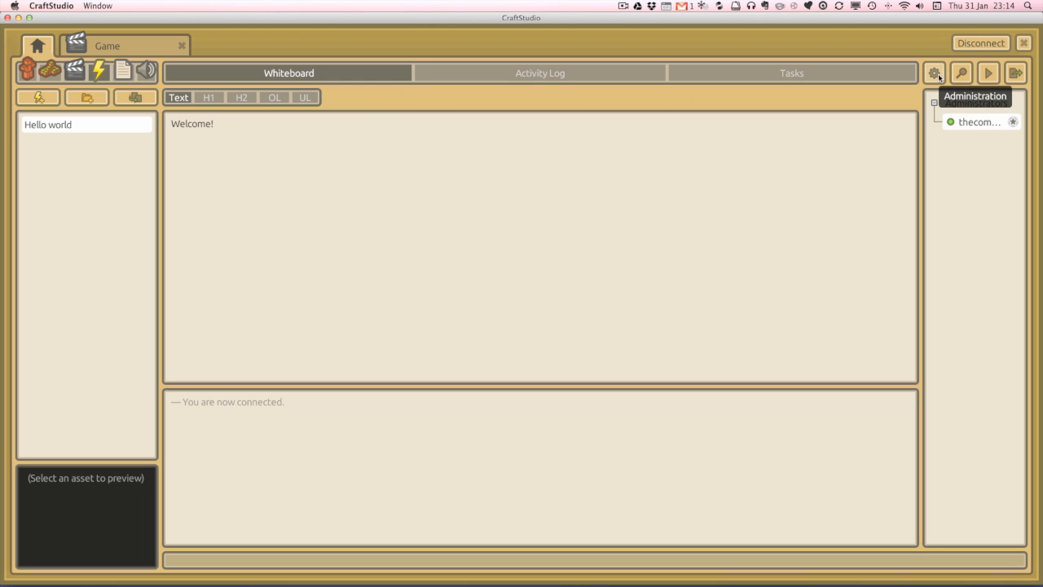
pyautogui.click(935, 71)
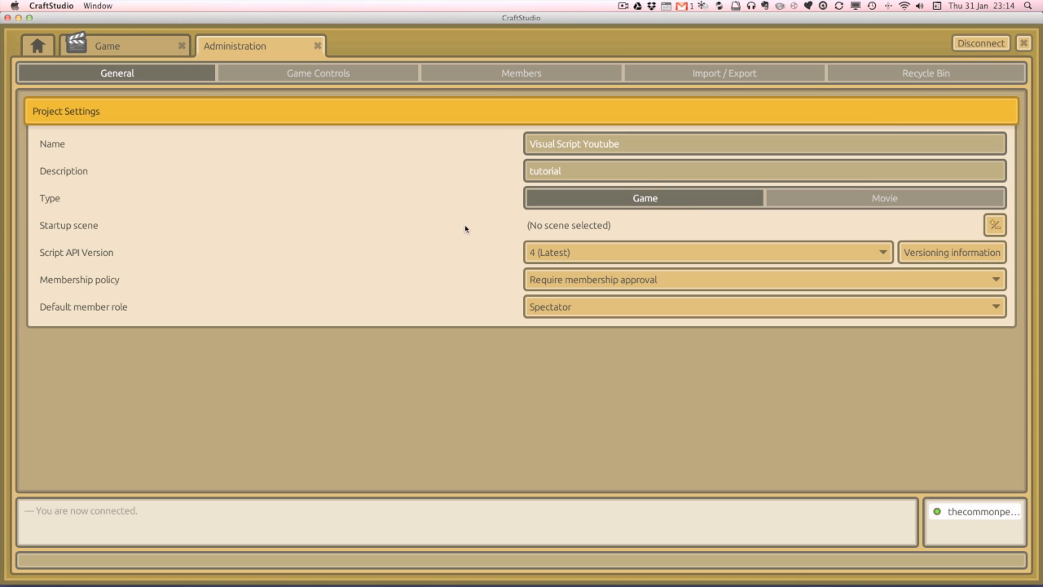
pyautogui.moveTo(984, 228)
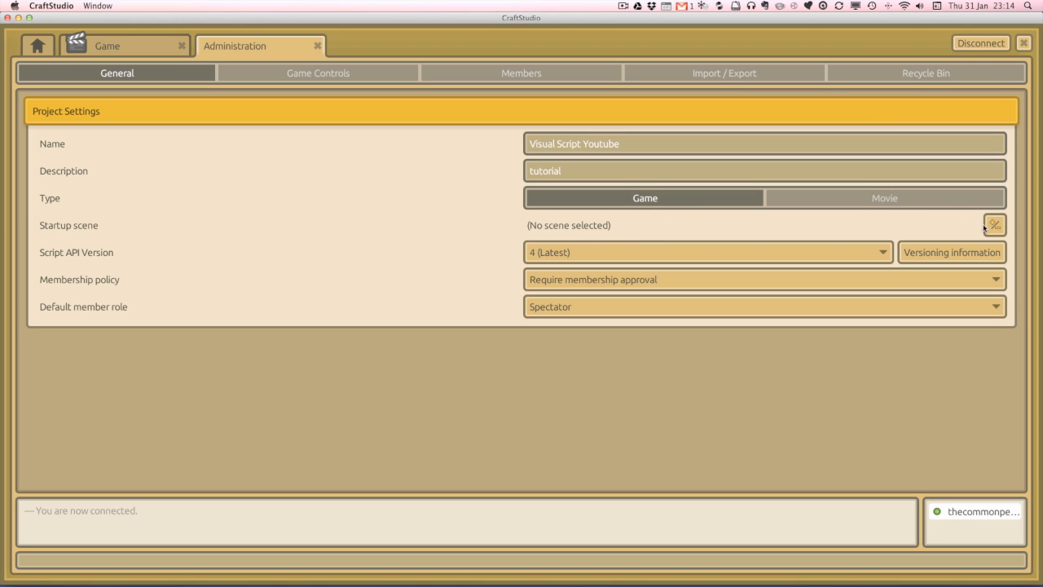
pyautogui.click(994, 225)
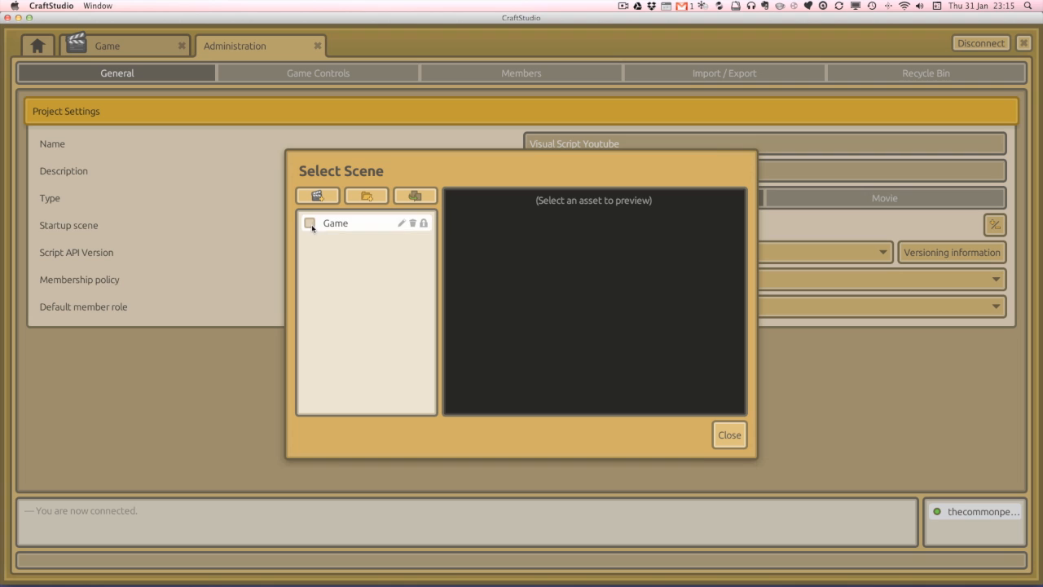
pyautogui.click(310, 221)
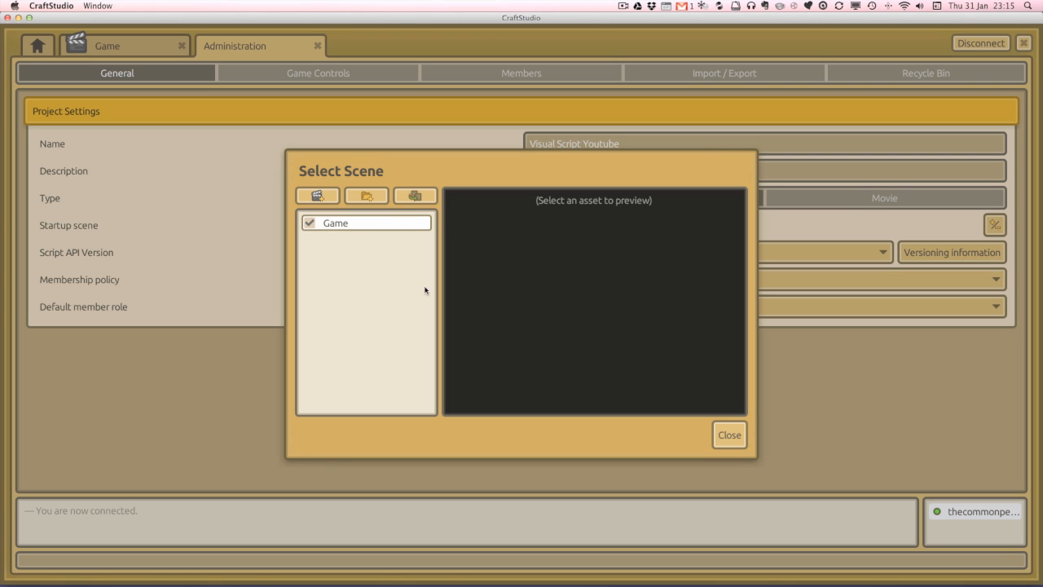
pyautogui.click(727, 433)
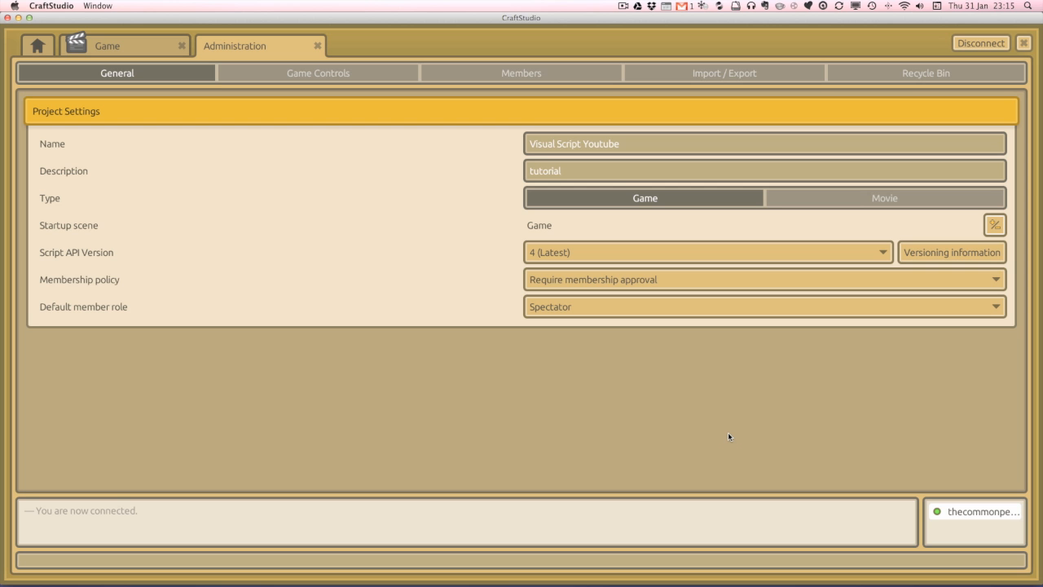
pyautogui.click(38, 46)
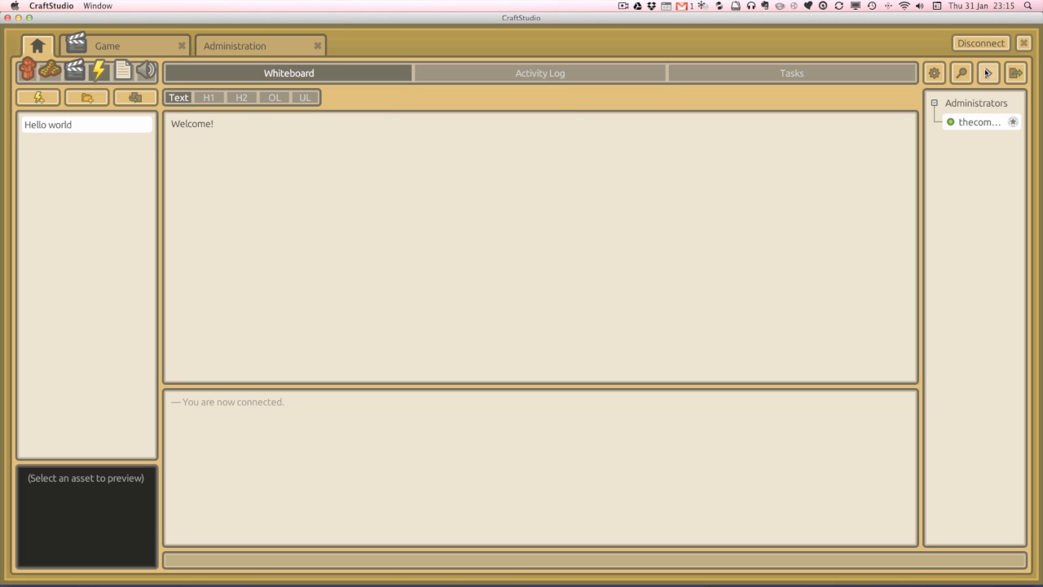
# Run the game and close it once the RoboDuck appears
pyautogui.click(987, 72)
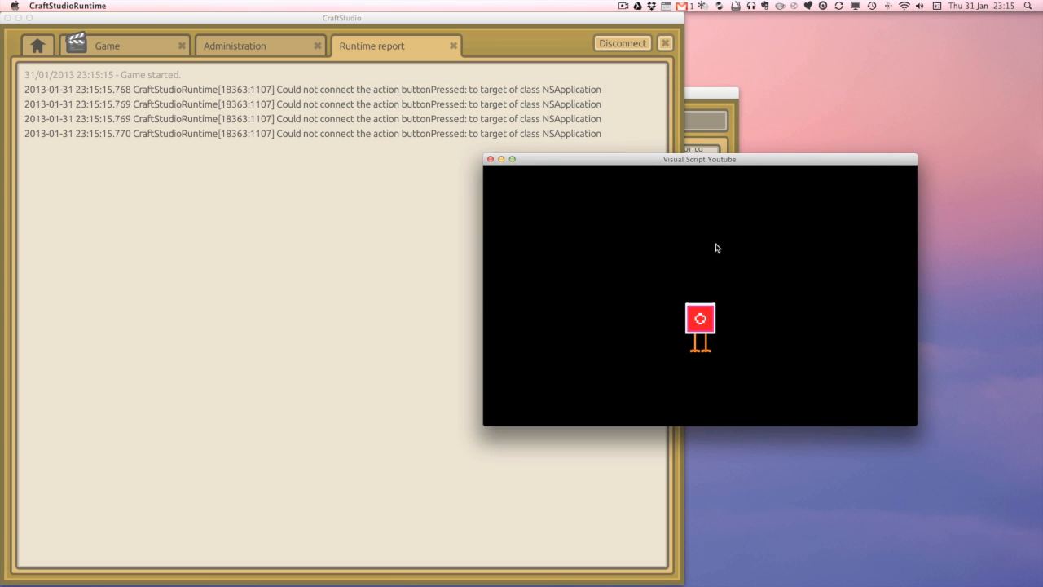
pyautogui.moveTo(710, 334)
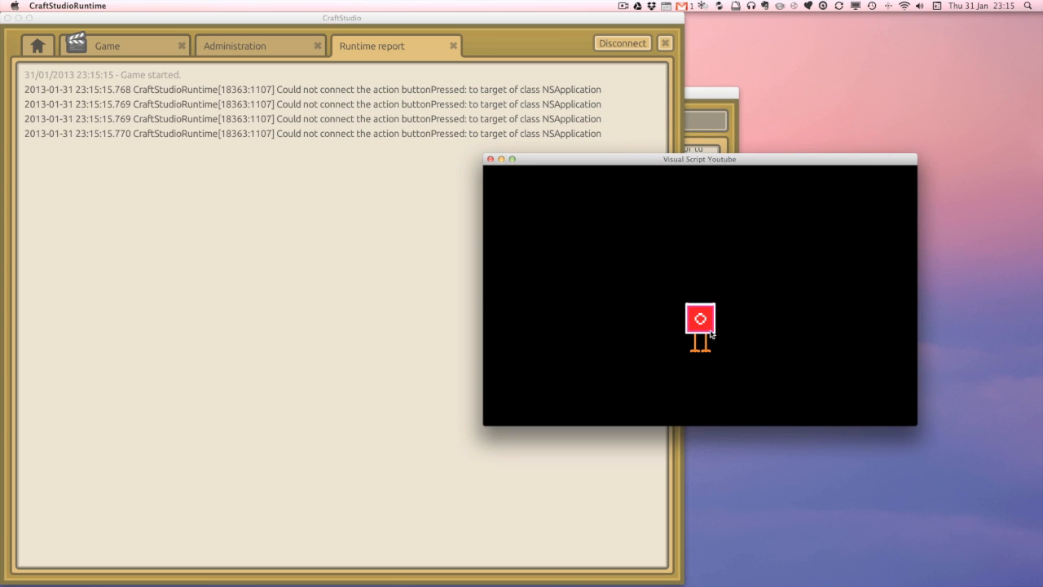
pyautogui.moveTo(717, 316)
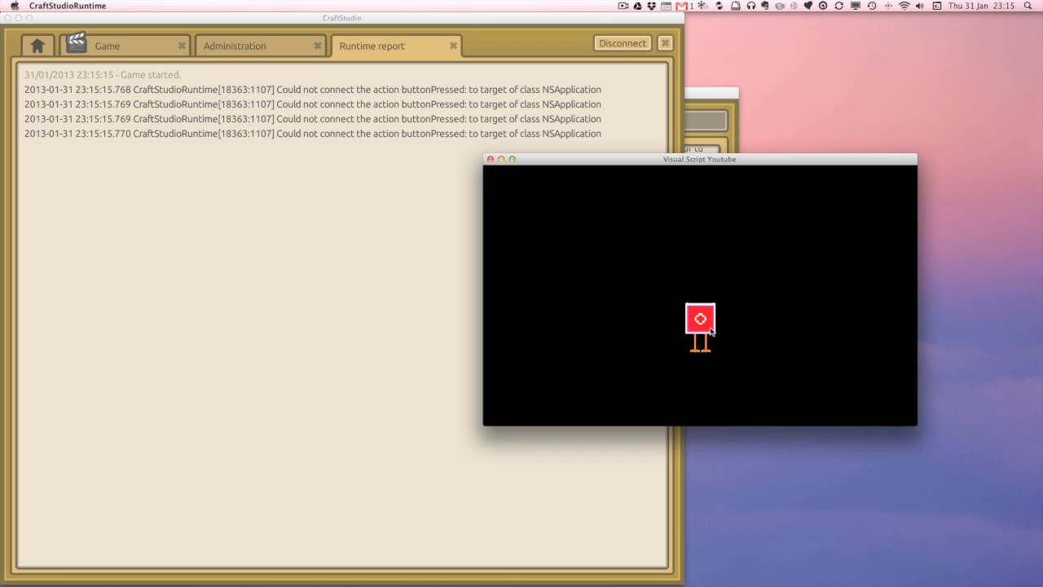
pyautogui.moveTo(394, 152)
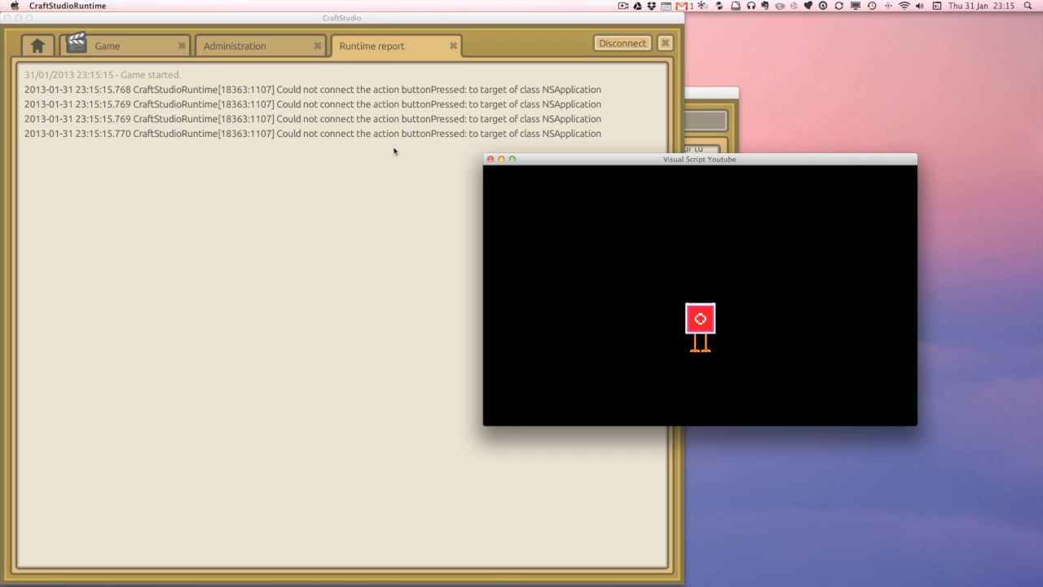
pyautogui.click(489, 160)
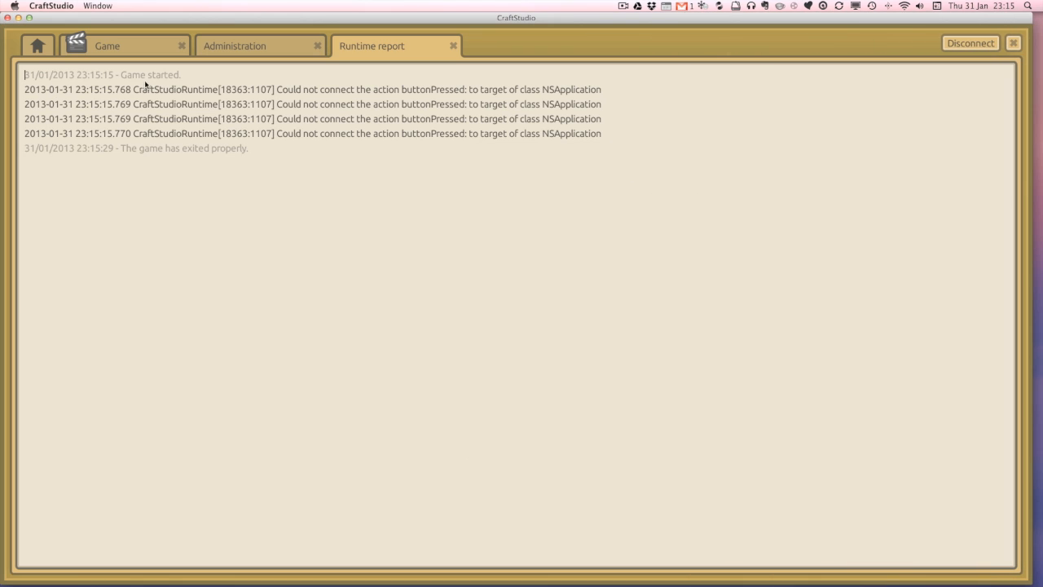
pyautogui.moveTo(238, 153)
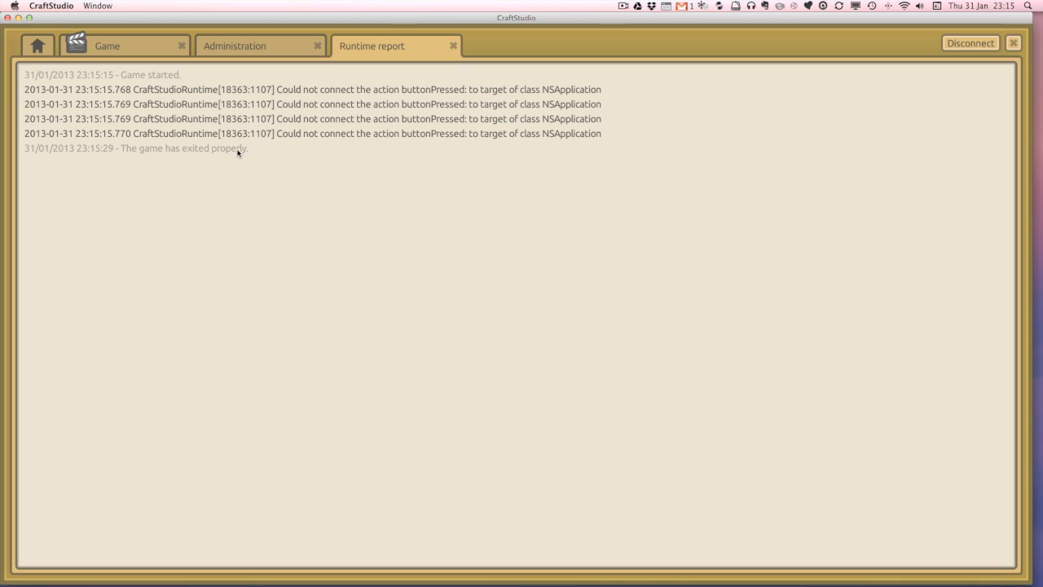
pyautogui.moveTo(238, 137)
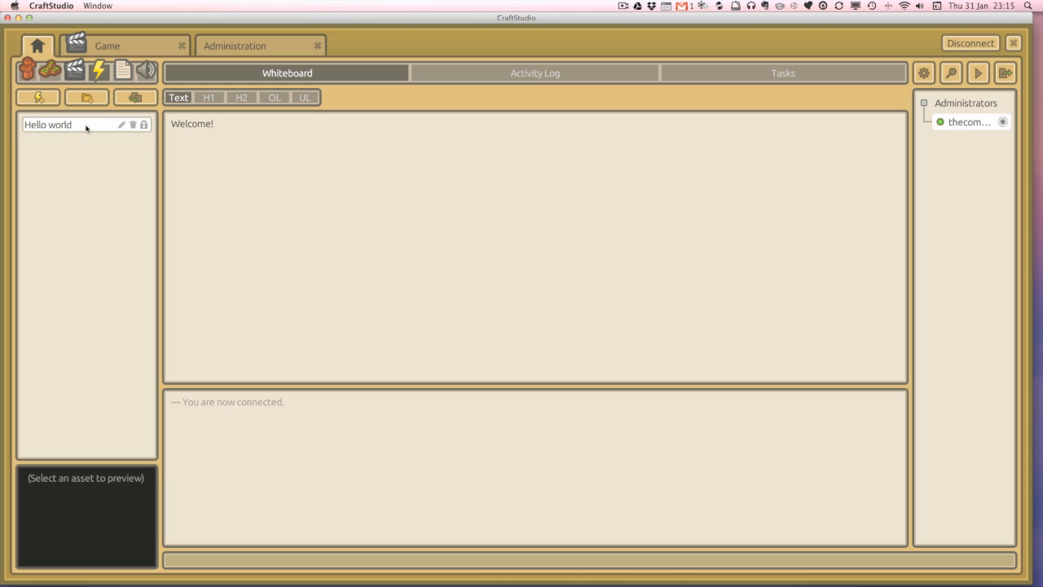
pyautogui.moveTo(57, 131)
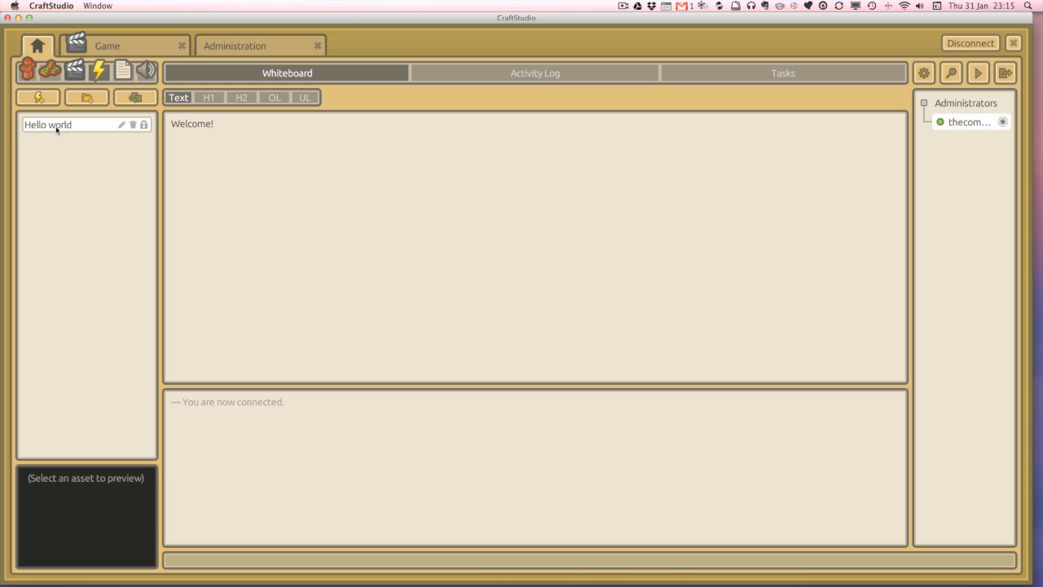
pyautogui.moveTo(70, 129)
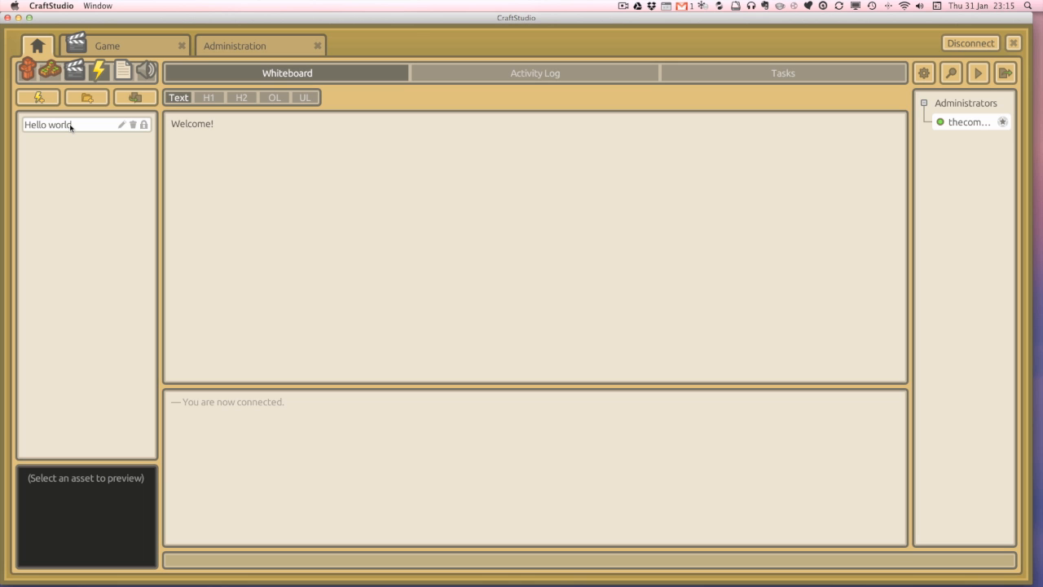
# Open the Hello world visual script in the script editor
pyautogui.doubleClick(49, 124)
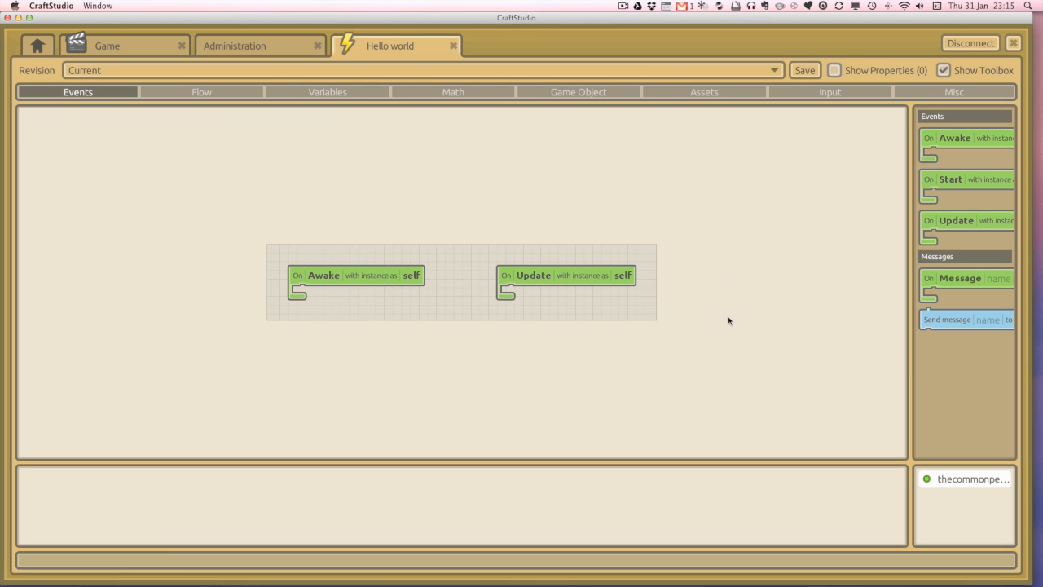
pyautogui.moveTo(526, 226)
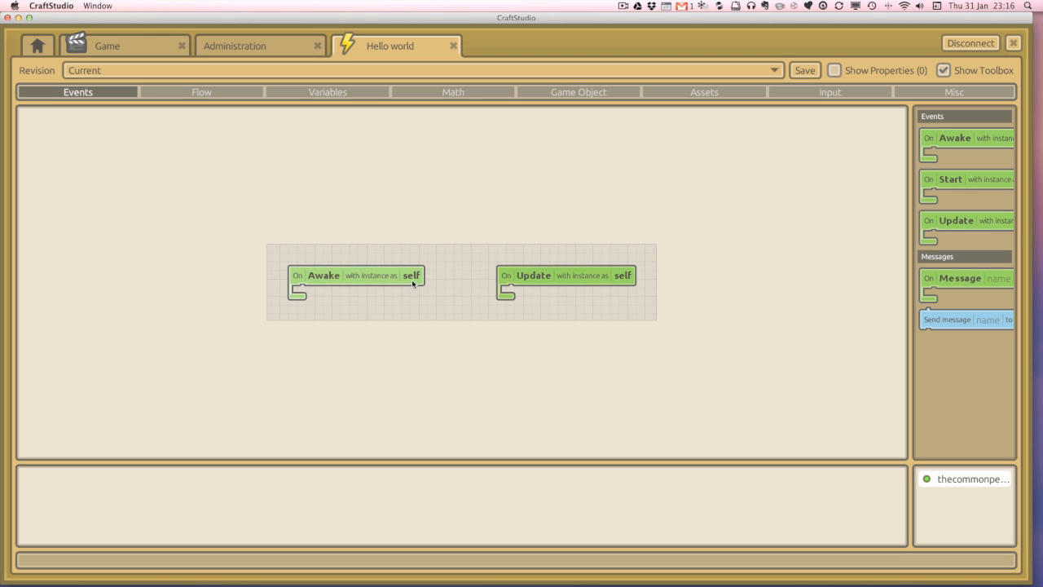
pyautogui.moveTo(545, 274)
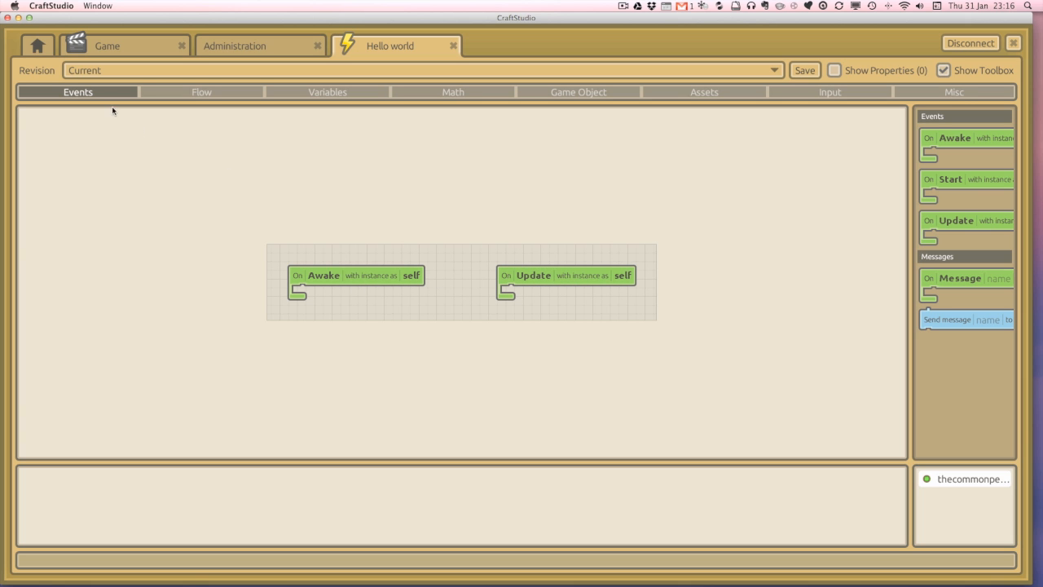
# Browse the Flow, Events, Math and Input block categories, ending on Misc with the Print block
pyautogui.click(202, 91)
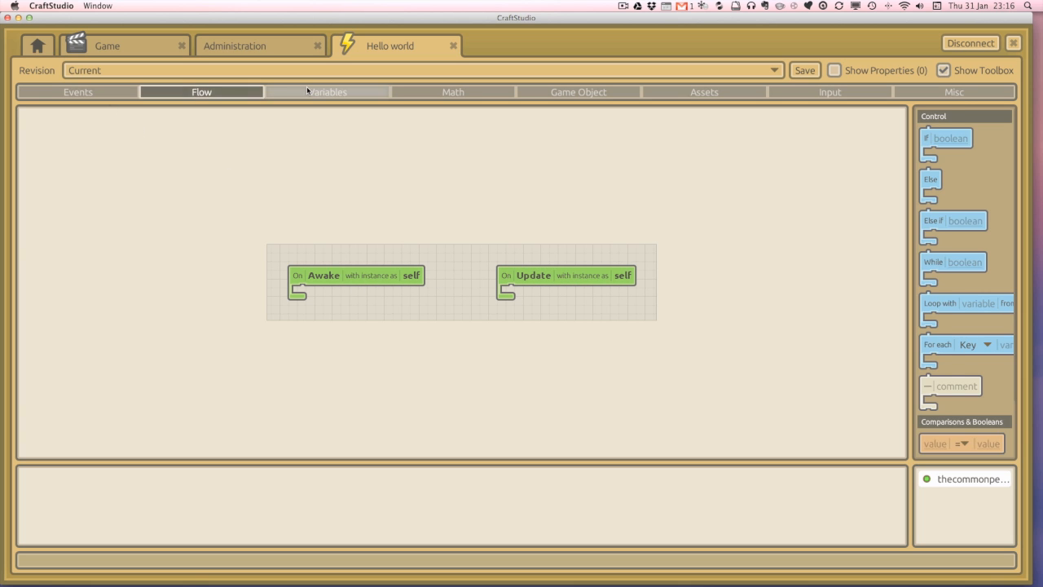
pyautogui.click(78, 92)
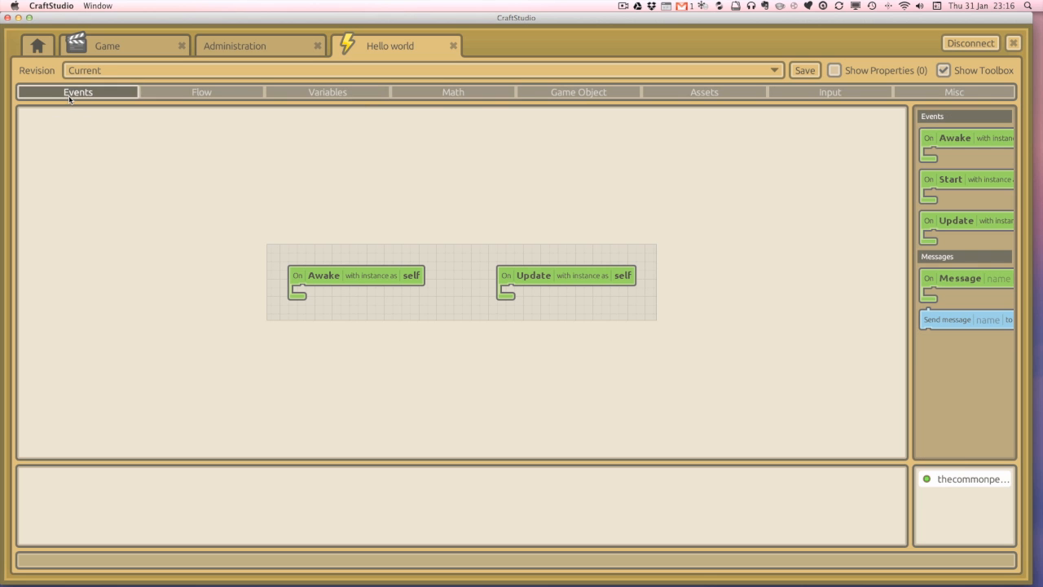
pyautogui.click(453, 91)
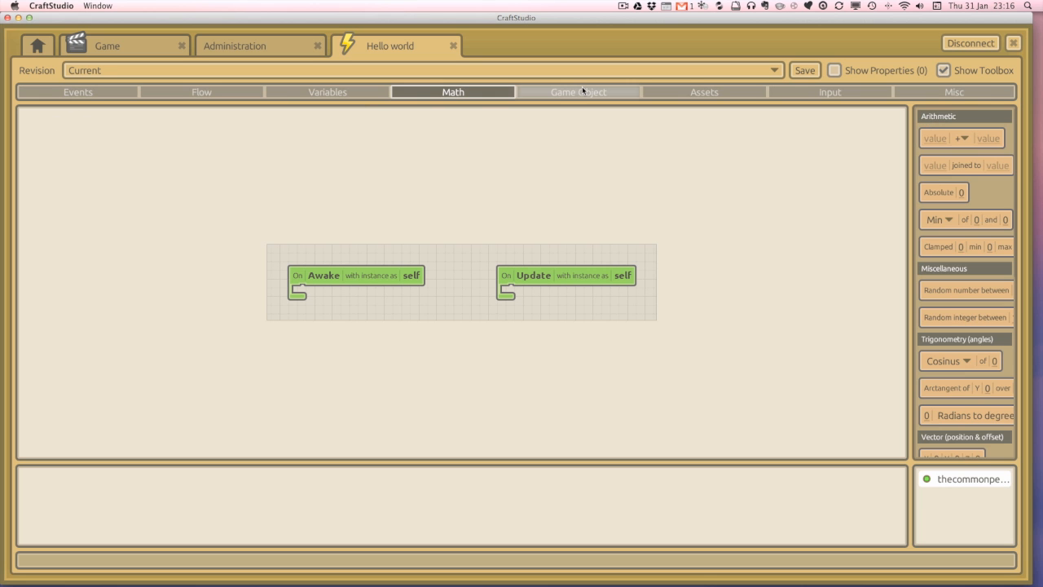
pyautogui.click(829, 91)
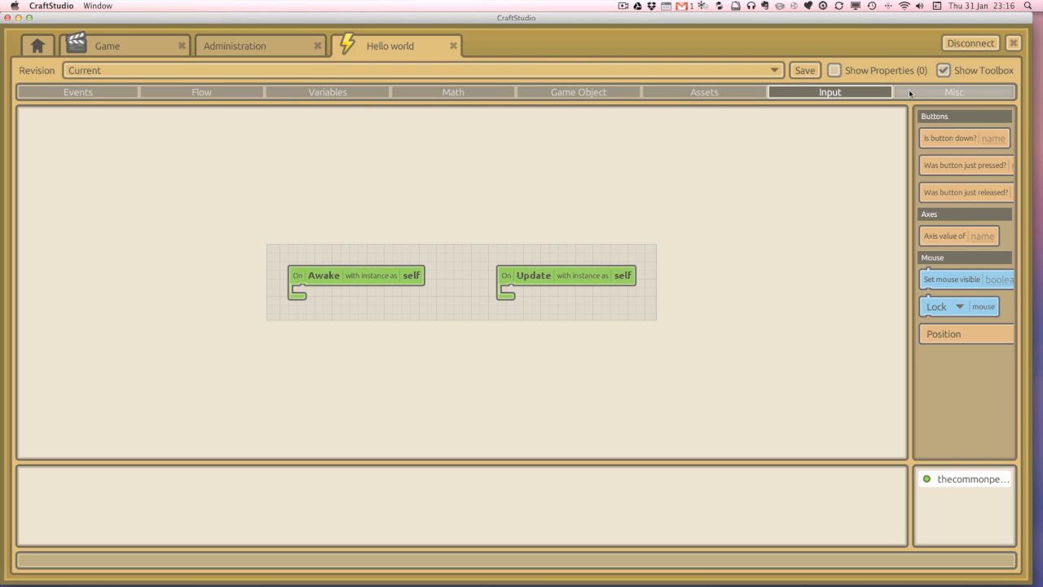
pyautogui.click(953, 91)
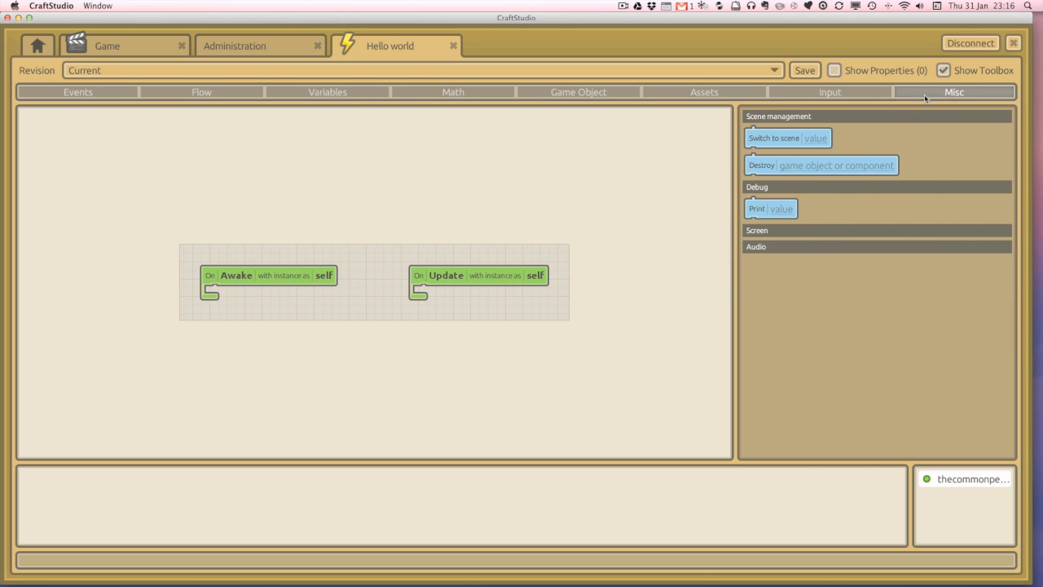
pyautogui.moveTo(831, 241)
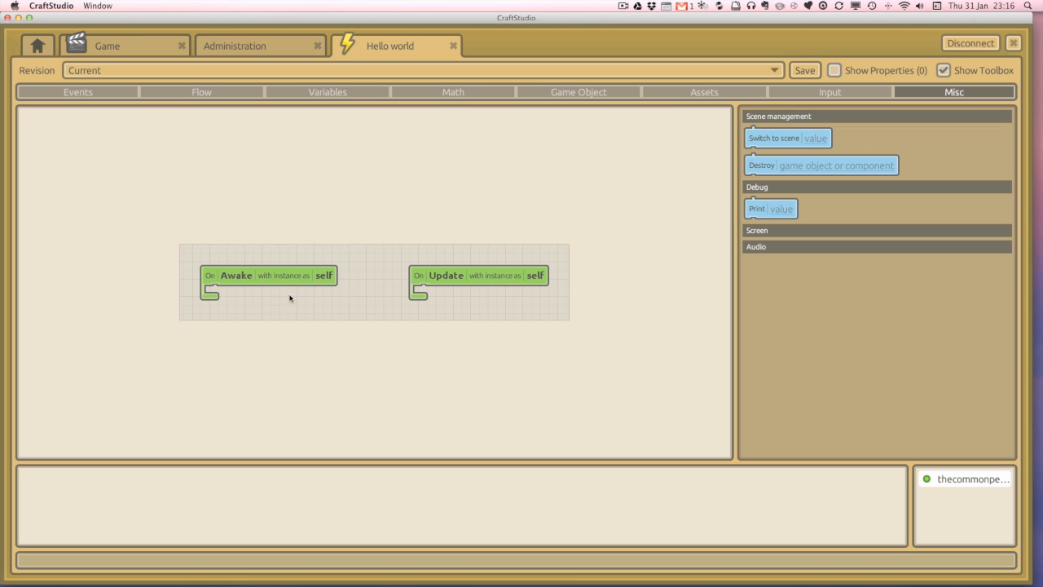
pyautogui.moveTo(80, 110)
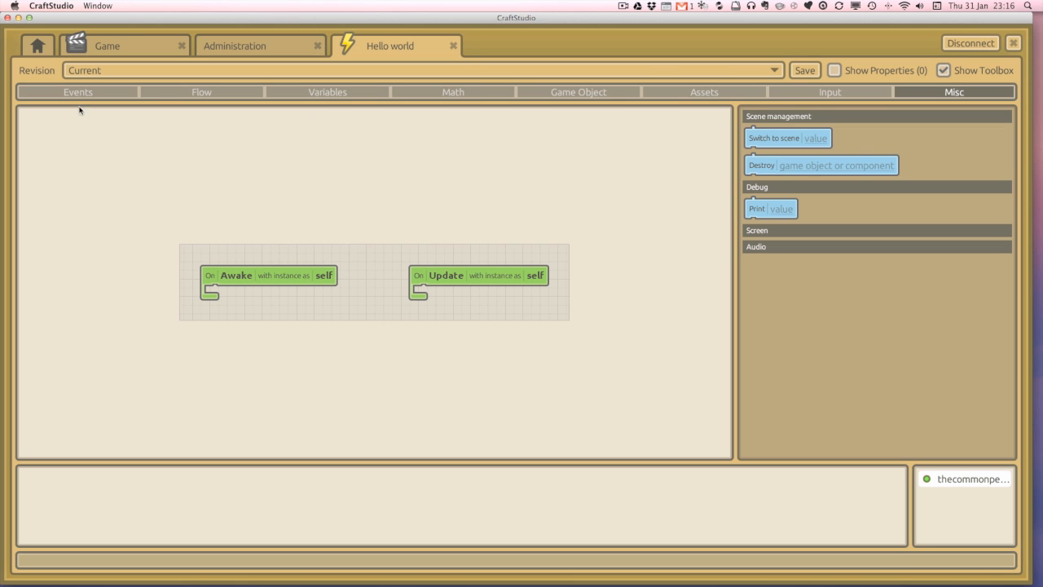
pyautogui.click(78, 91)
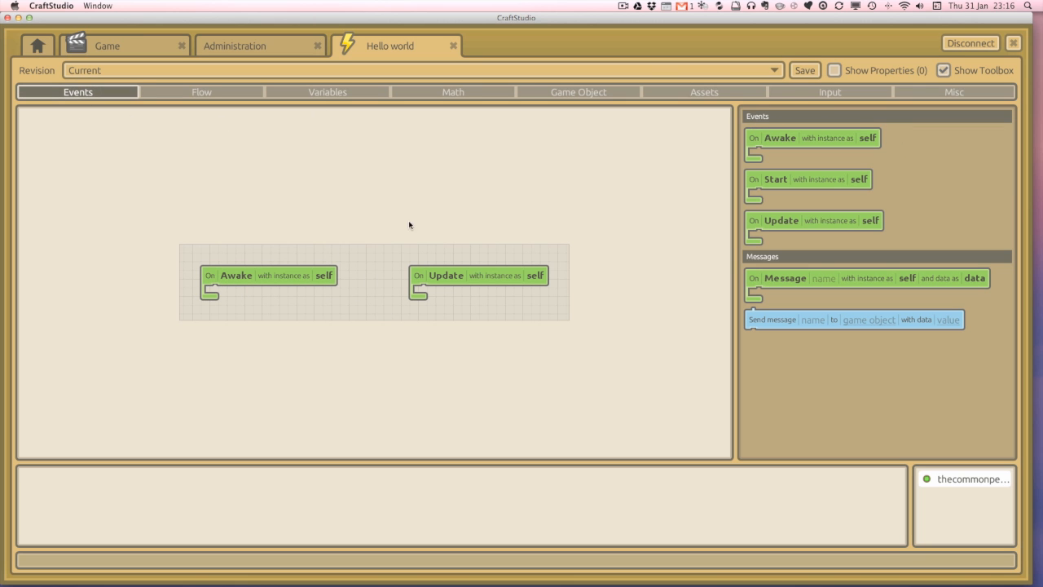
pyautogui.moveTo(332, 284)
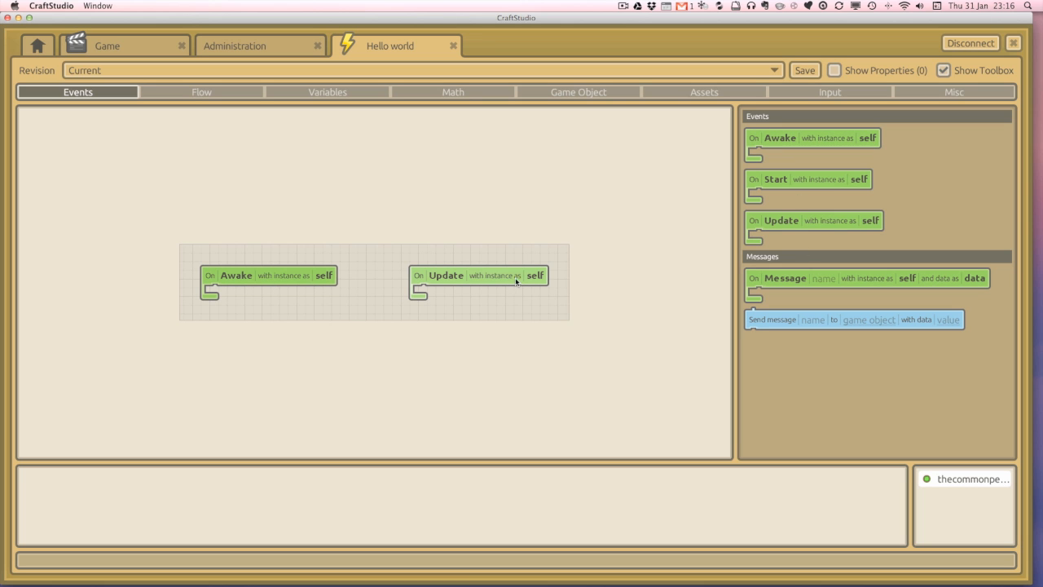
pyautogui.moveTo(273, 280)
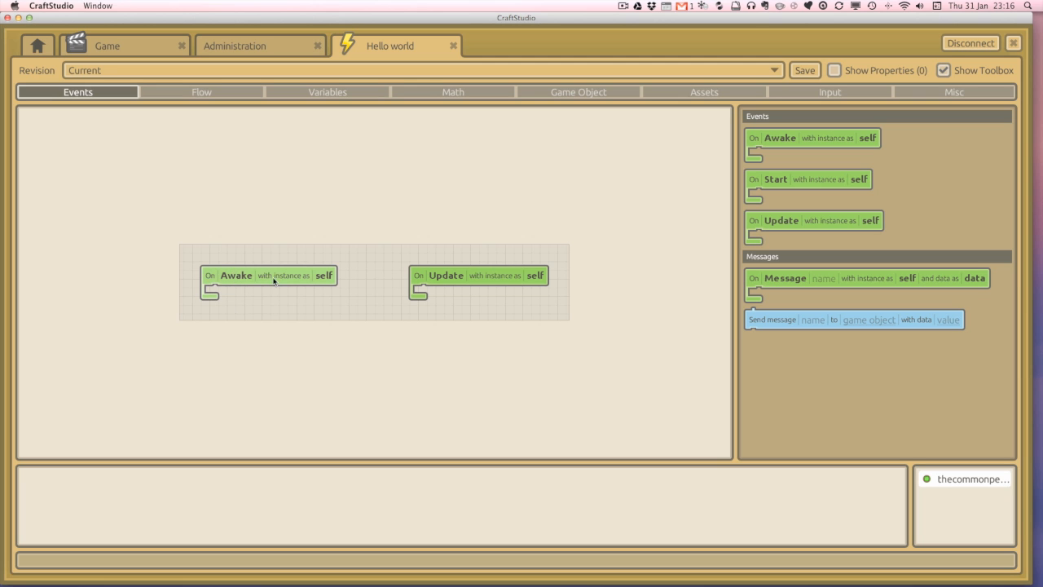
pyautogui.moveTo(373, 257)
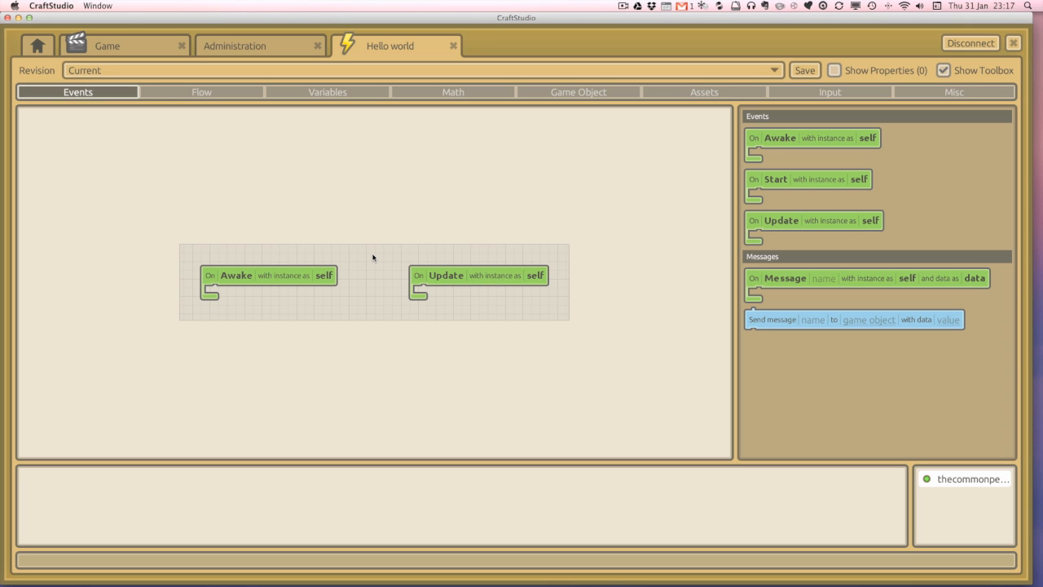
pyautogui.moveTo(284, 320)
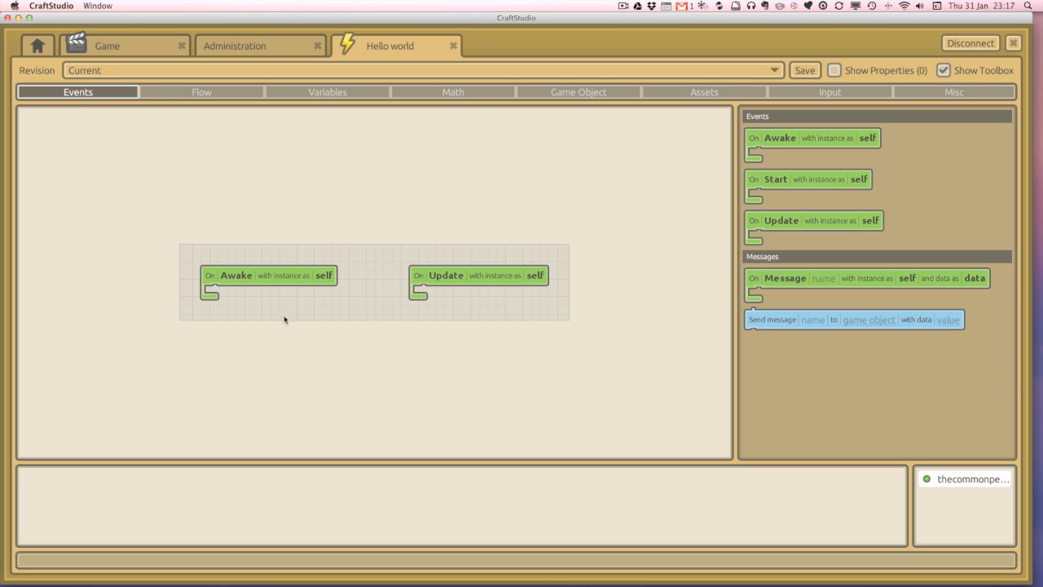
pyautogui.moveTo(283, 300)
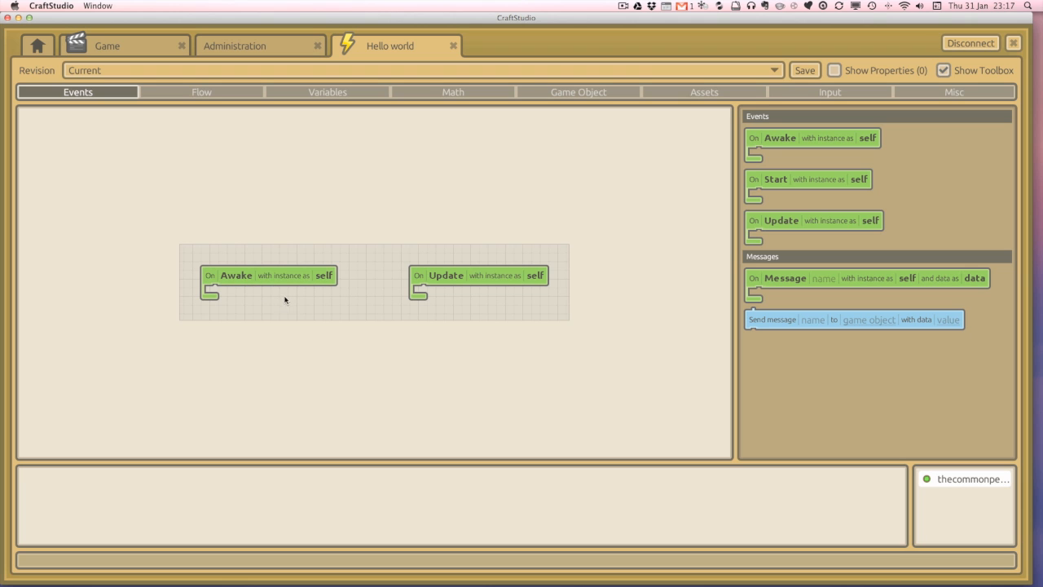
pyautogui.moveTo(252, 306)
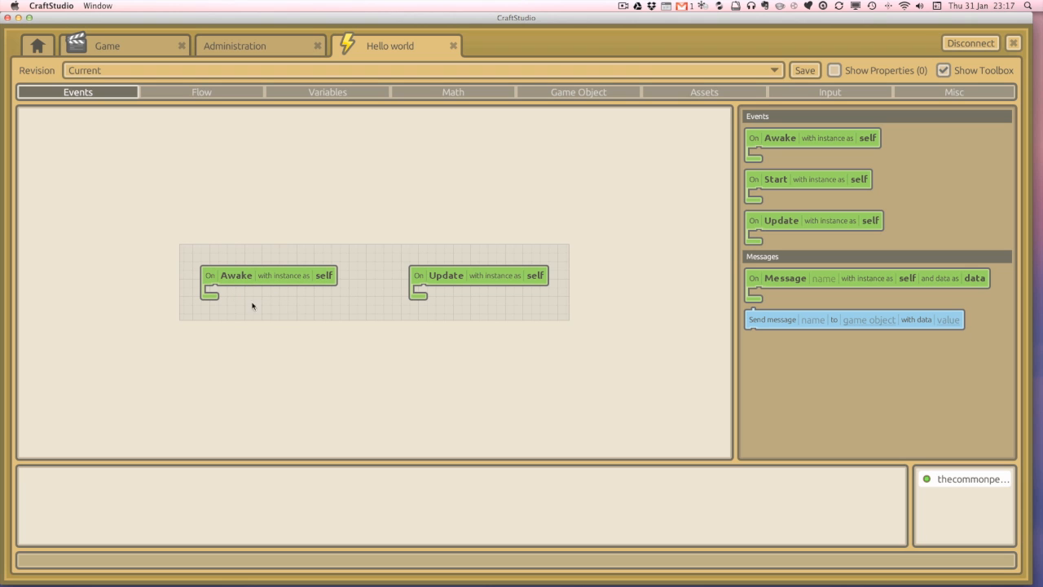
pyautogui.moveTo(434, 289)
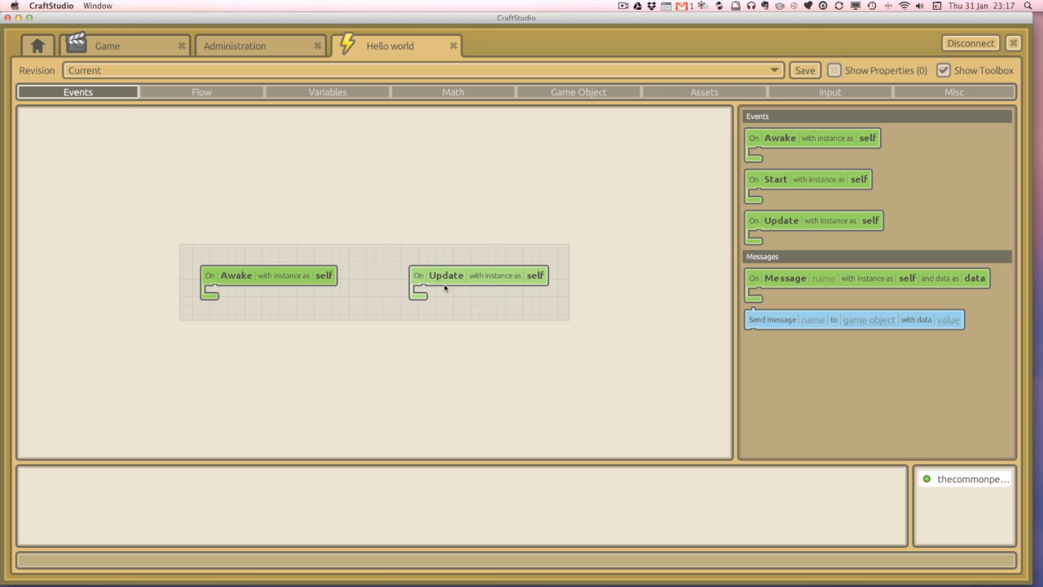
pyautogui.moveTo(539, 277)
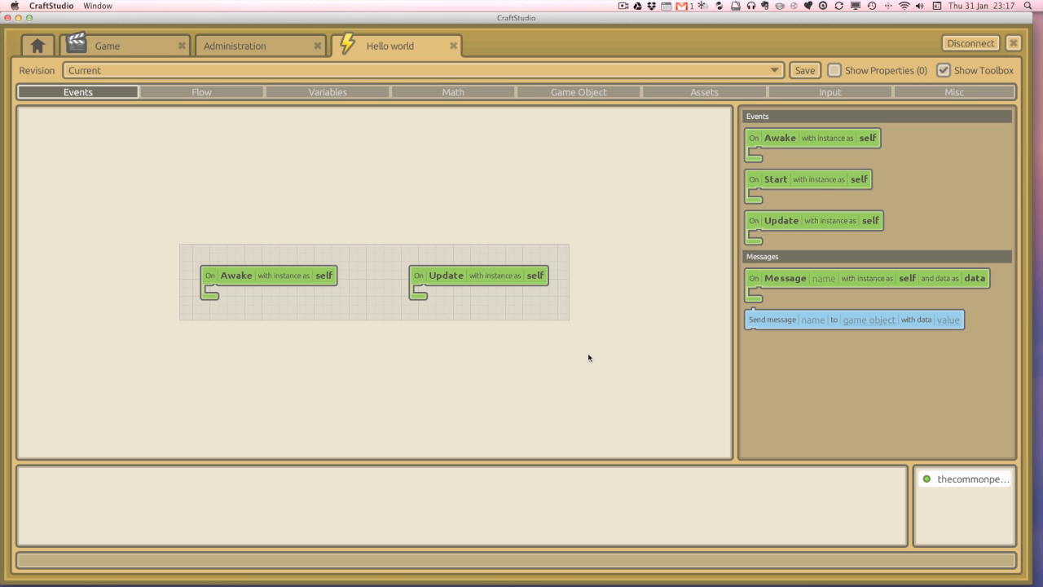
pyautogui.moveTo(515, 293)
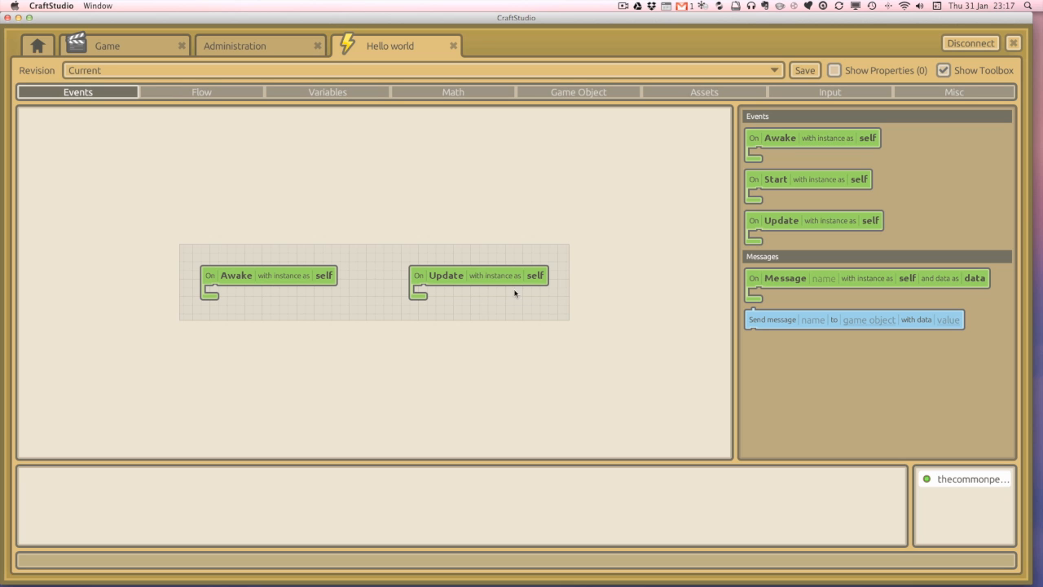
pyautogui.moveTo(519, 372)
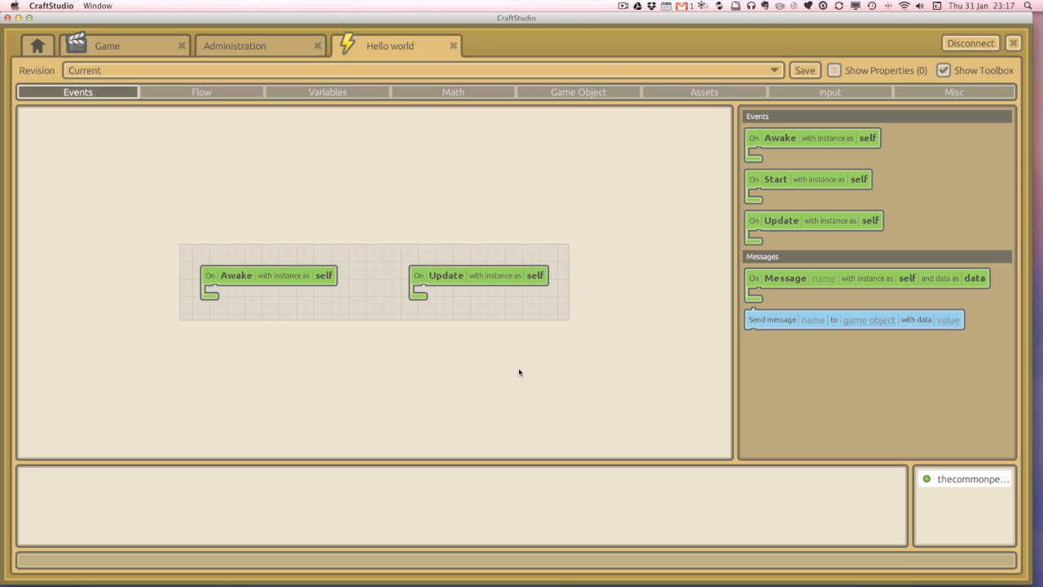
pyautogui.moveTo(417, 316)
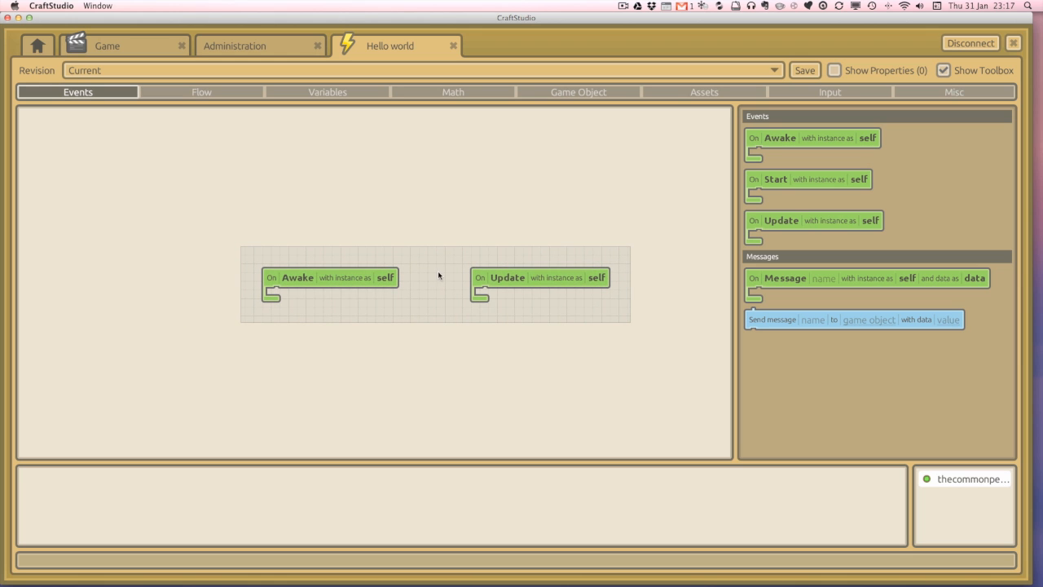
pyautogui.moveTo(600, 199)
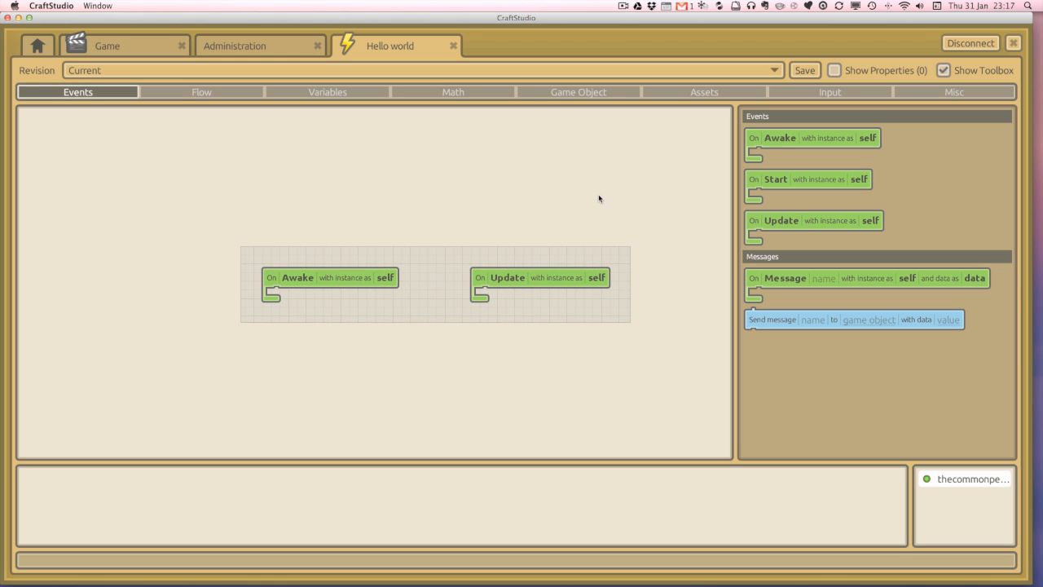
pyautogui.moveTo(355, 135)
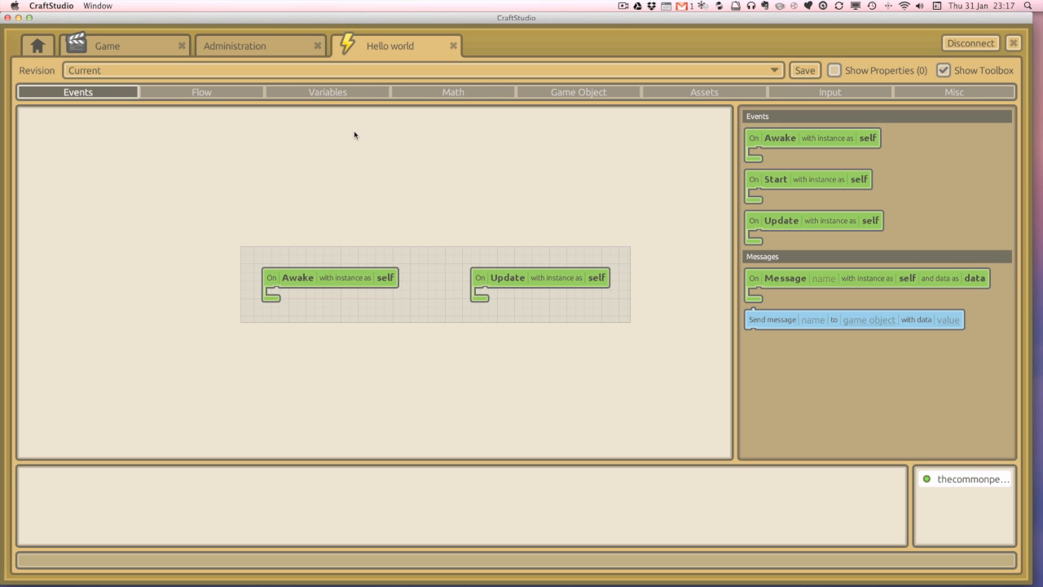
pyautogui.moveTo(817, 127)
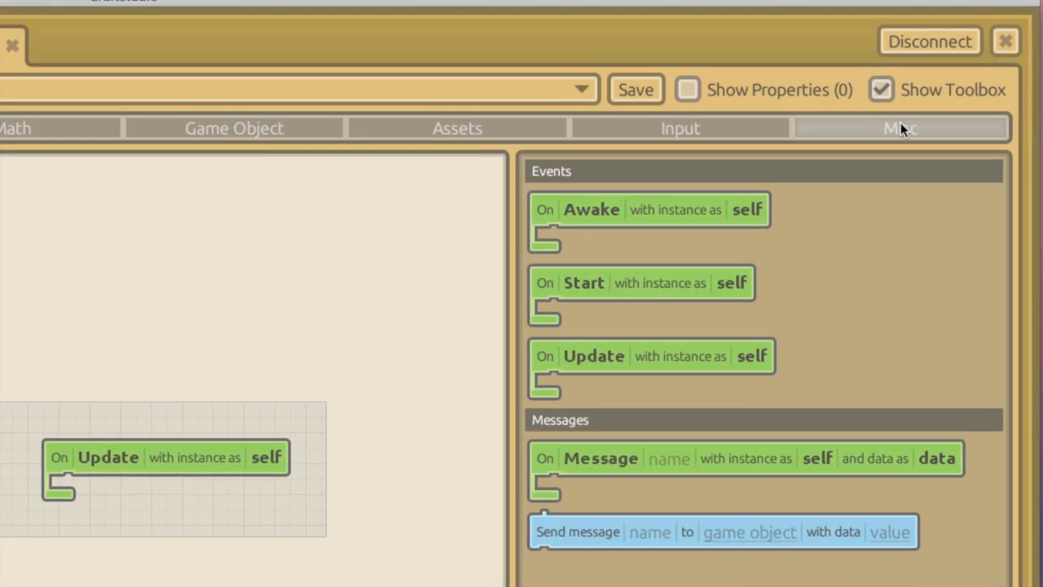
# Drop a Print block from the debug blocks into the Awake event
pyautogui.click(899, 127)
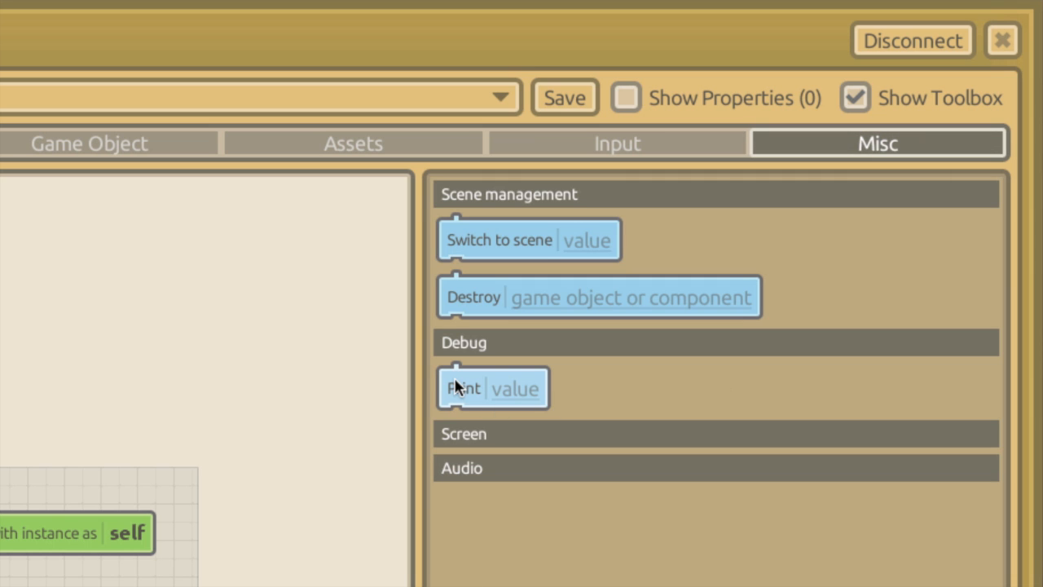
pyautogui.moveTo(465, 388); pyautogui.dragTo(632, 329)
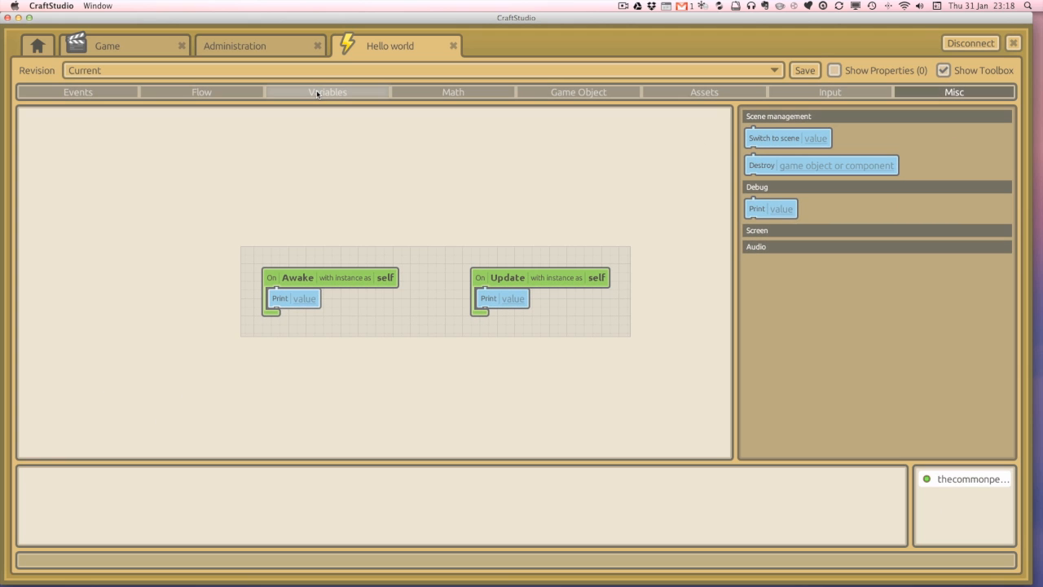
# Plug a Text value reading 'Hello world I'm Awake...' into Awake's Print block
pyautogui.click(326, 92)
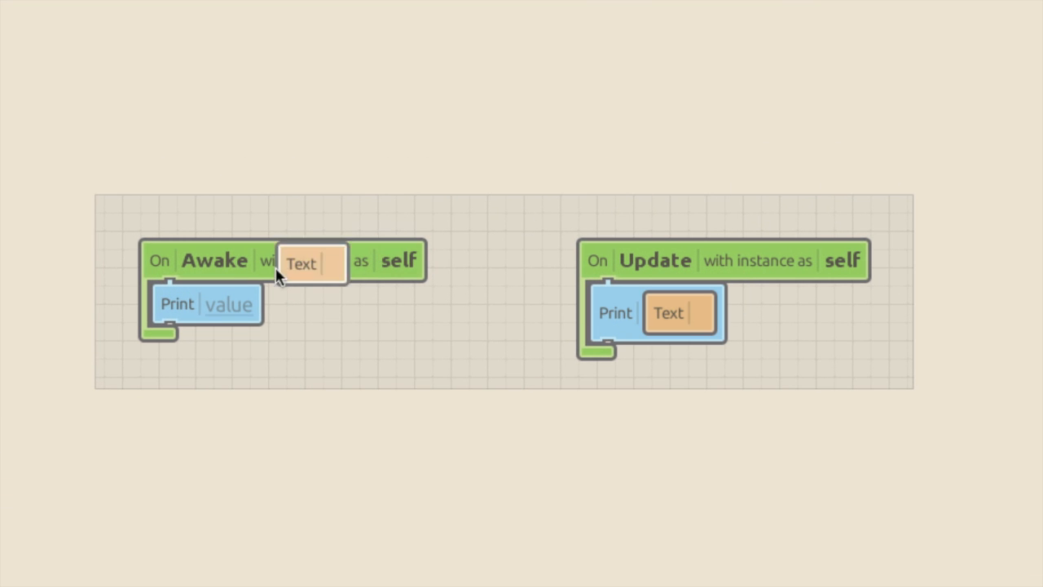
pyautogui.moveTo(313, 264); pyautogui.dragTo(231, 313)
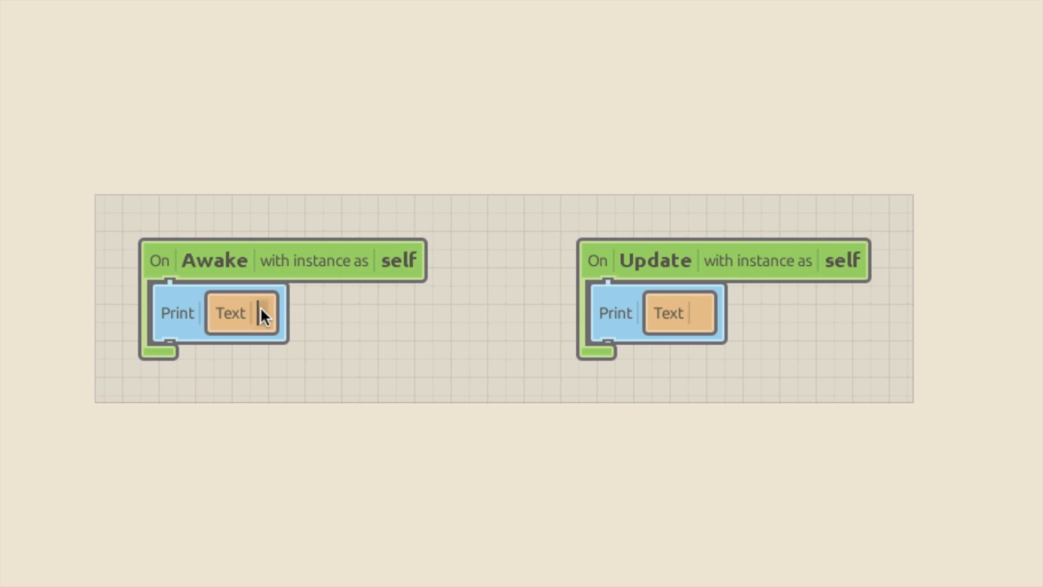
pyautogui.write('Hello world')
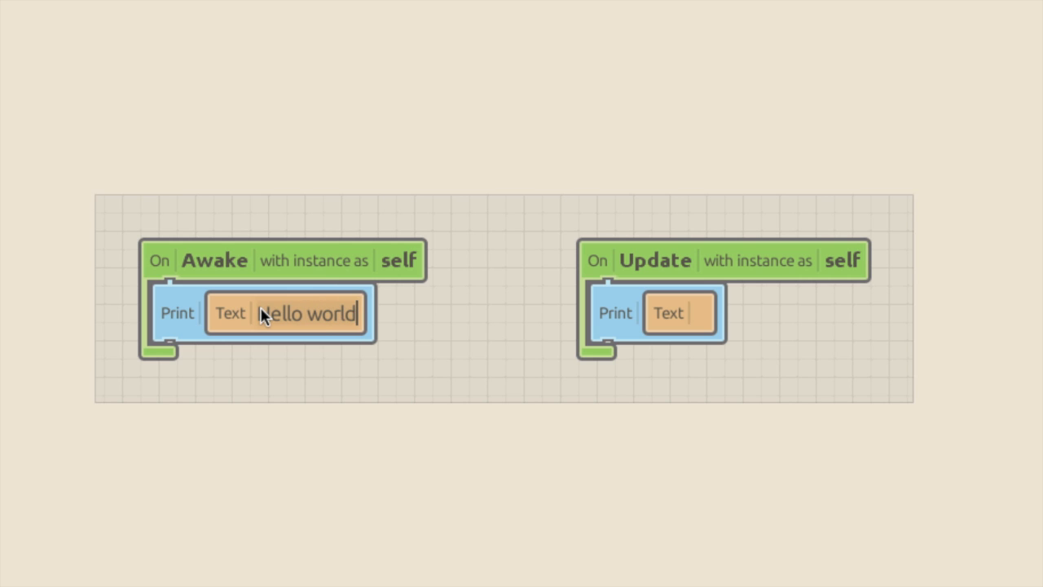
pyautogui.write("I'm")
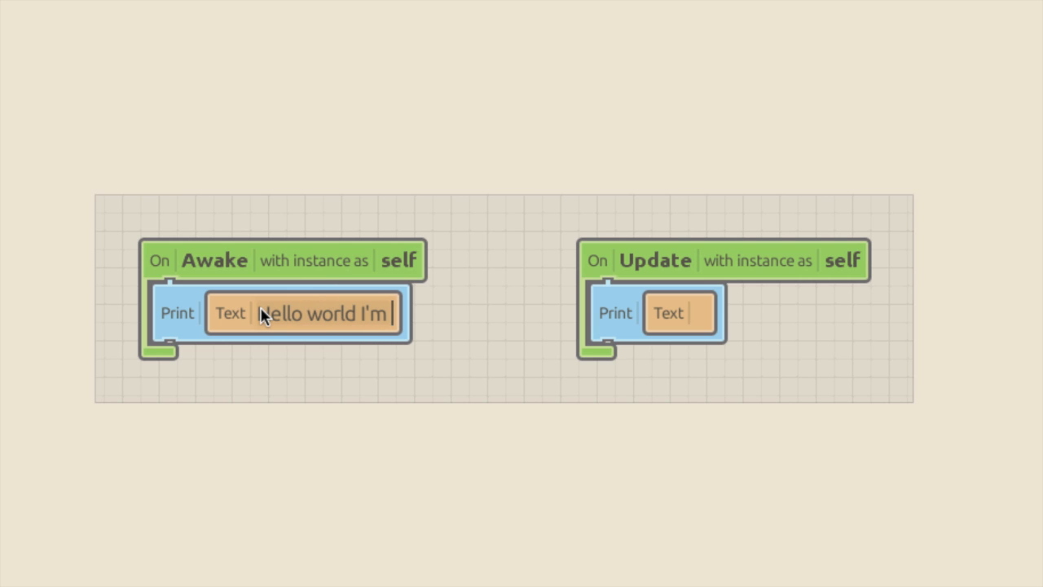
pyautogui.write('Awake')
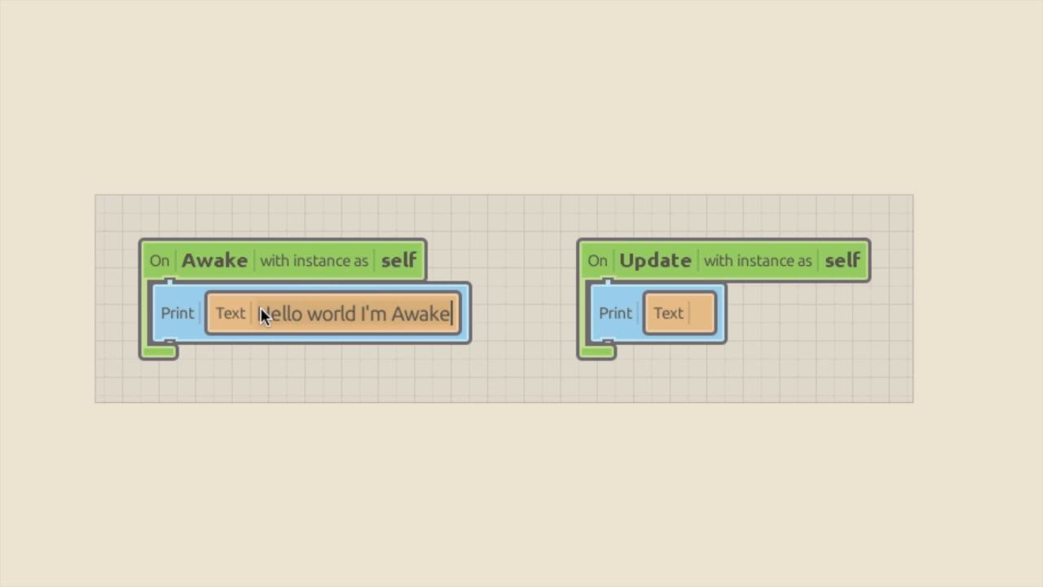
pyautogui.write('...')
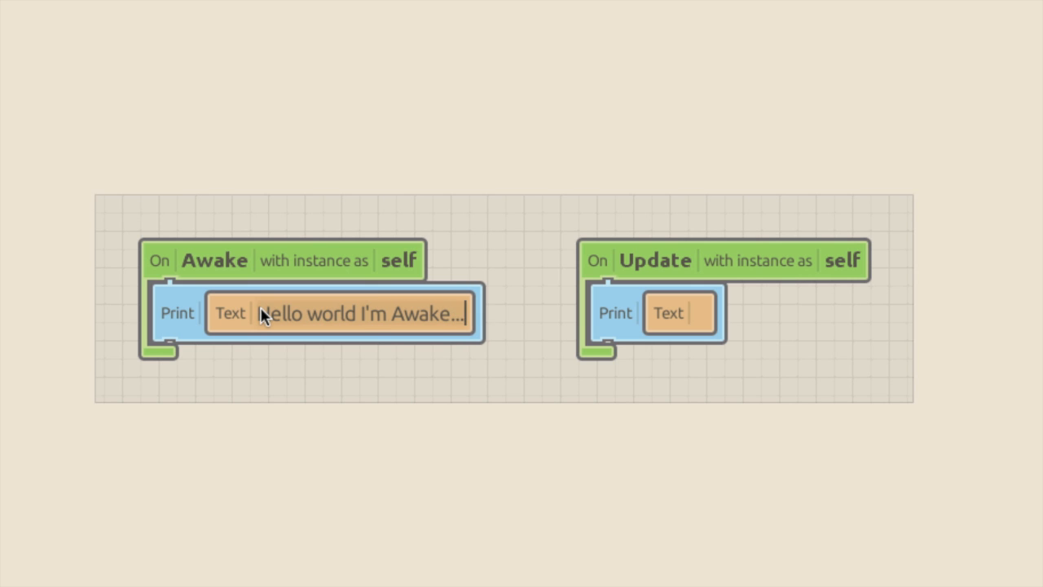
# Set the Update event's Print text to 'Gosh I'm Updating...'
pyautogui.click(697, 313)
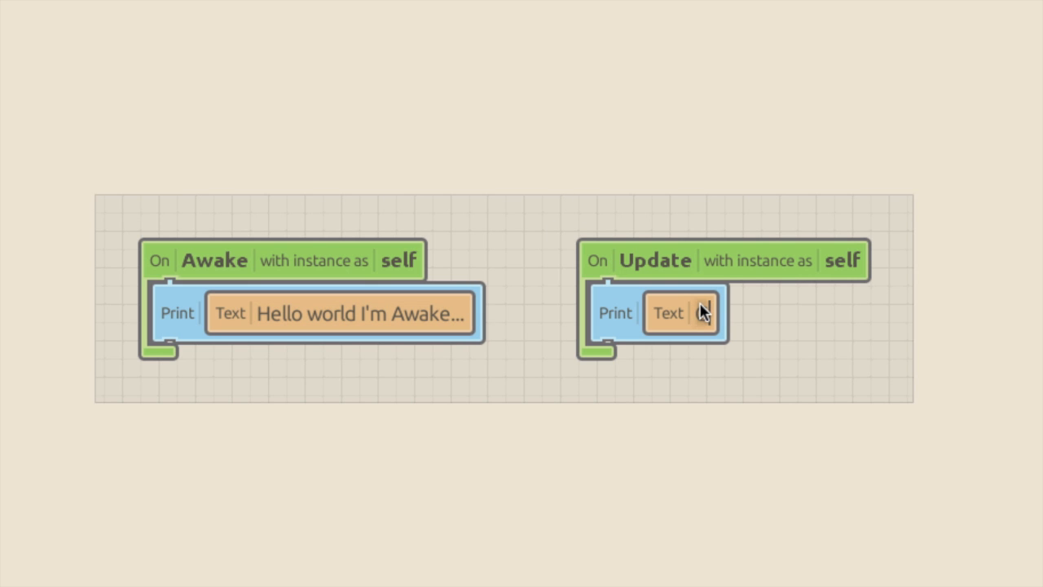
pyautogui.write("Gosh I'm Update")
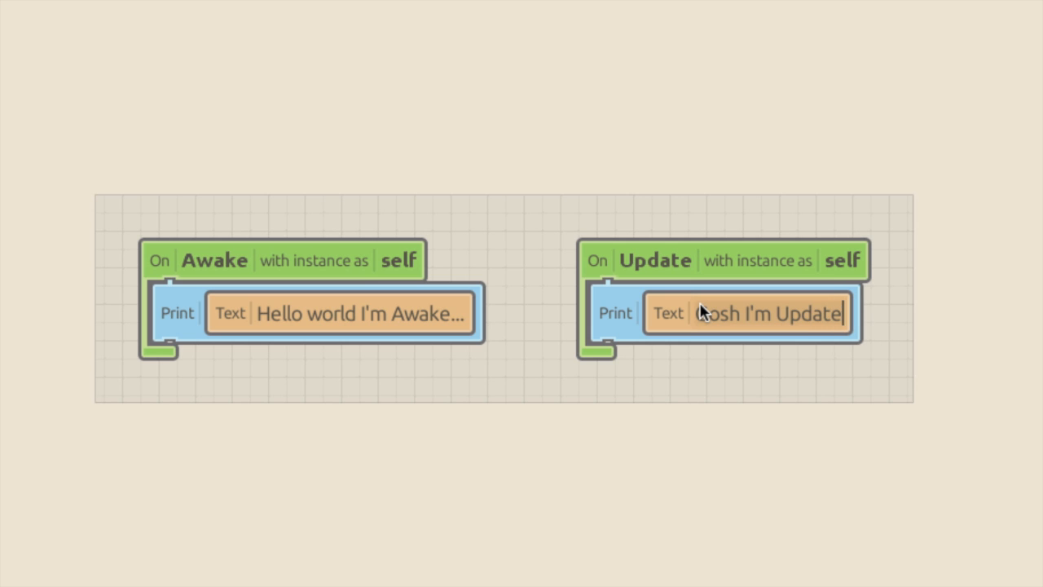
pyautogui.write('ing...')
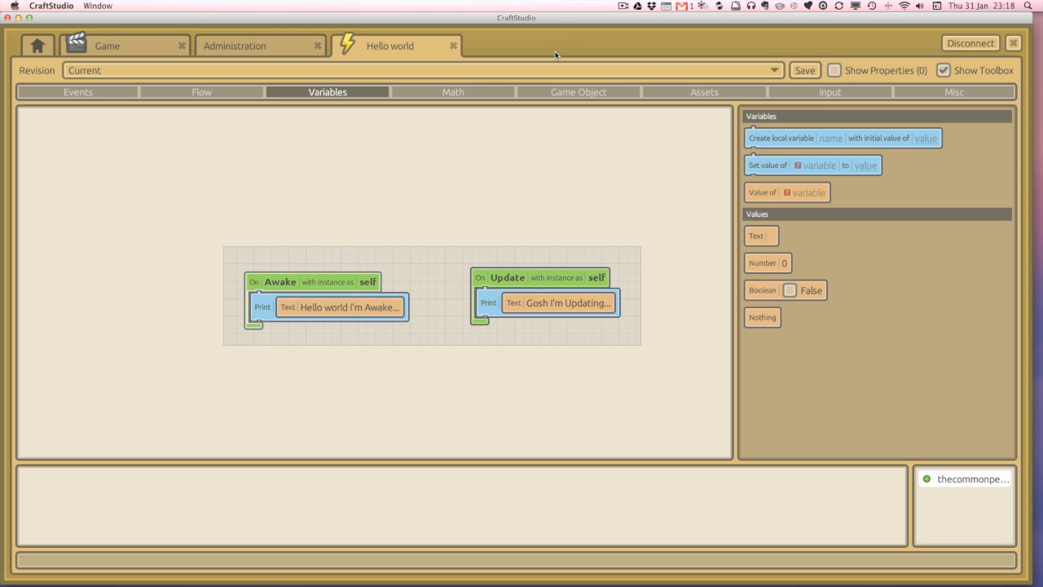
pyautogui.moveTo(362, 30)
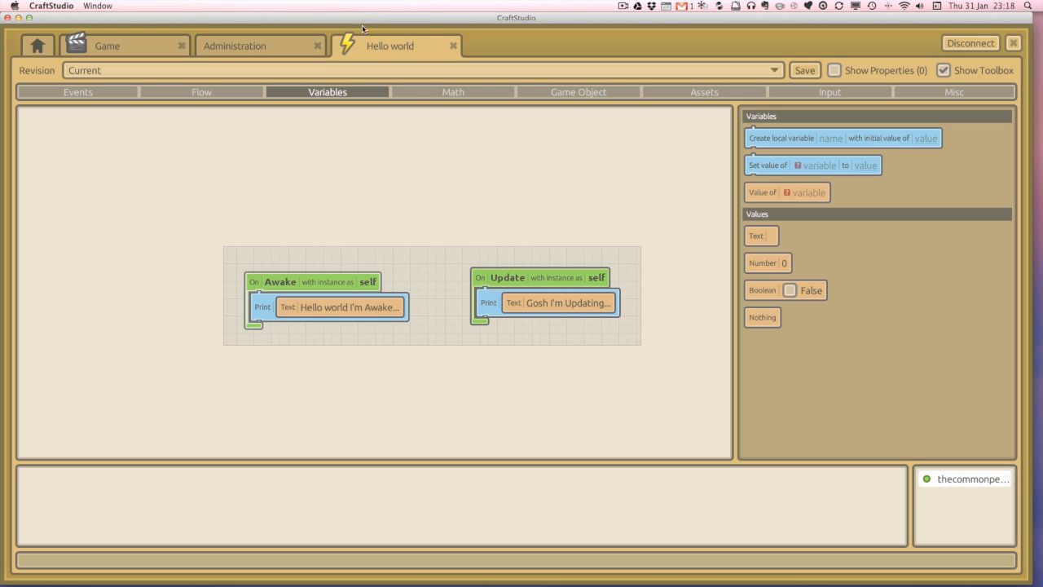
# Launch the game from the home dashboard so Update prints to the Runtime report
pyautogui.click(108, 46)
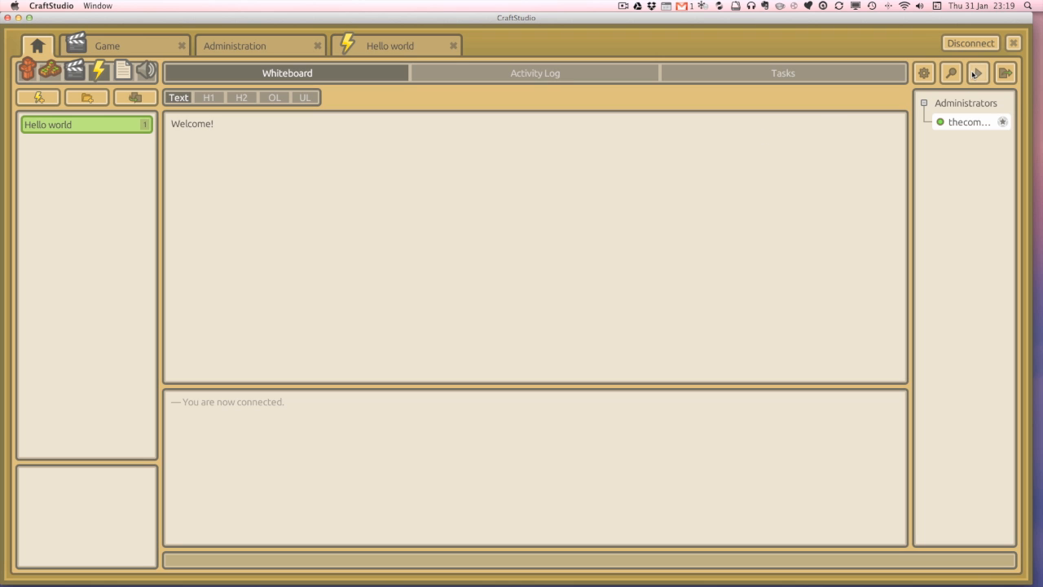
pyautogui.click(978, 72)
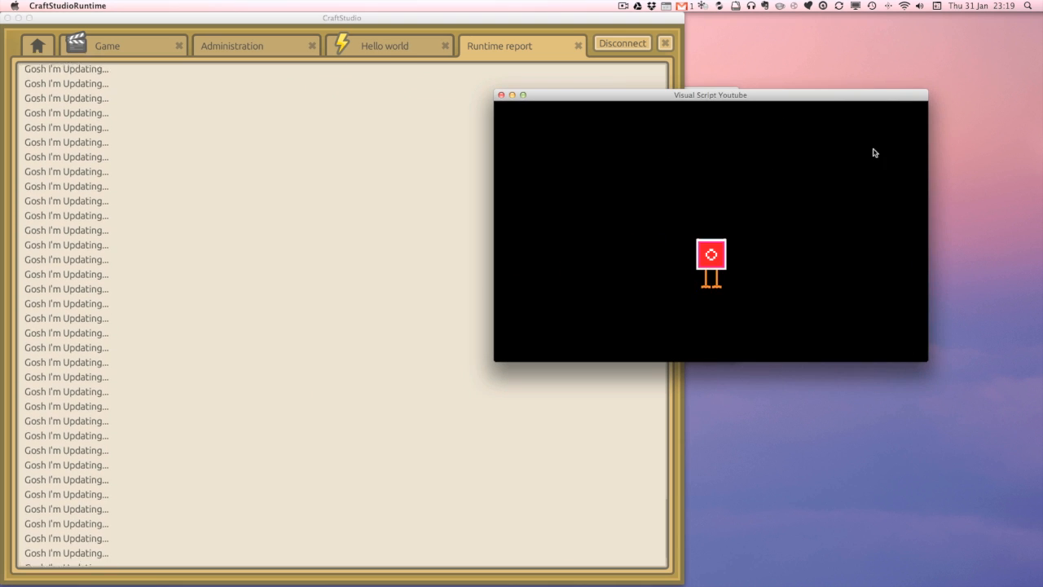
# Focus the running game to watch the Awake and Updating messages in the log
pyautogui.click(501, 94)
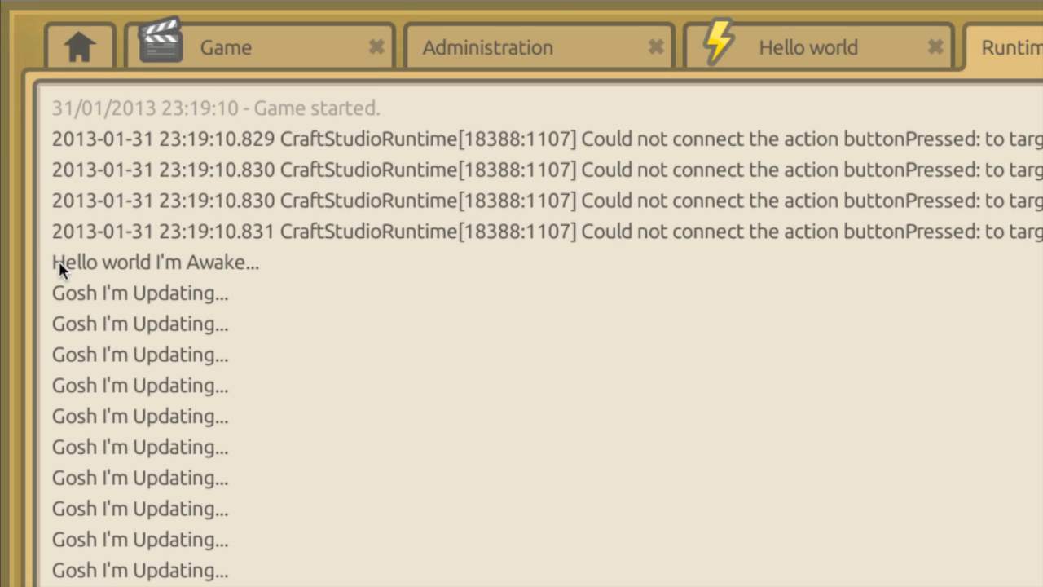
pyautogui.moveTo(78, 264)
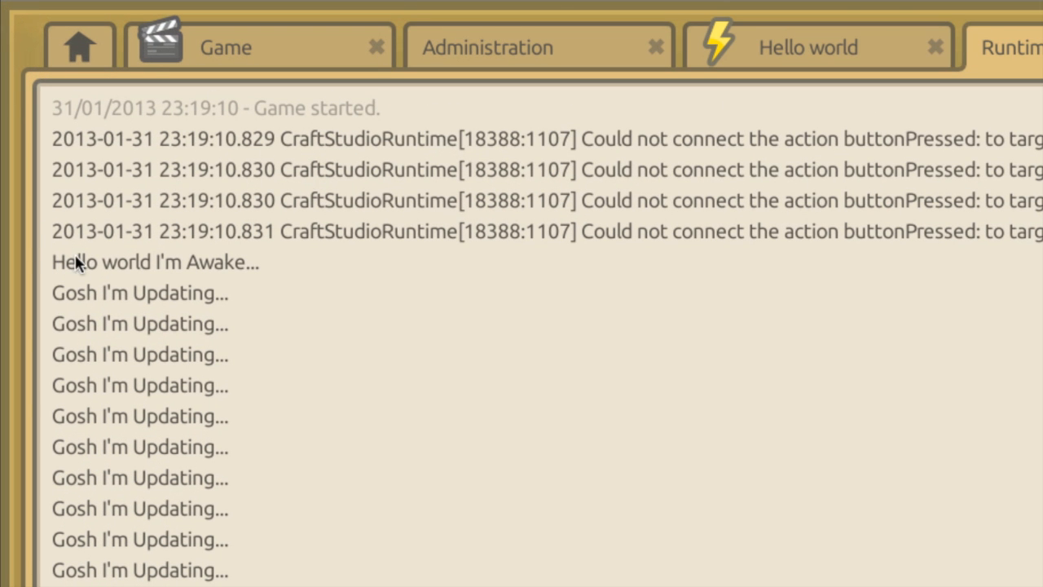
pyautogui.moveTo(157, 286)
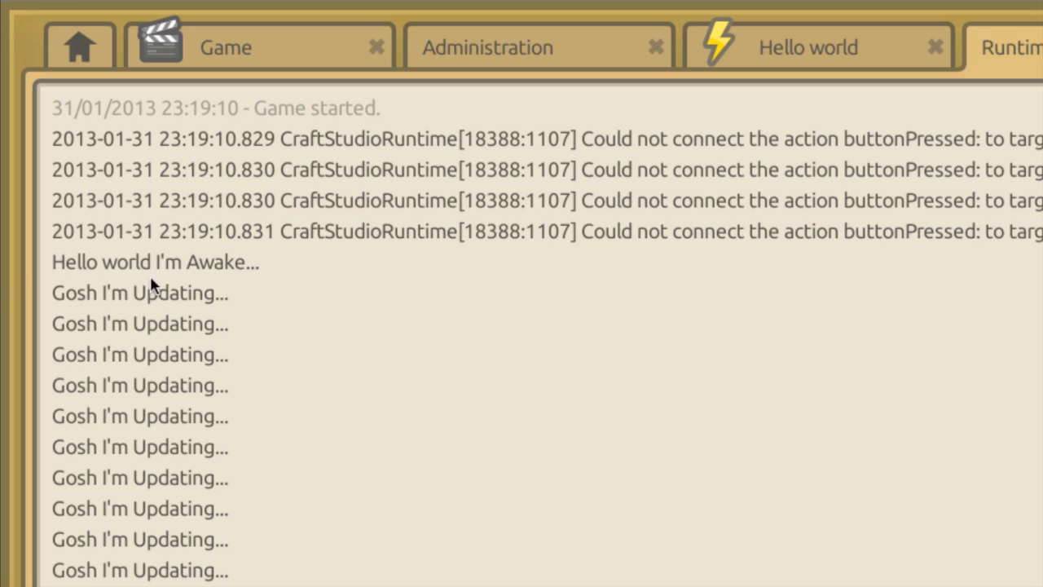
pyautogui.moveTo(173, 306)
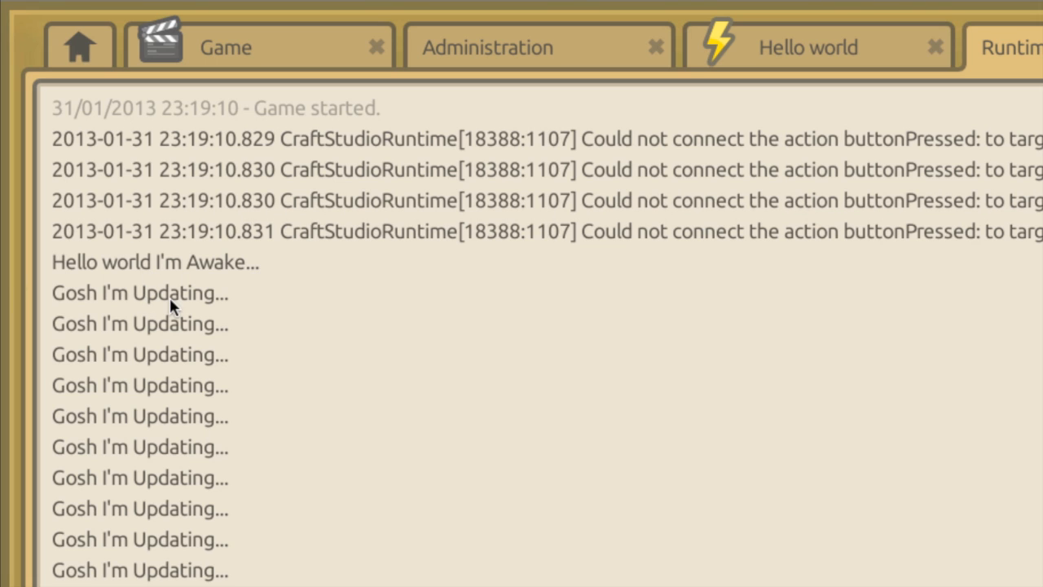
pyautogui.moveTo(210, 287)
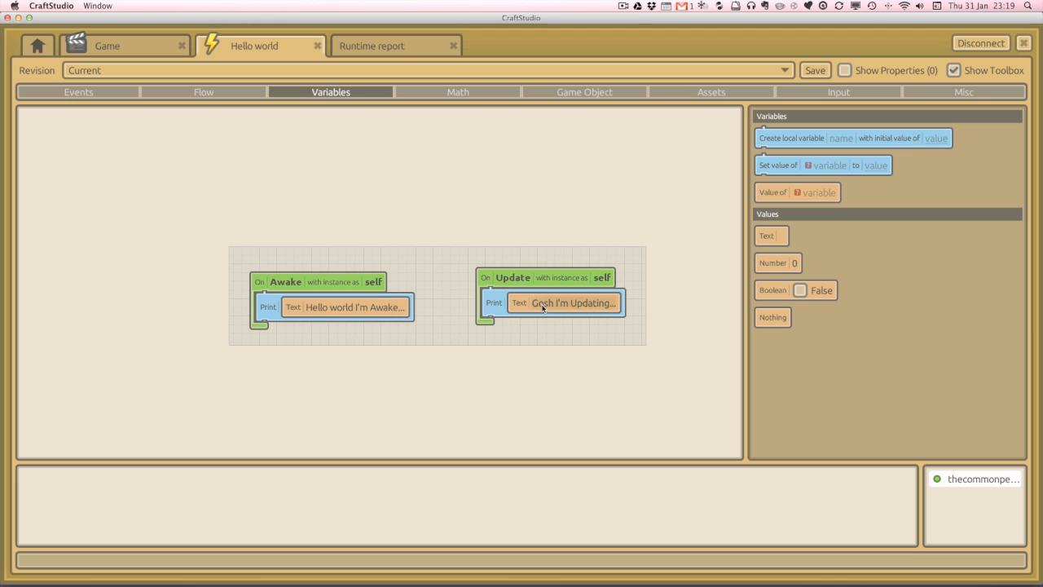
pyautogui.moveTo(280, 140)
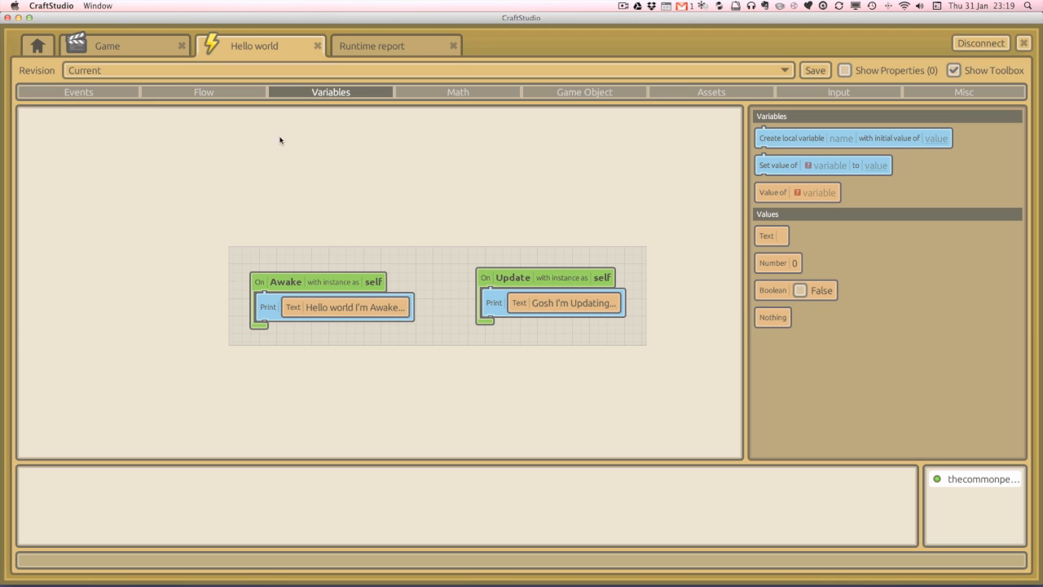
# Create a new scene named Game from the home overview
pyautogui.click(37, 46)
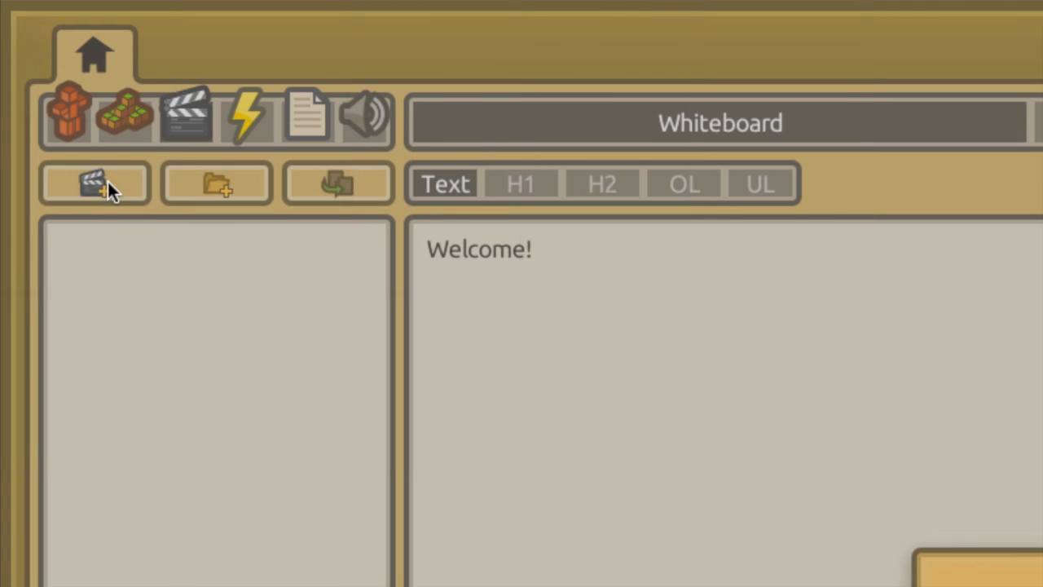
pyautogui.click(94, 182)
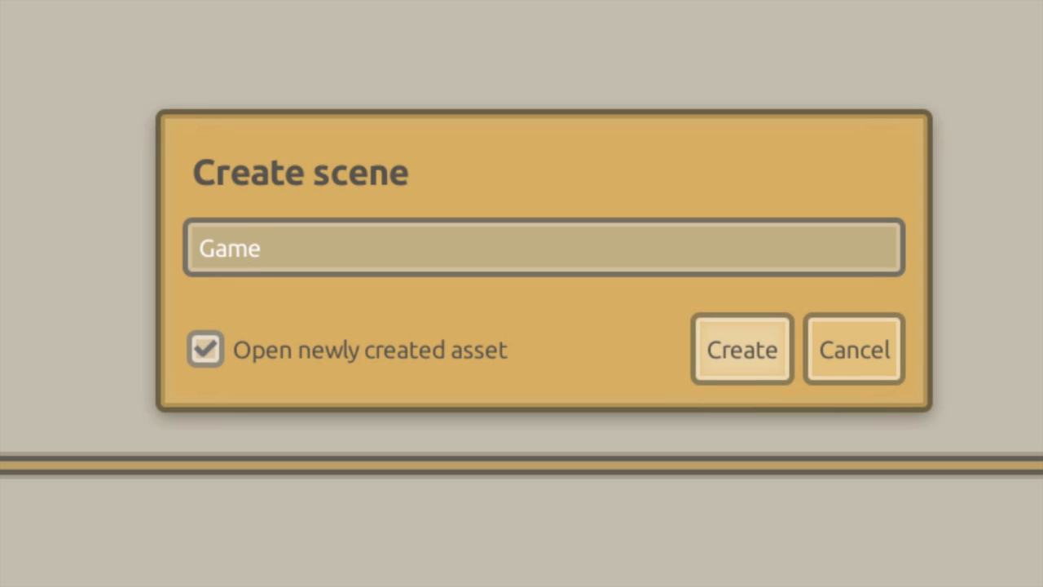
pyautogui.moveTo(717, 341)
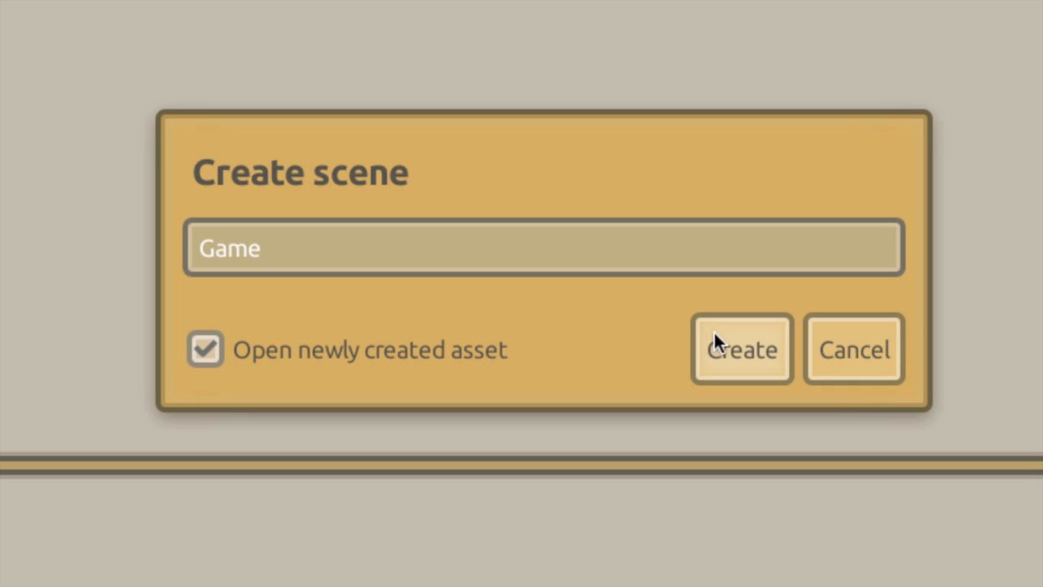
pyautogui.click(740, 349)
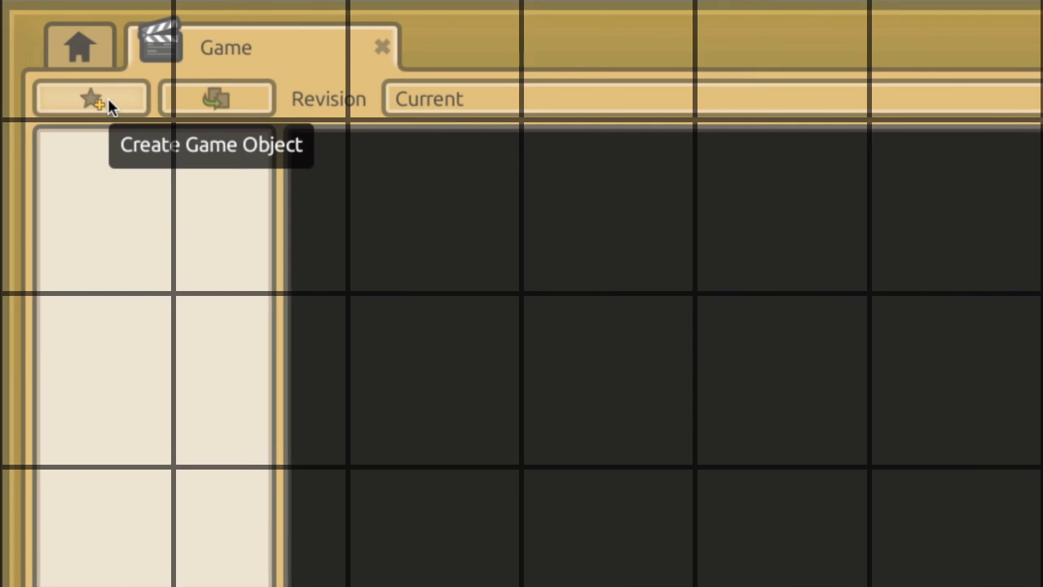
# Add a Player game object and give it a model renderer
pyautogui.click(91, 98)
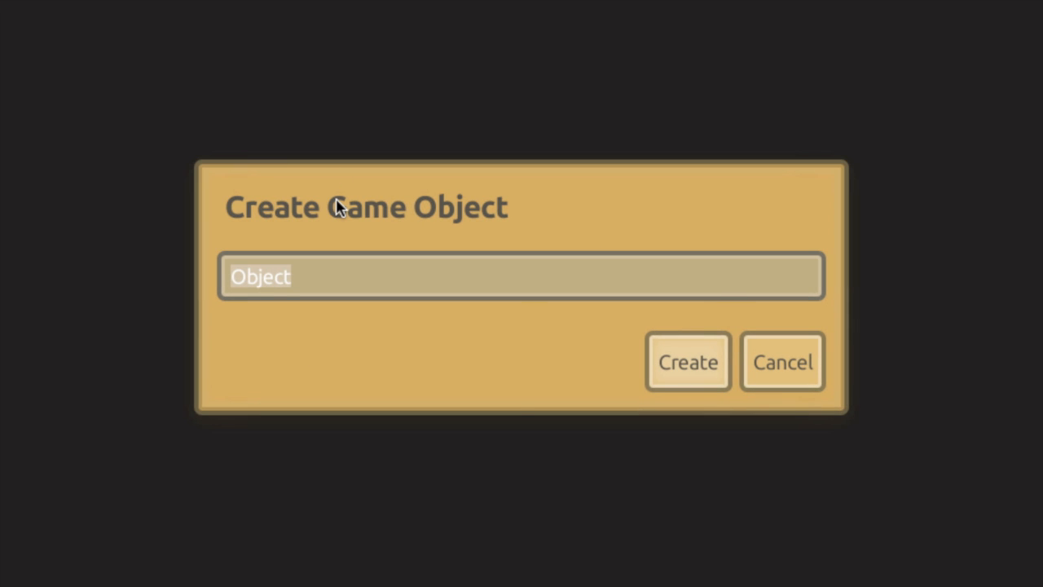
pyautogui.click(688, 362)
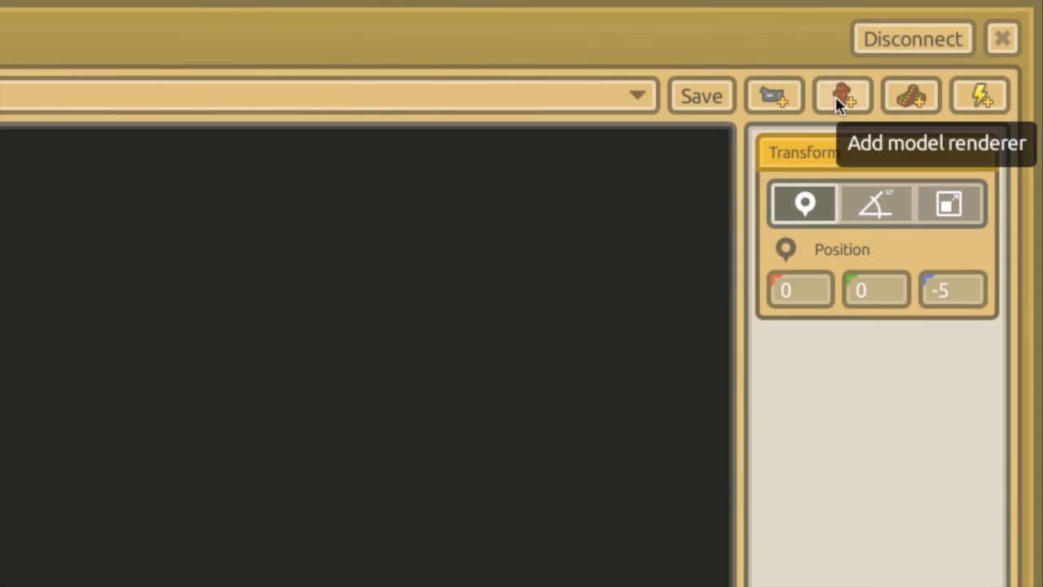
pyautogui.click(840, 94)
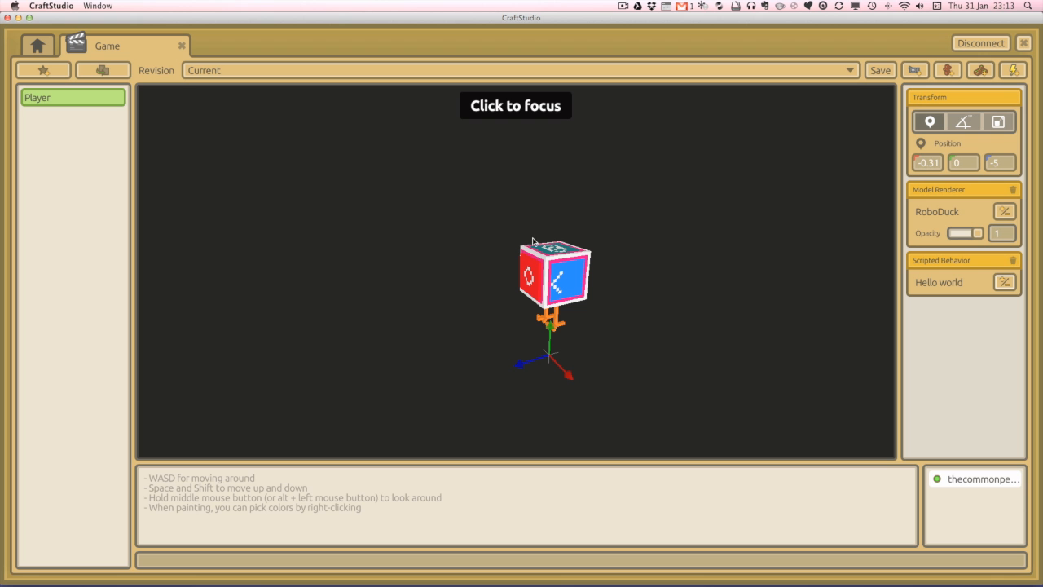
# Run the game and watch the Runtime report log the Awake and Updating messages
pyautogui.click(38, 46)
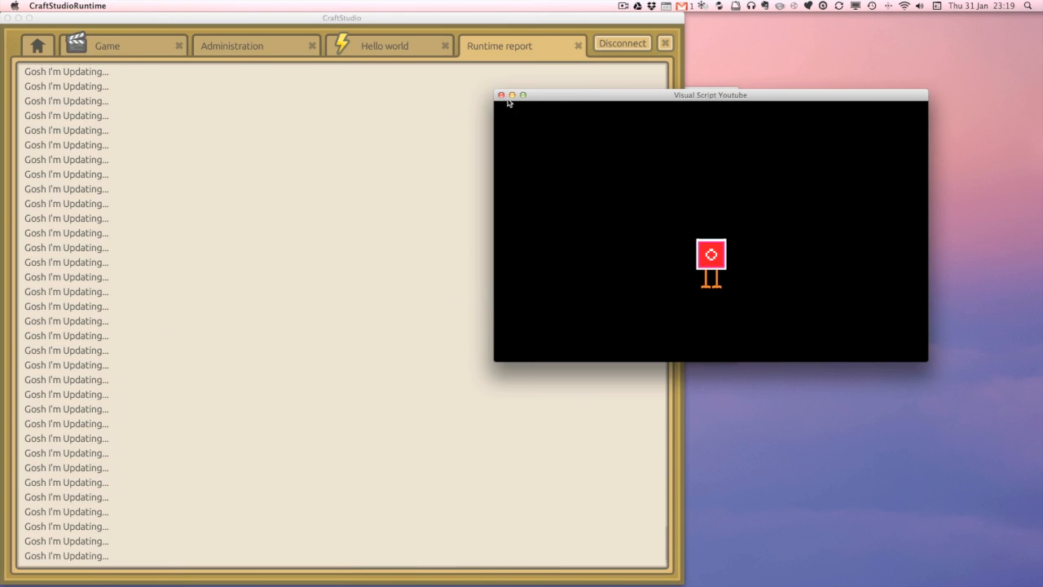
pyautogui.click(502, 95)
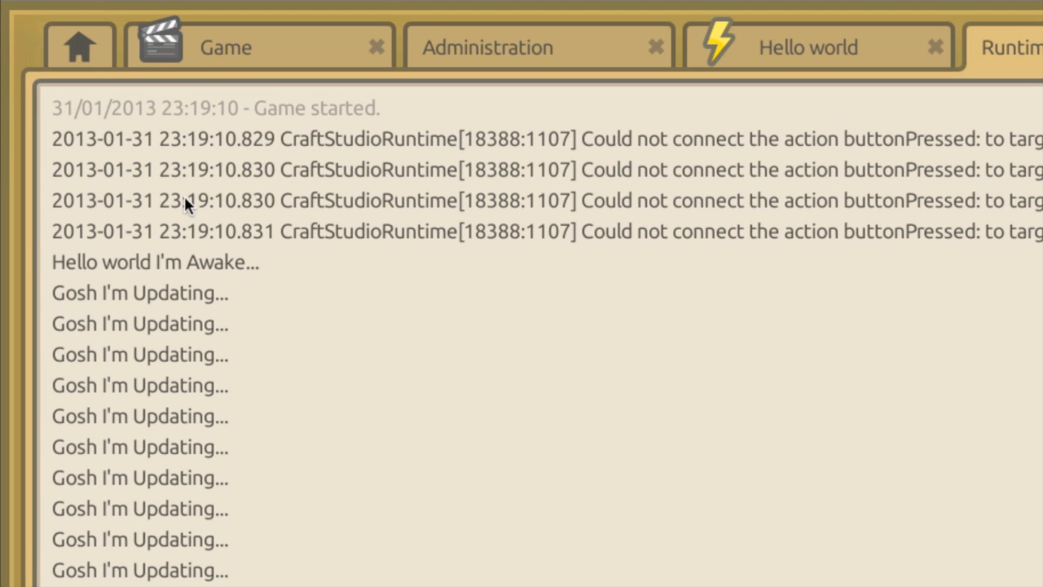
pyautogui.moveTo(63, 269)
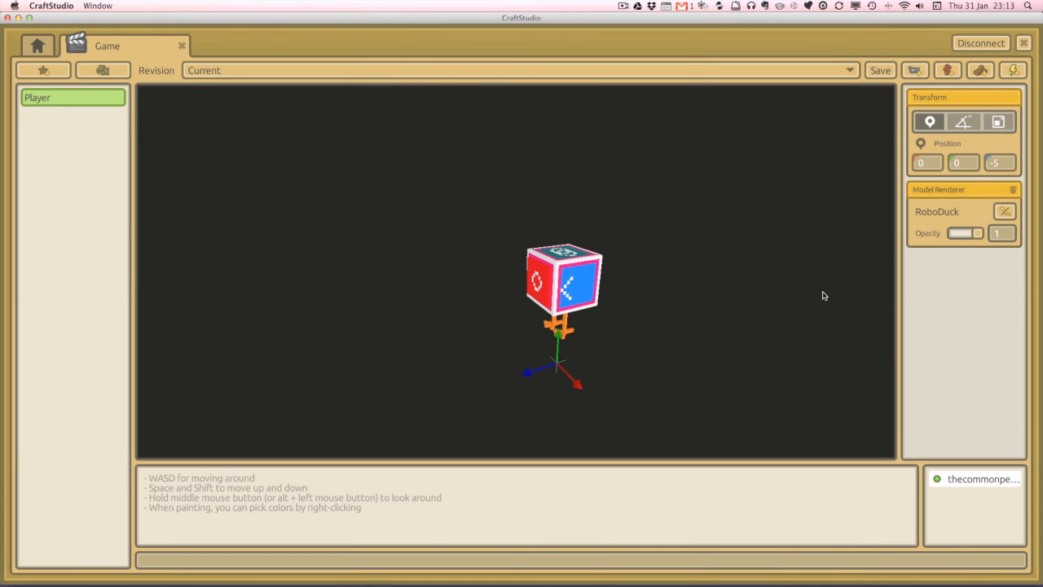
pyautogui.moveTo(896, 209)
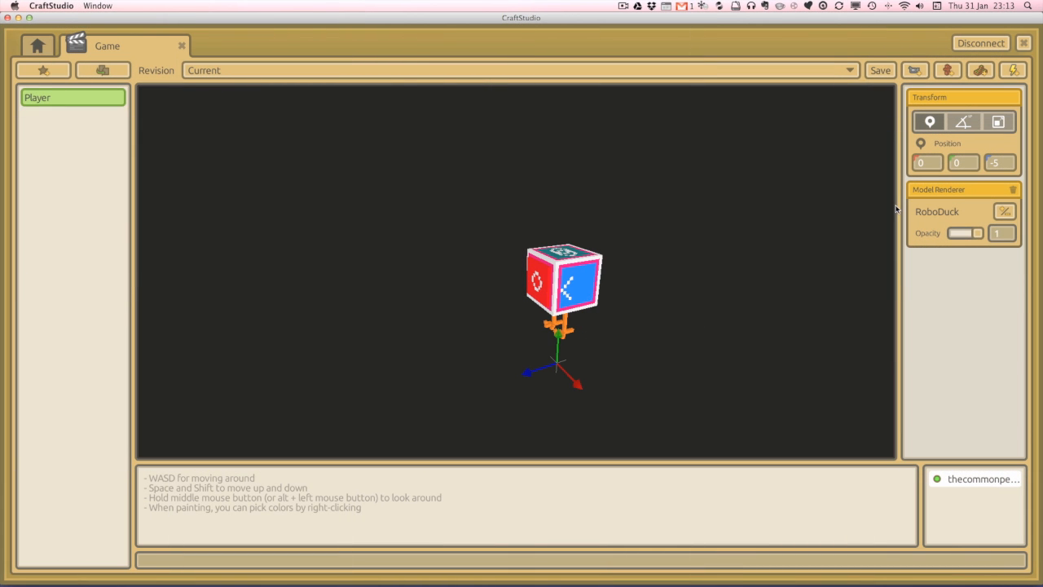
pyautogui.moveTo(492, 270)
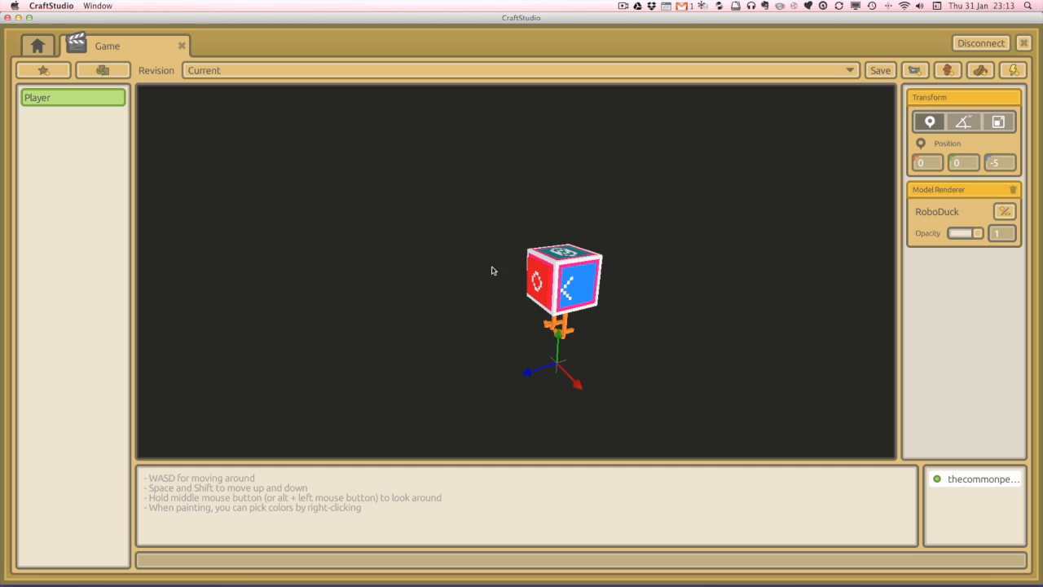
pyautogui.moveTo(962, 131)
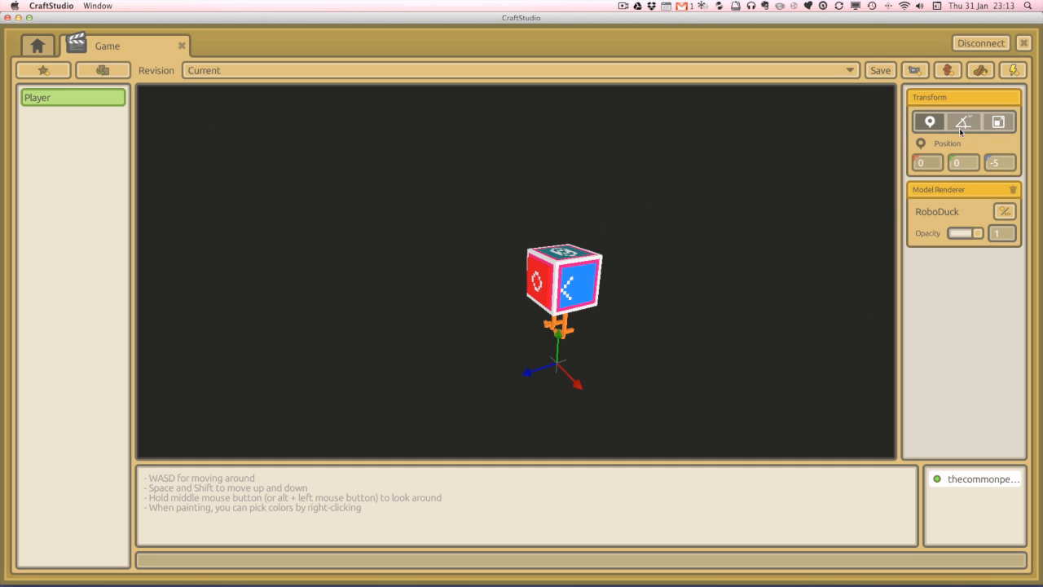
pyautogui.moveTo(671, 352)
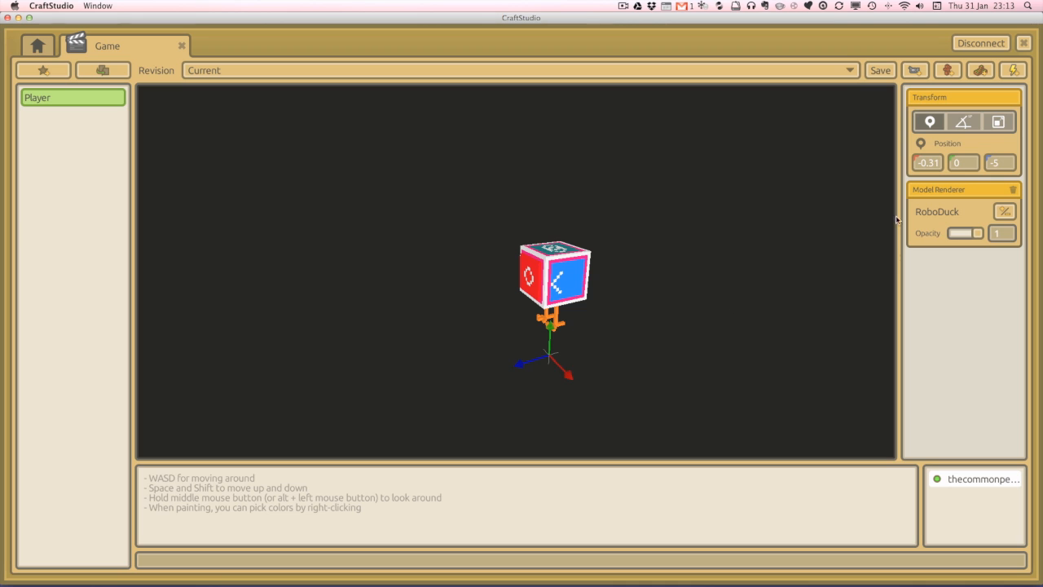
pyautogui.moveTo(606, 356)
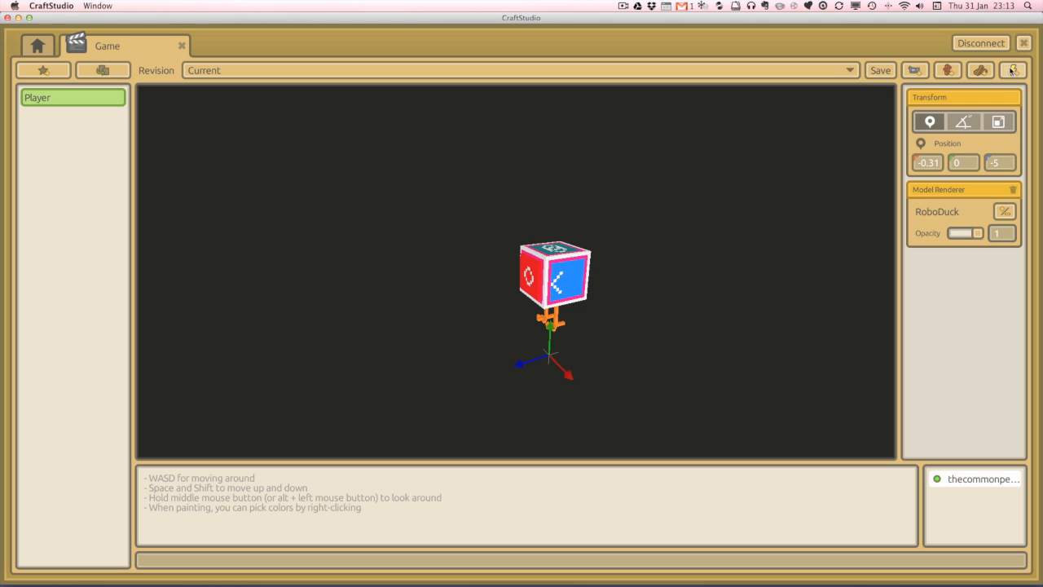
# Add a scripted behaviour to Player and start creating a new visual script for it
pyautogui.click(1014, 70)
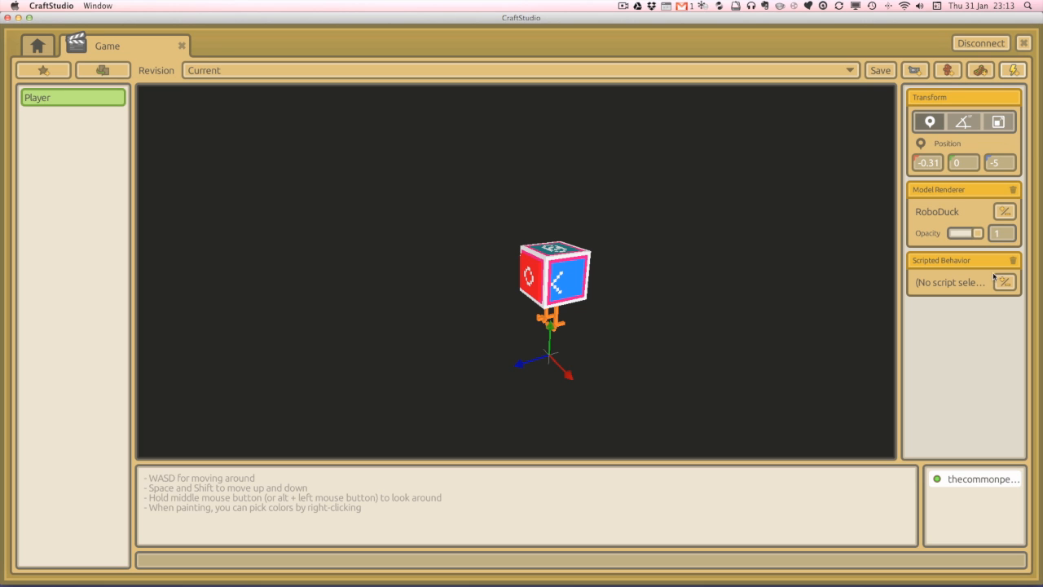
pyautogui.click(1004, 282)
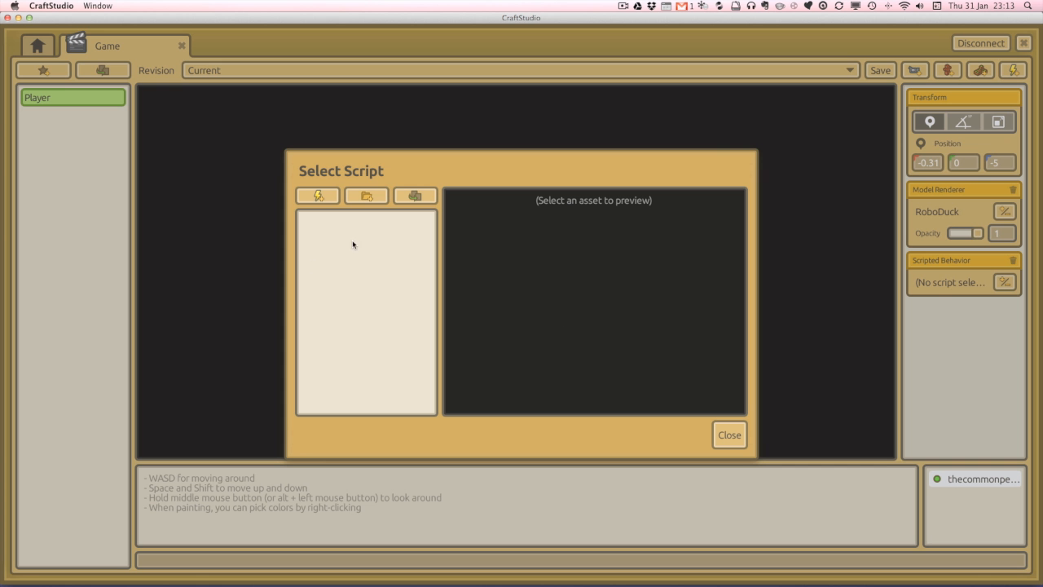
pyautogui.click(316, 196)
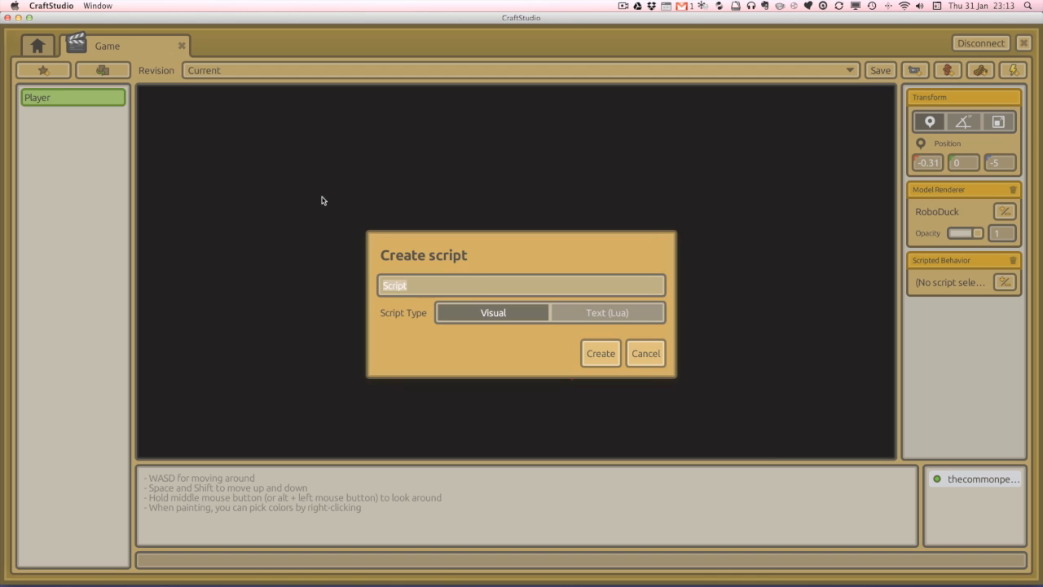